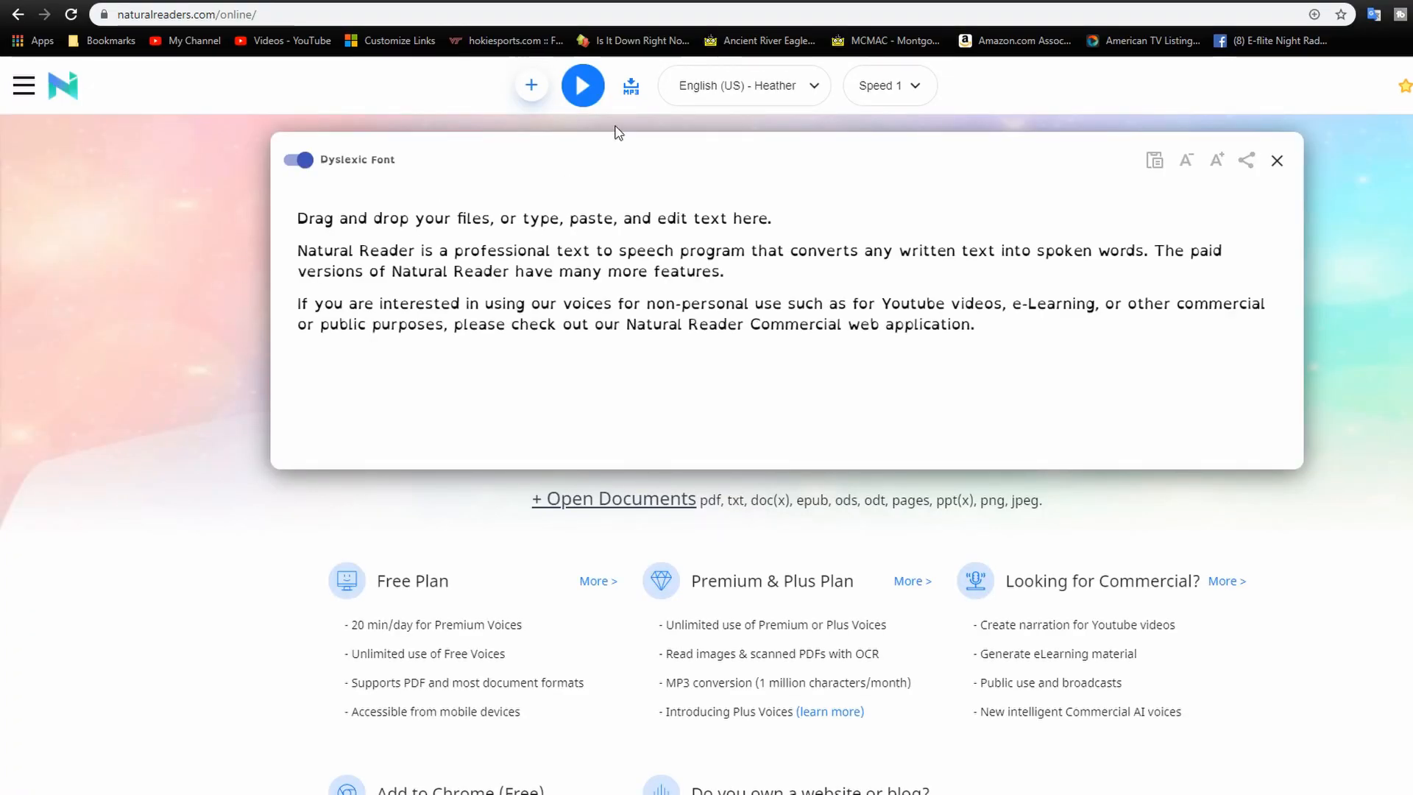
mouse_move(695, 197)
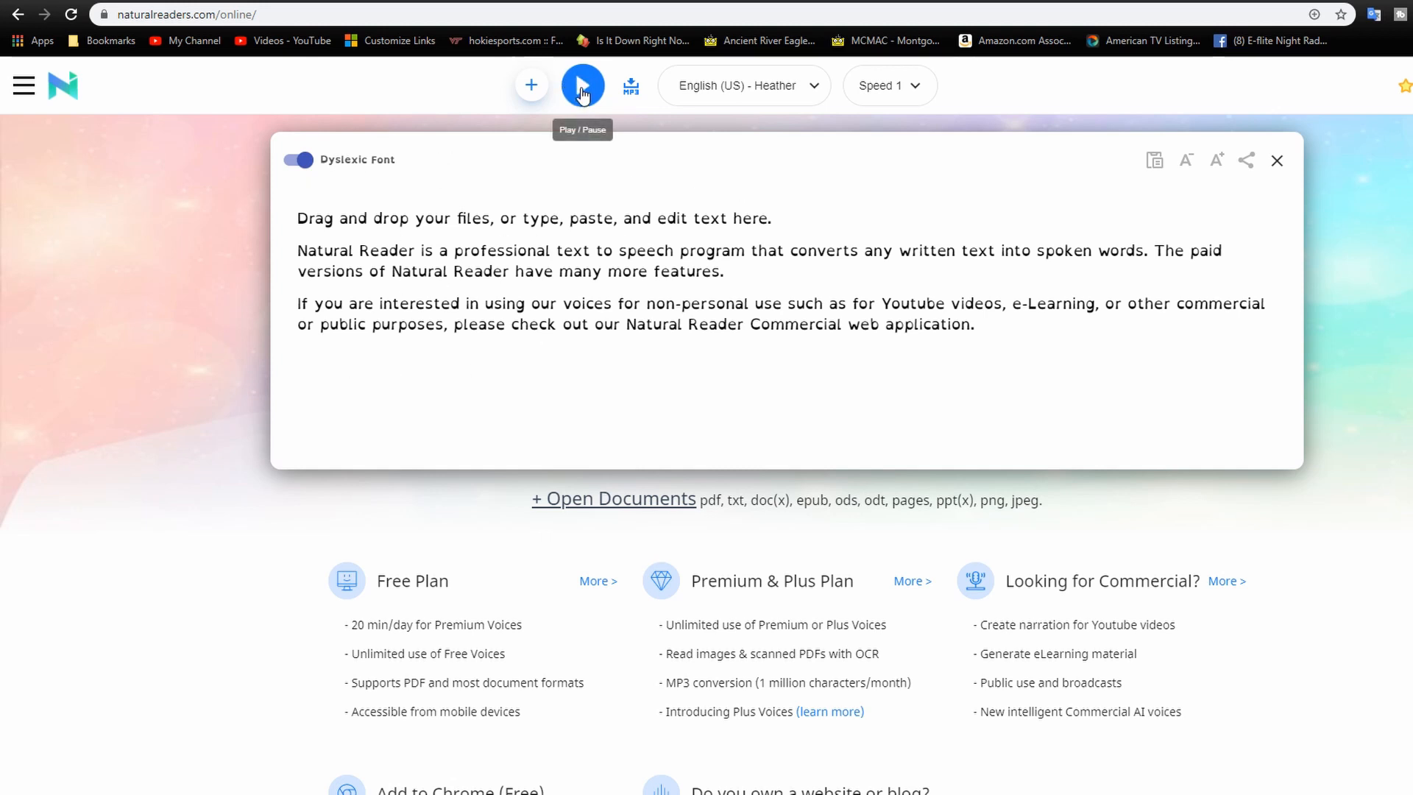
Play the sample text aloud in the English (US) Heather voice, then pause it.
left_click(582, 85)
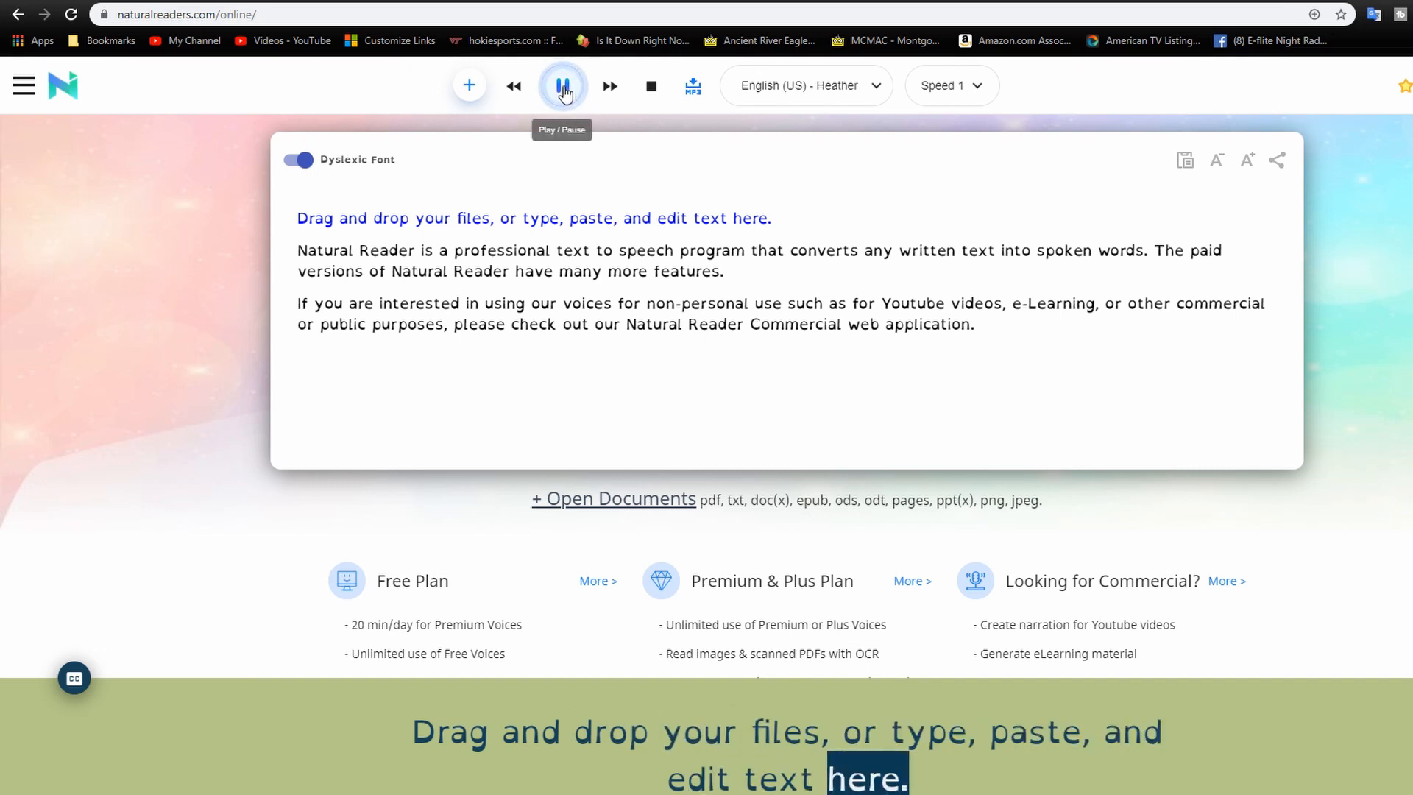
left_click(562, 85)
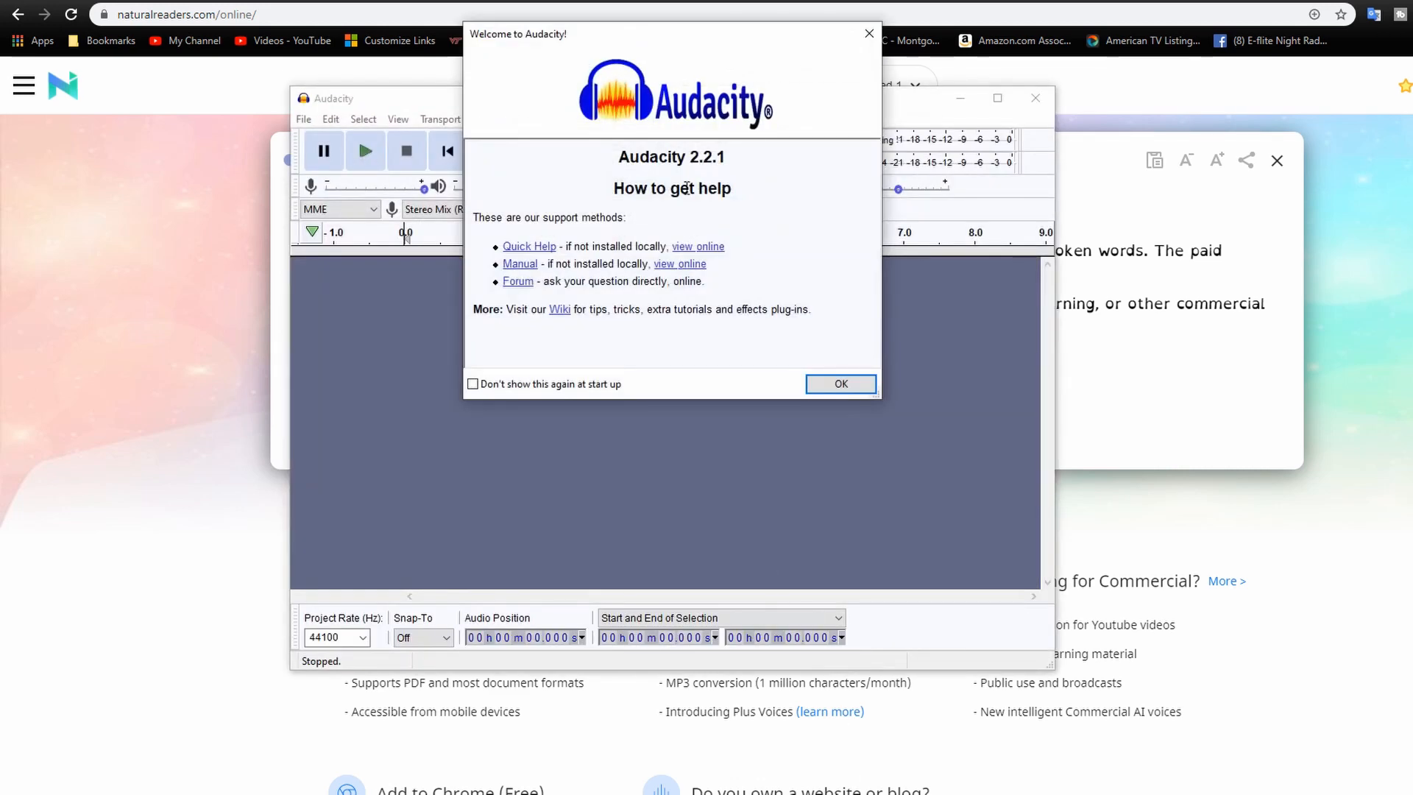
Dismiss the welcome message, then set project rate 32000 Hz and 1 (Mono) recording channel.
left_click(841, 384)
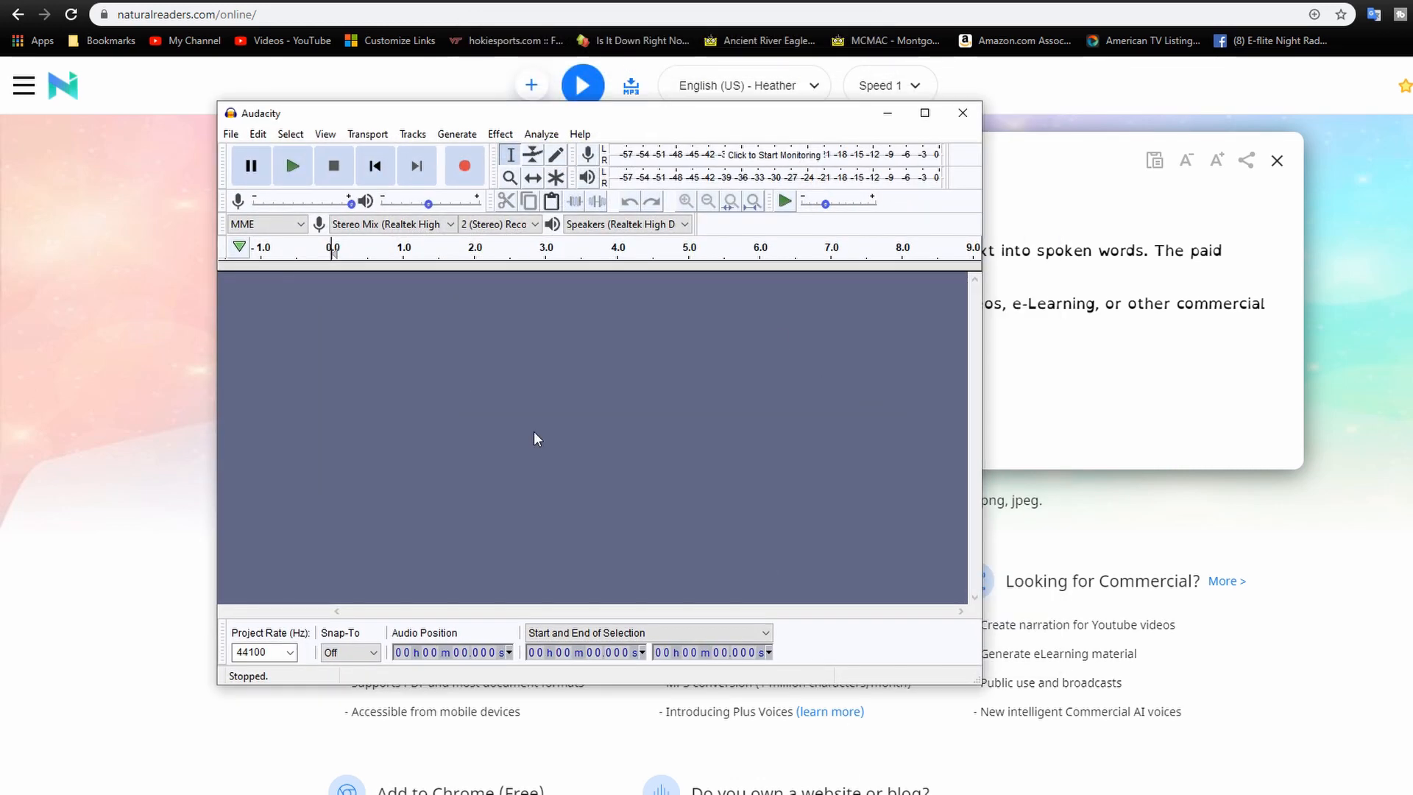
mouse_move(529, 443)
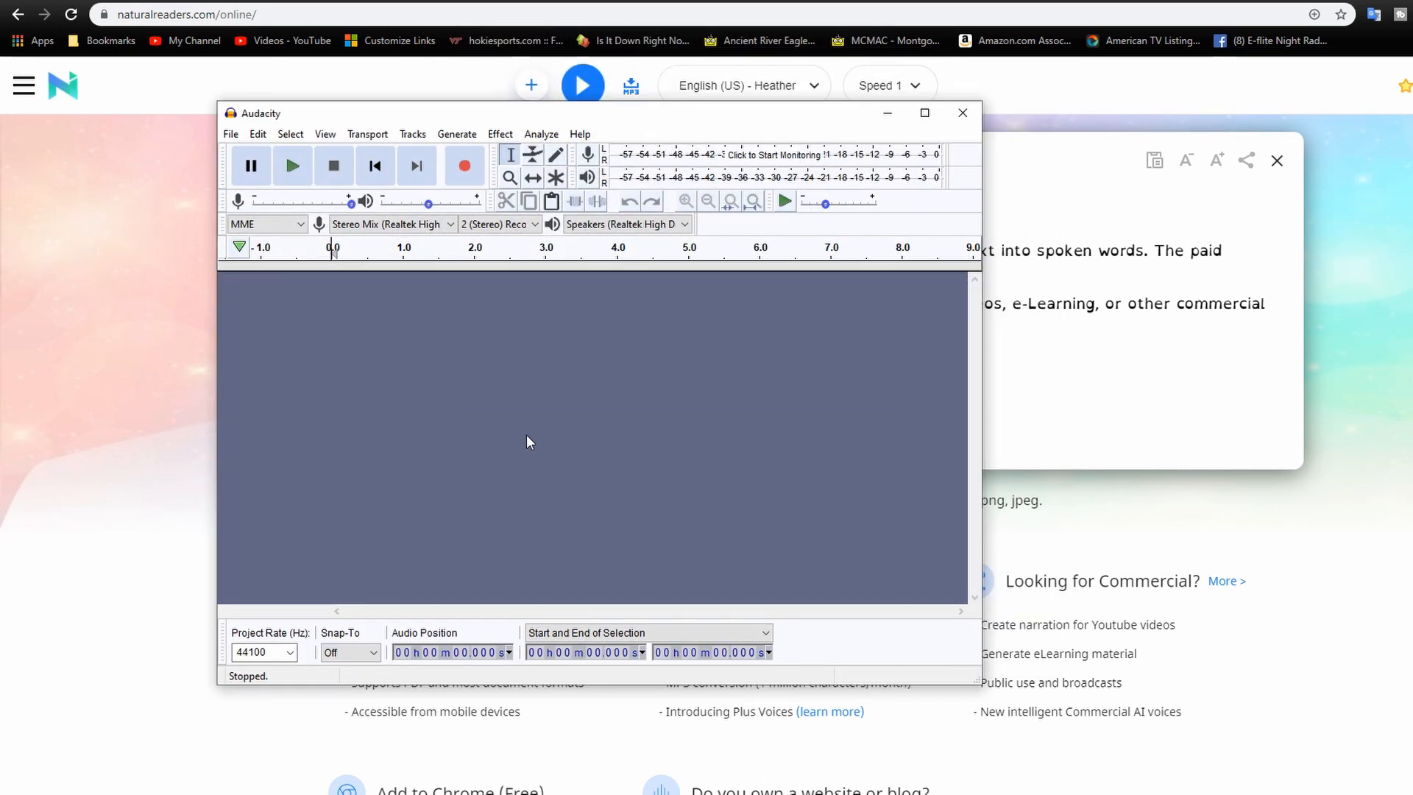
left_click(290, 652)
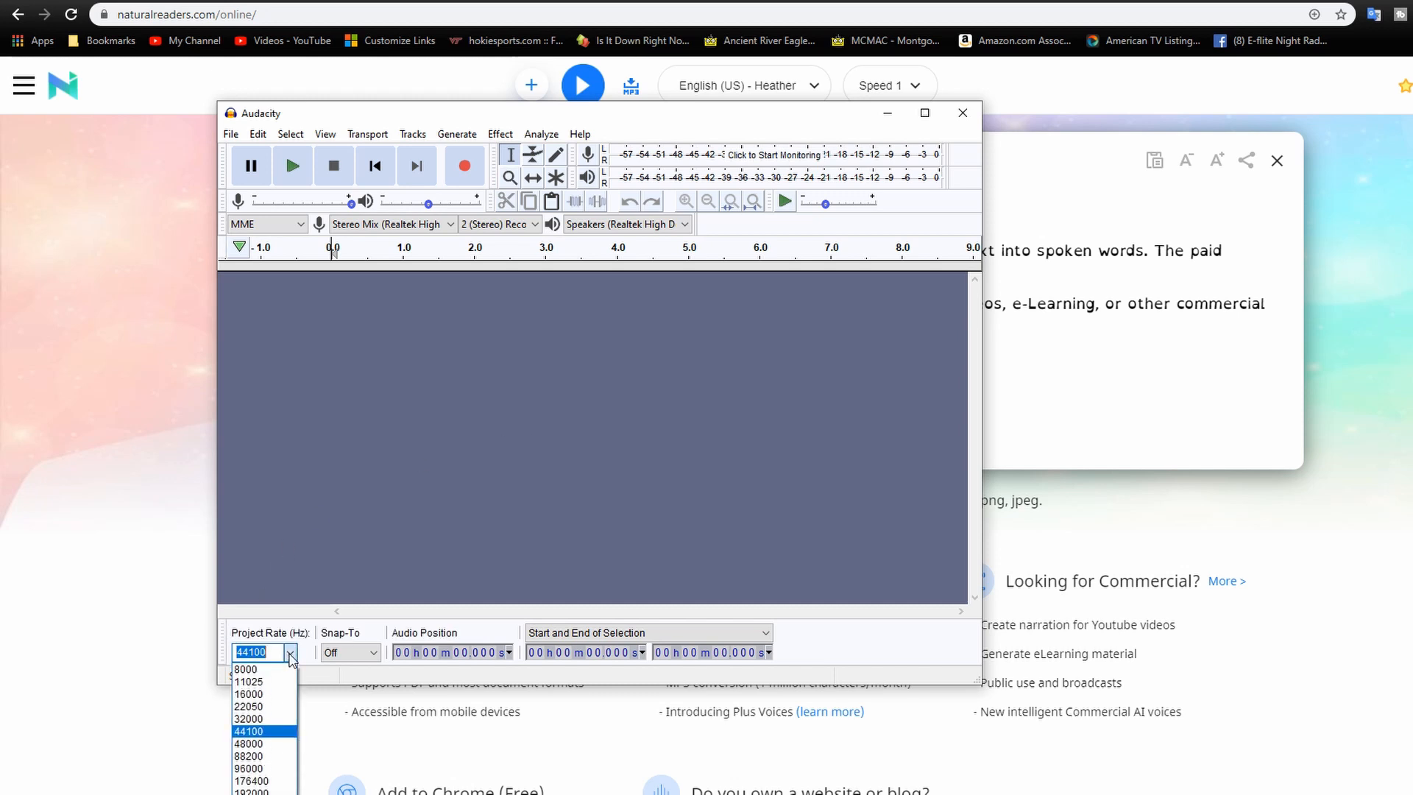
left_click(249, 719)
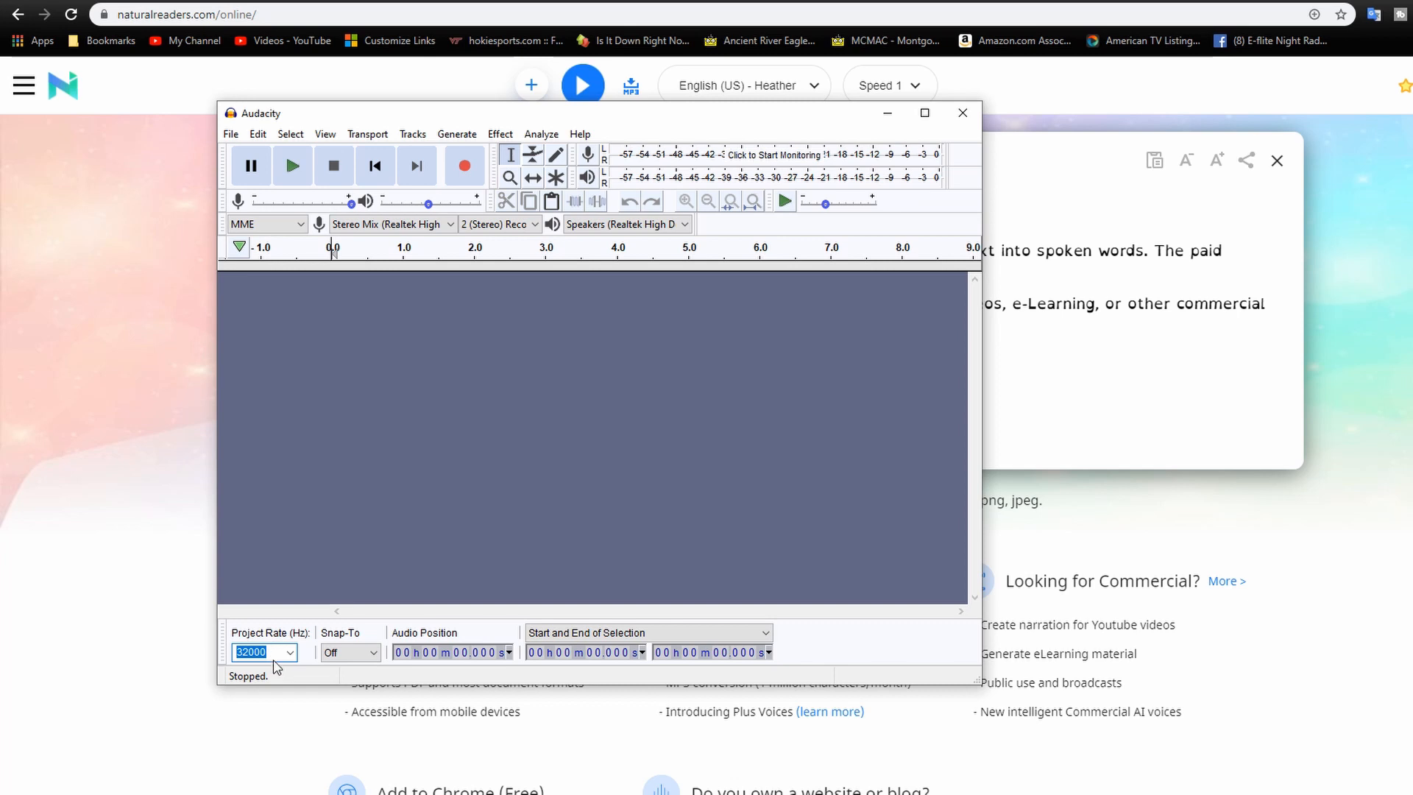
mouse_move(518, 309)
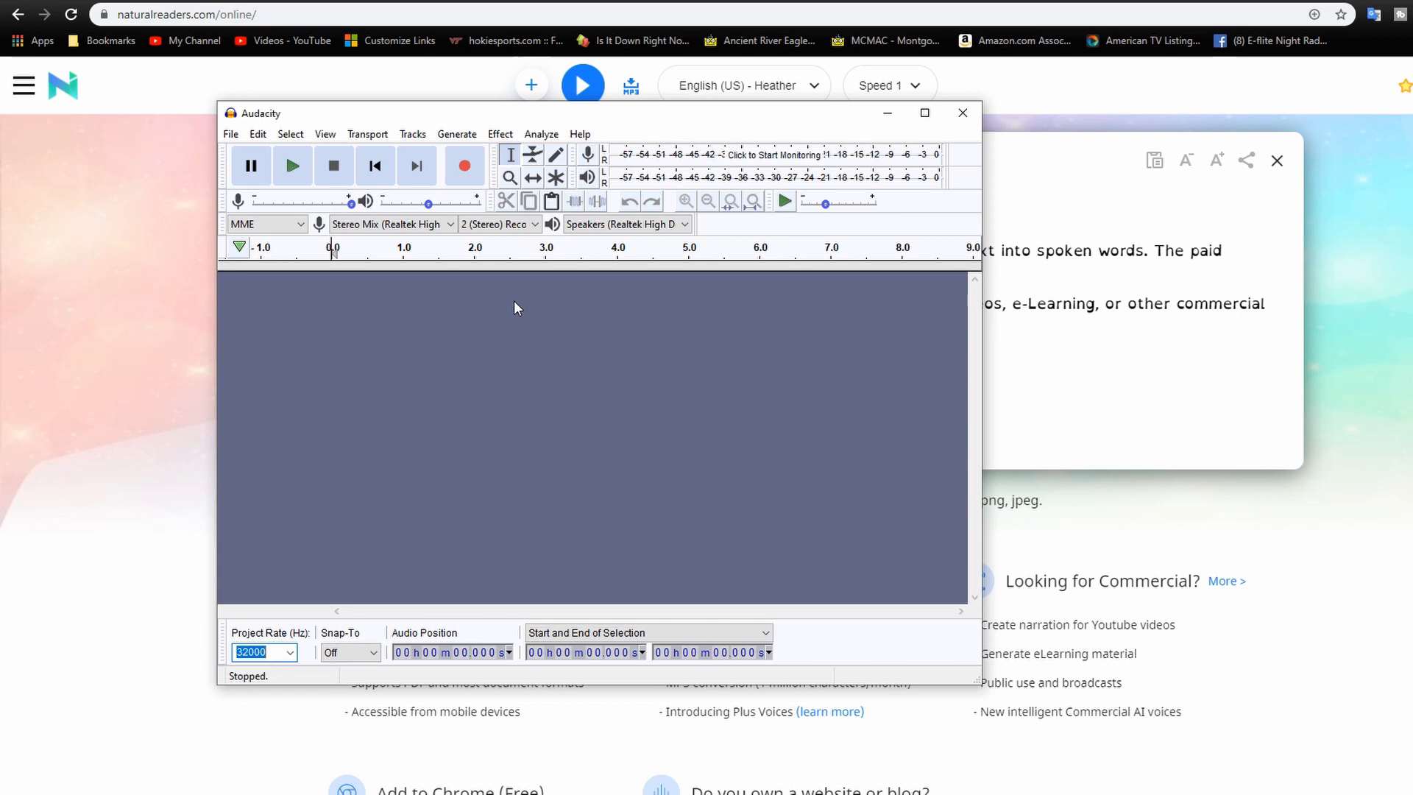
left_click(499, 224)
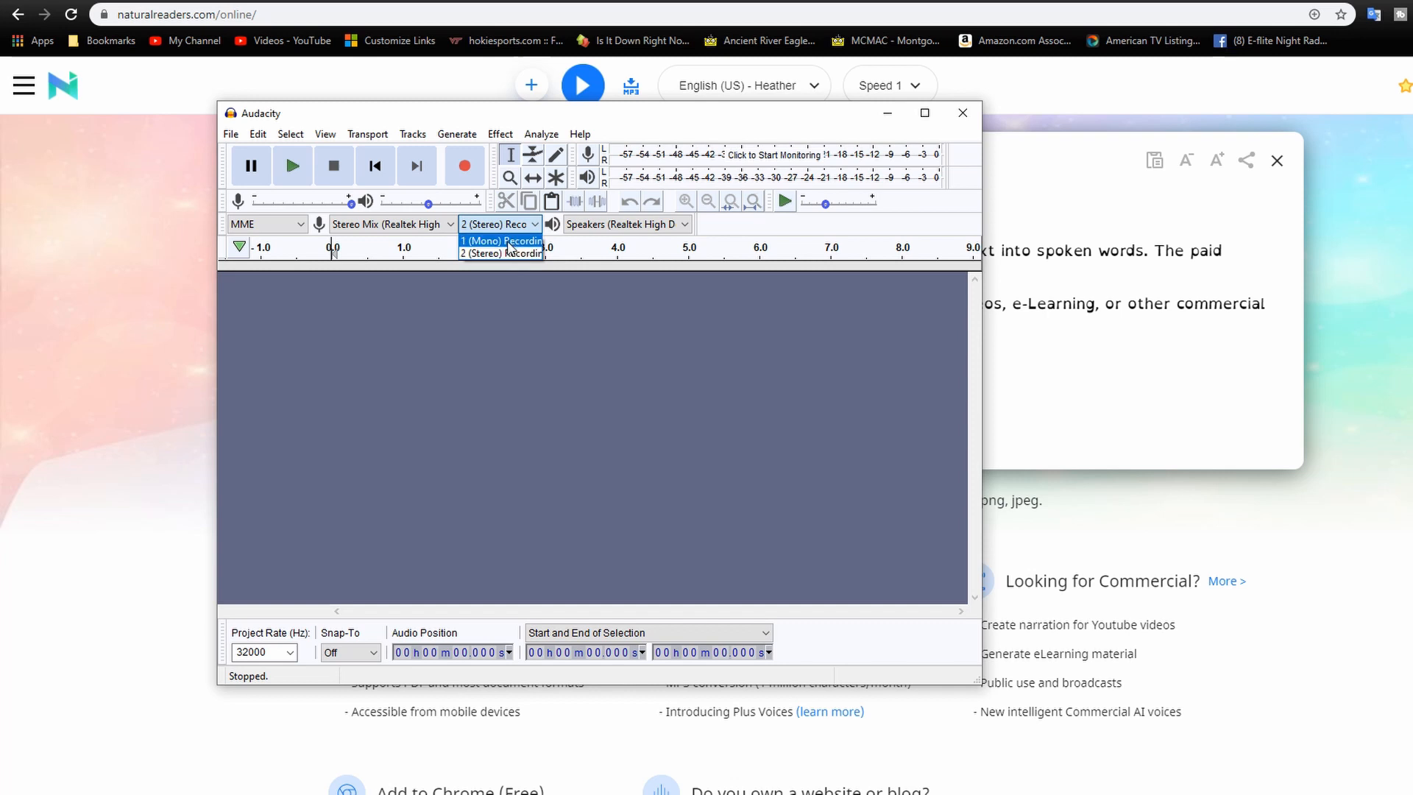
left_click(501, 241)
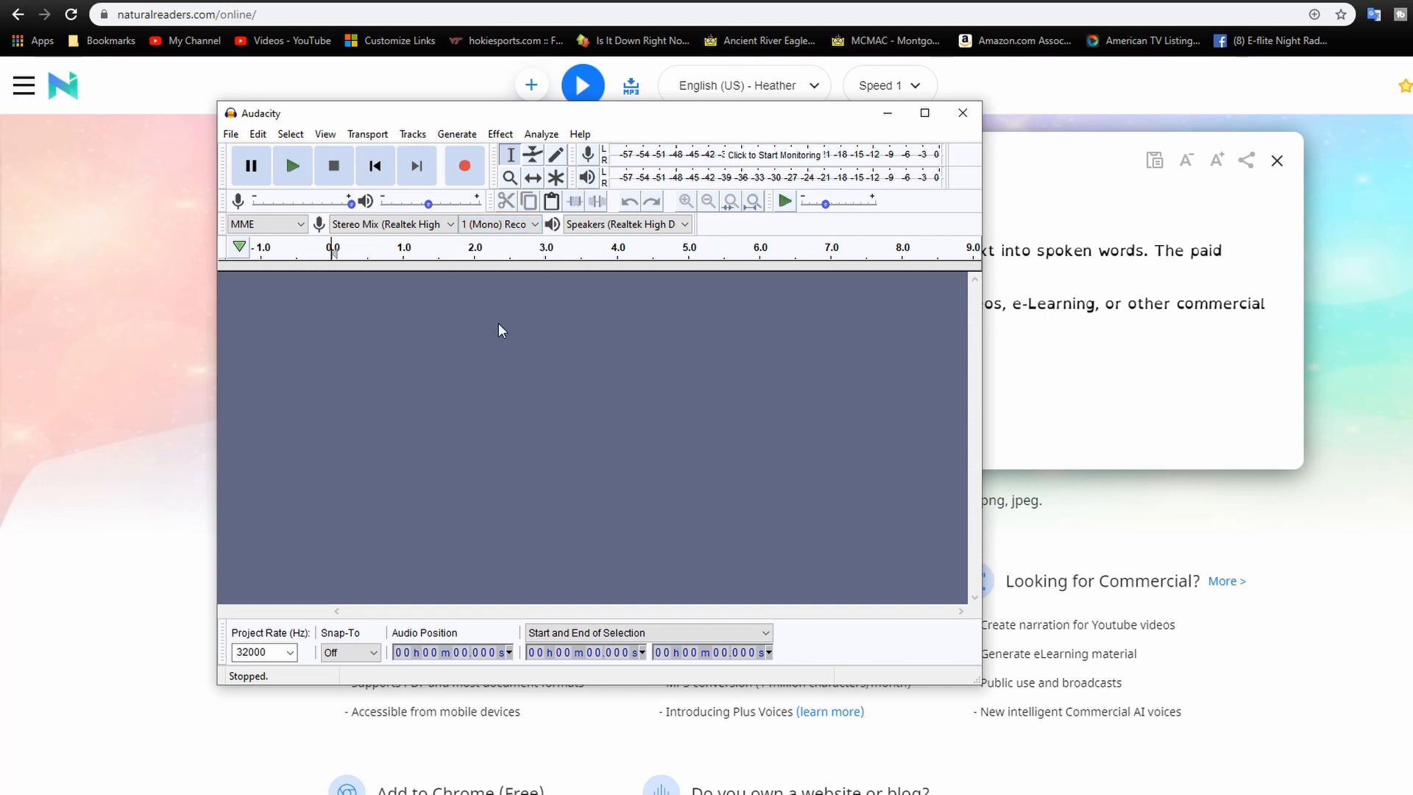
mouse_move(481, 319)
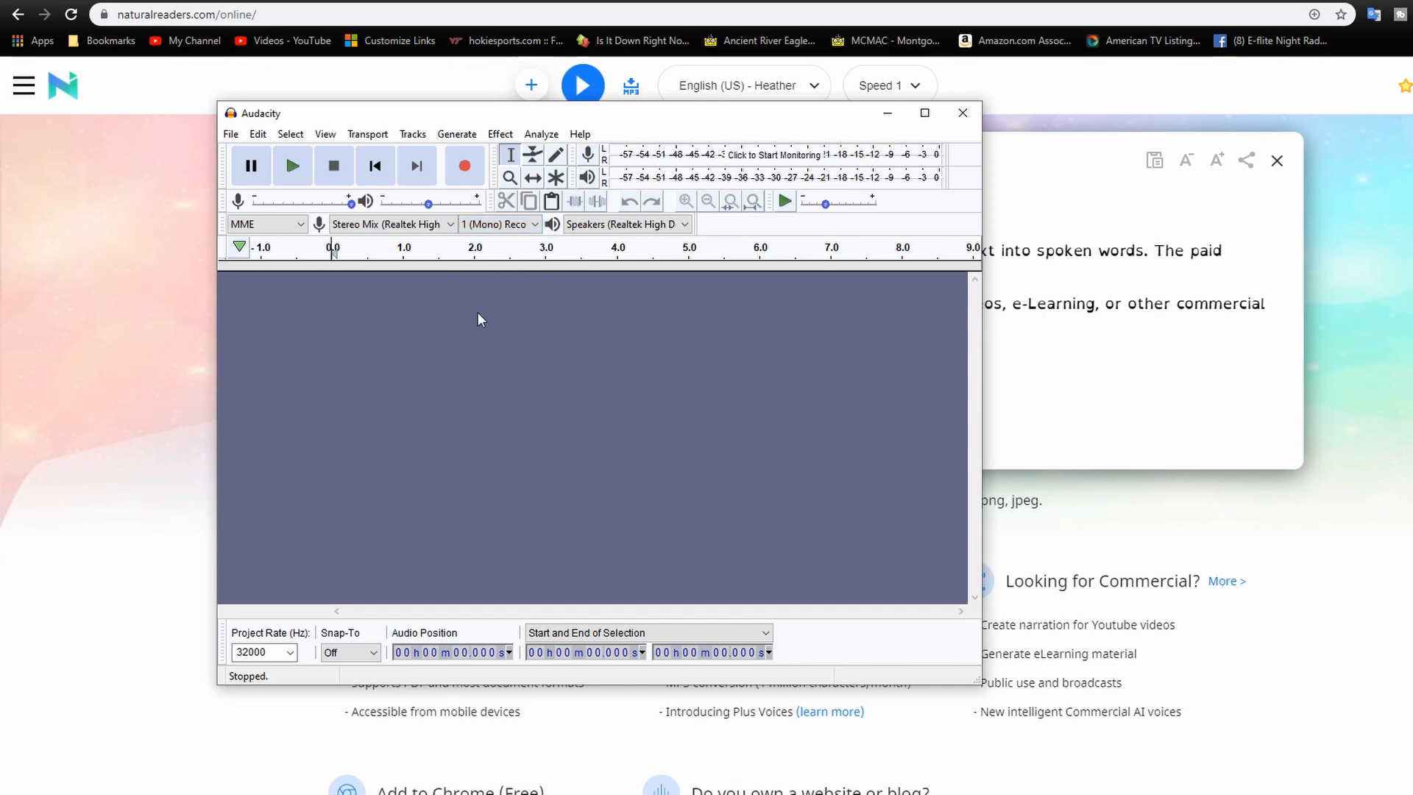
mouse_move(465, 166)
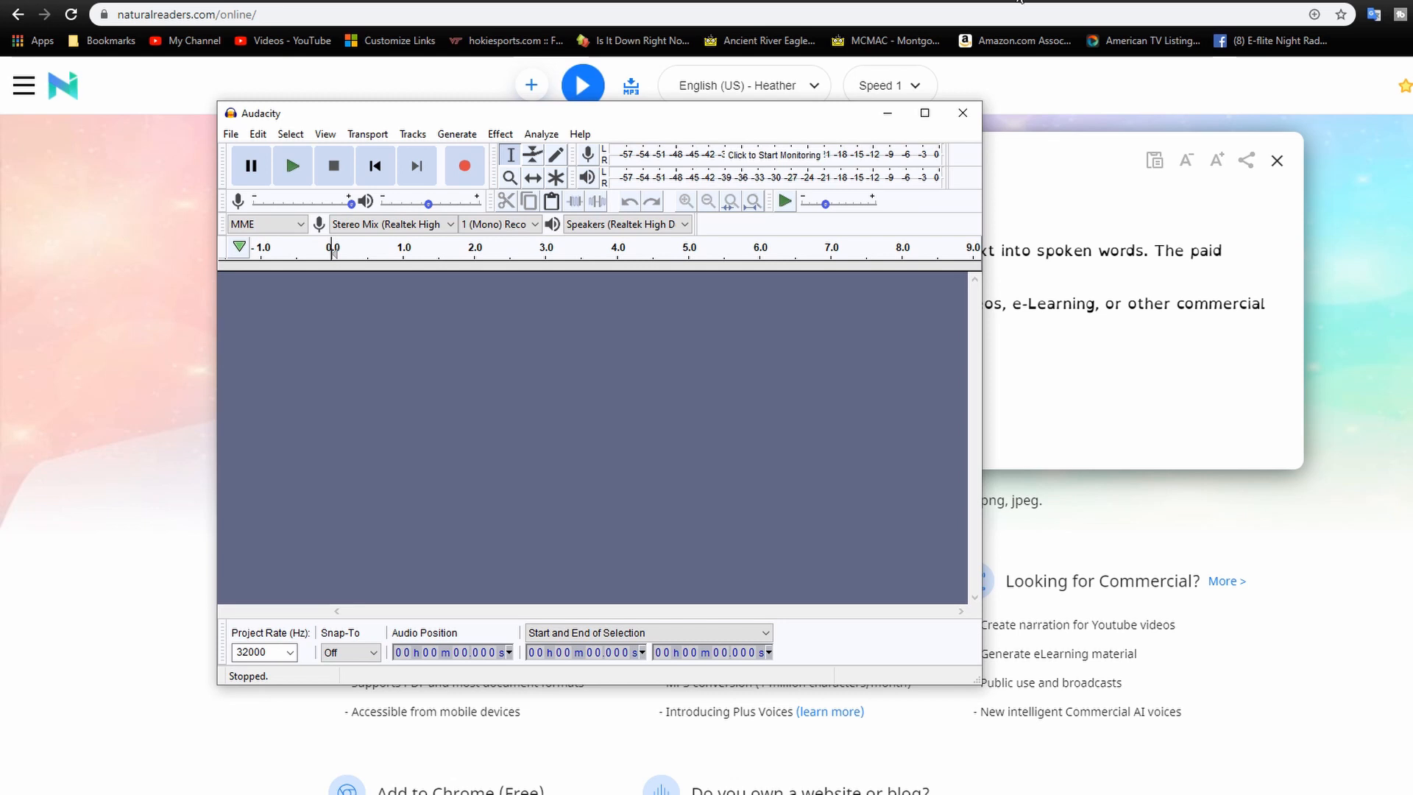
Record Natural Reader's spoken sample text into a mono Audacity track.
left_click(963, 112)
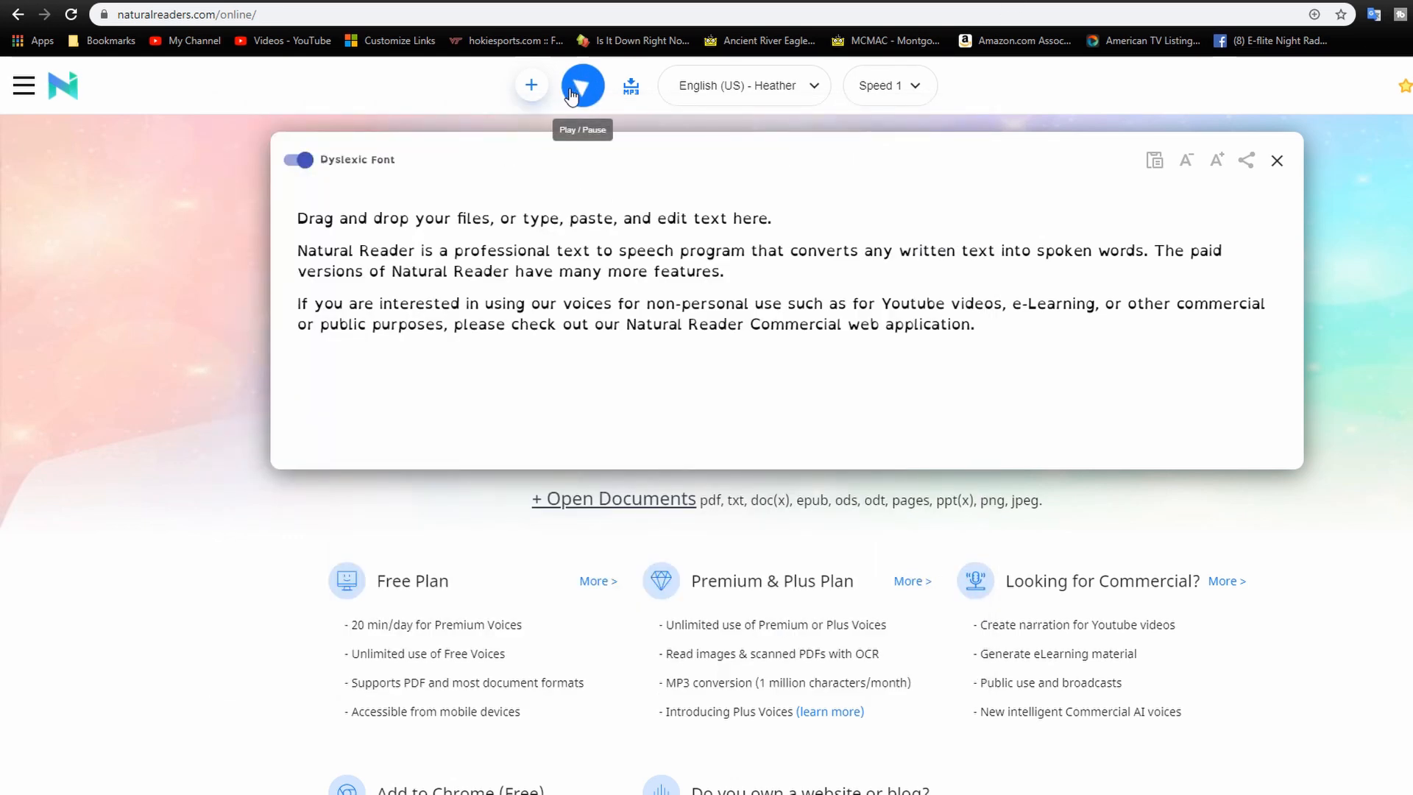
left_click(582, 85)
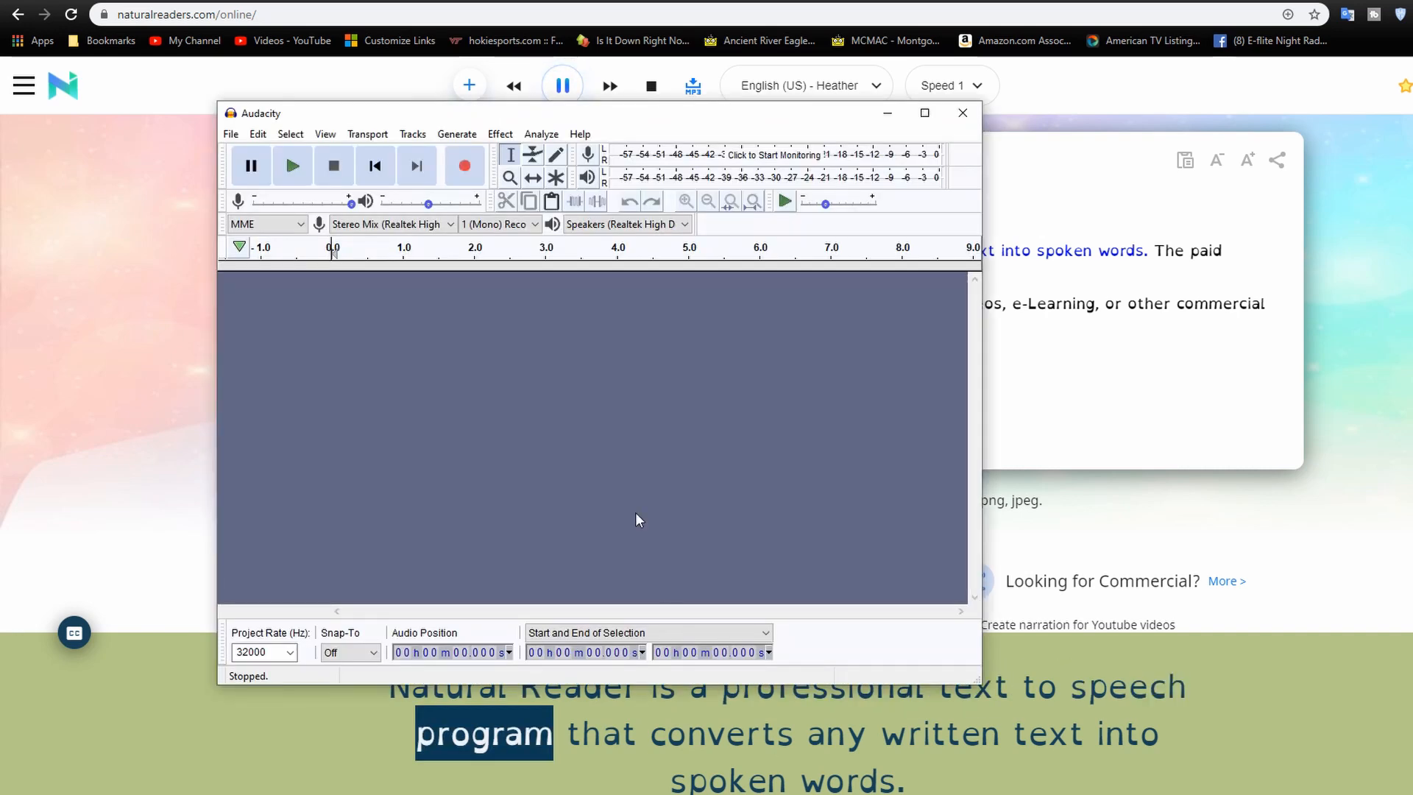
left_click(464, 165)
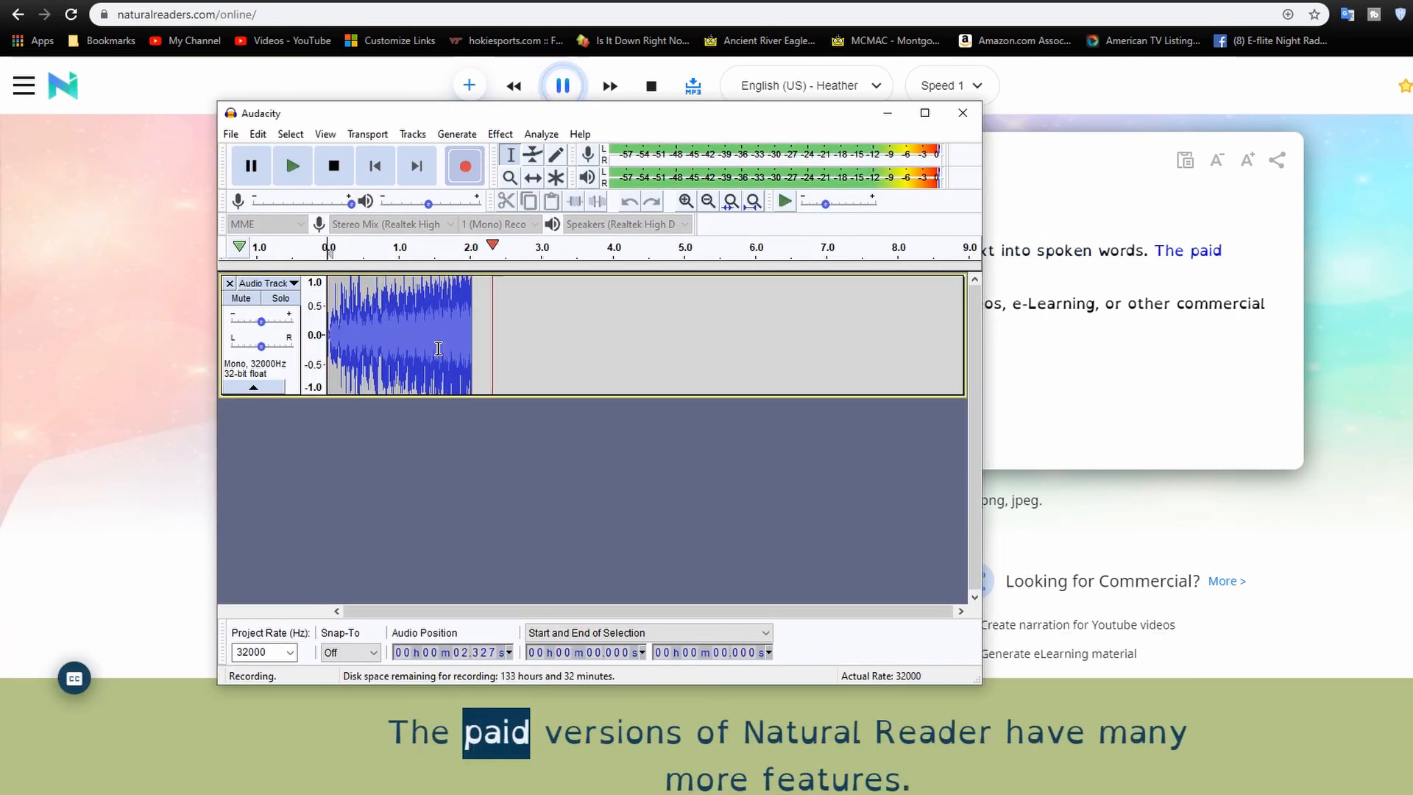
left_click(333, 165)
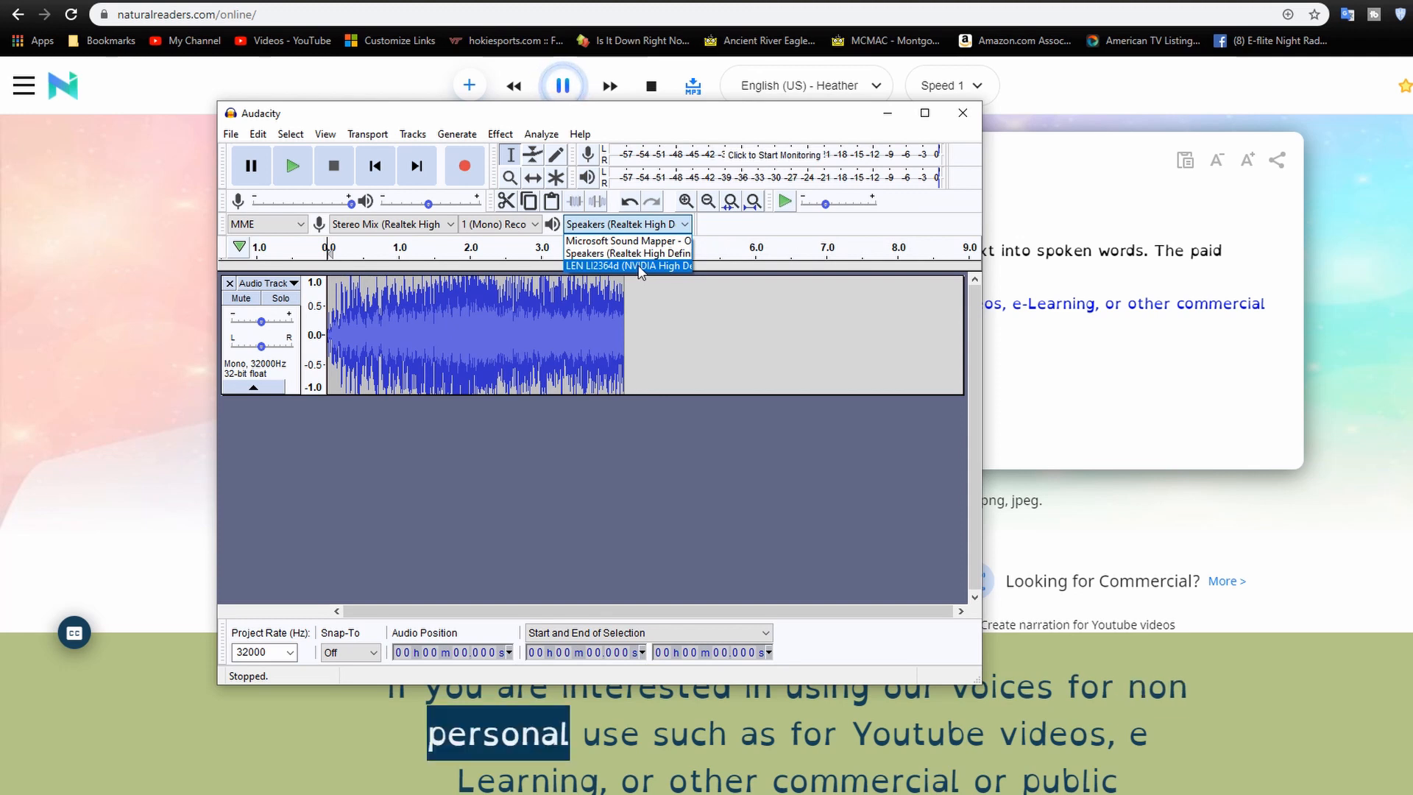
Switch audio playback to the LEN L2364d monitor, then close Audacity.
left_click(627, 266)
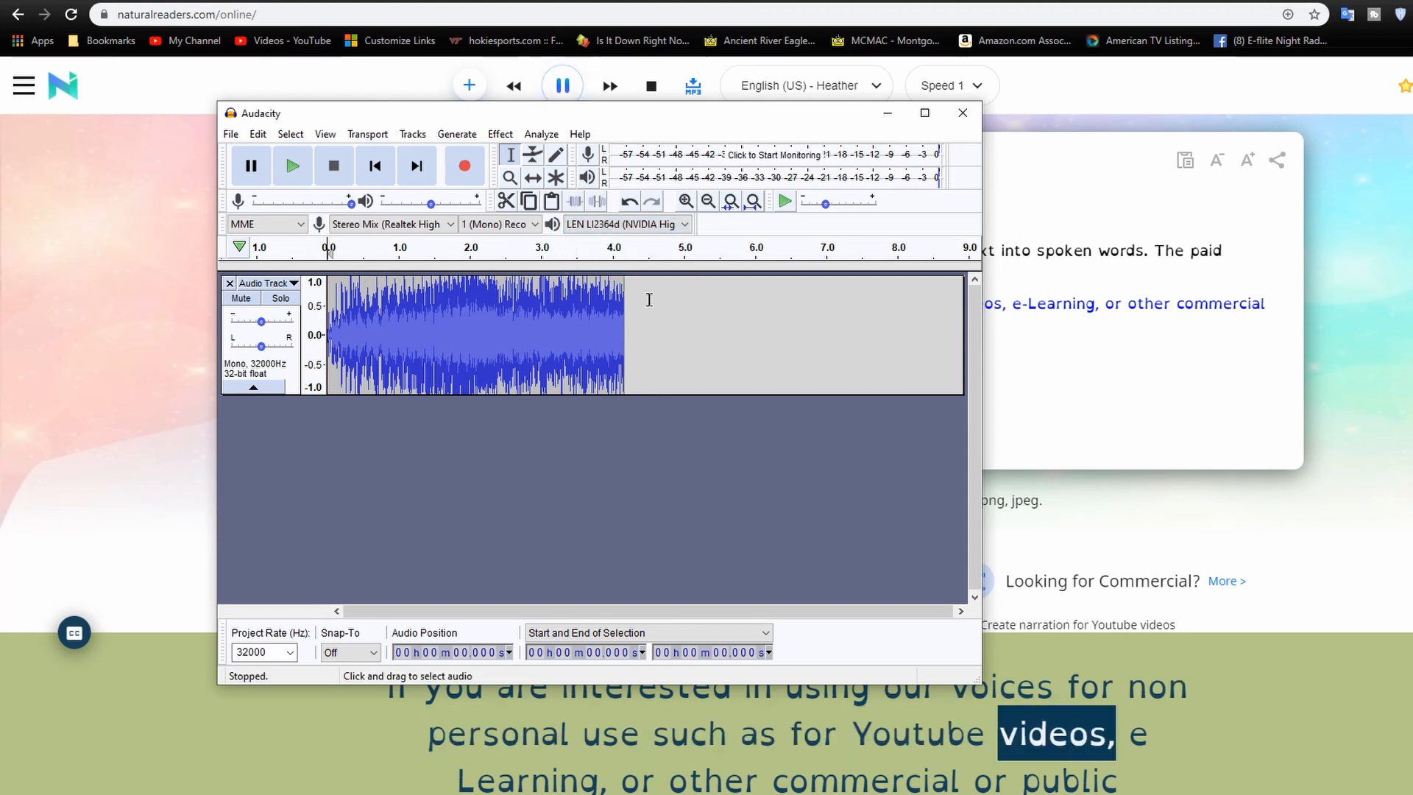
left_click(334, 165)
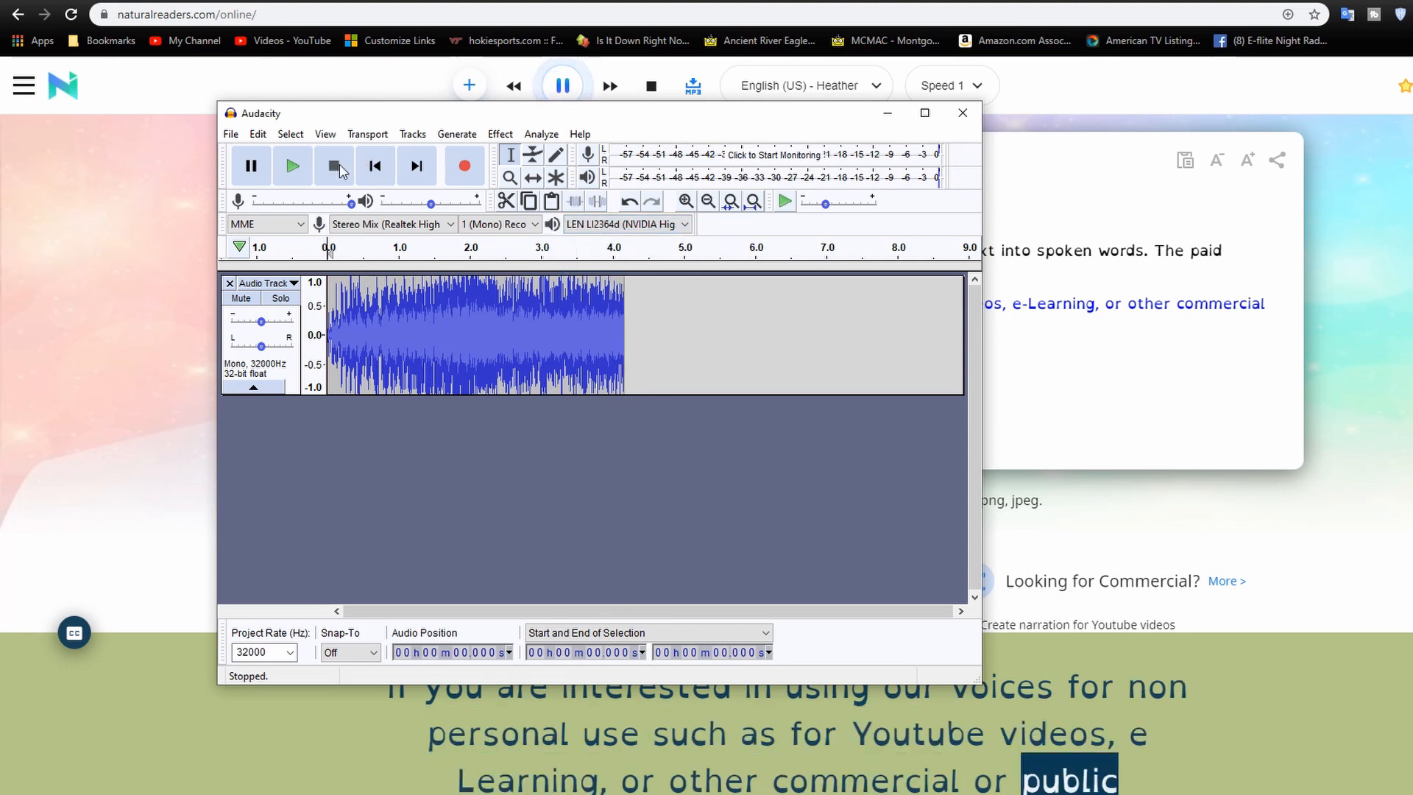
left_click(463, 166)
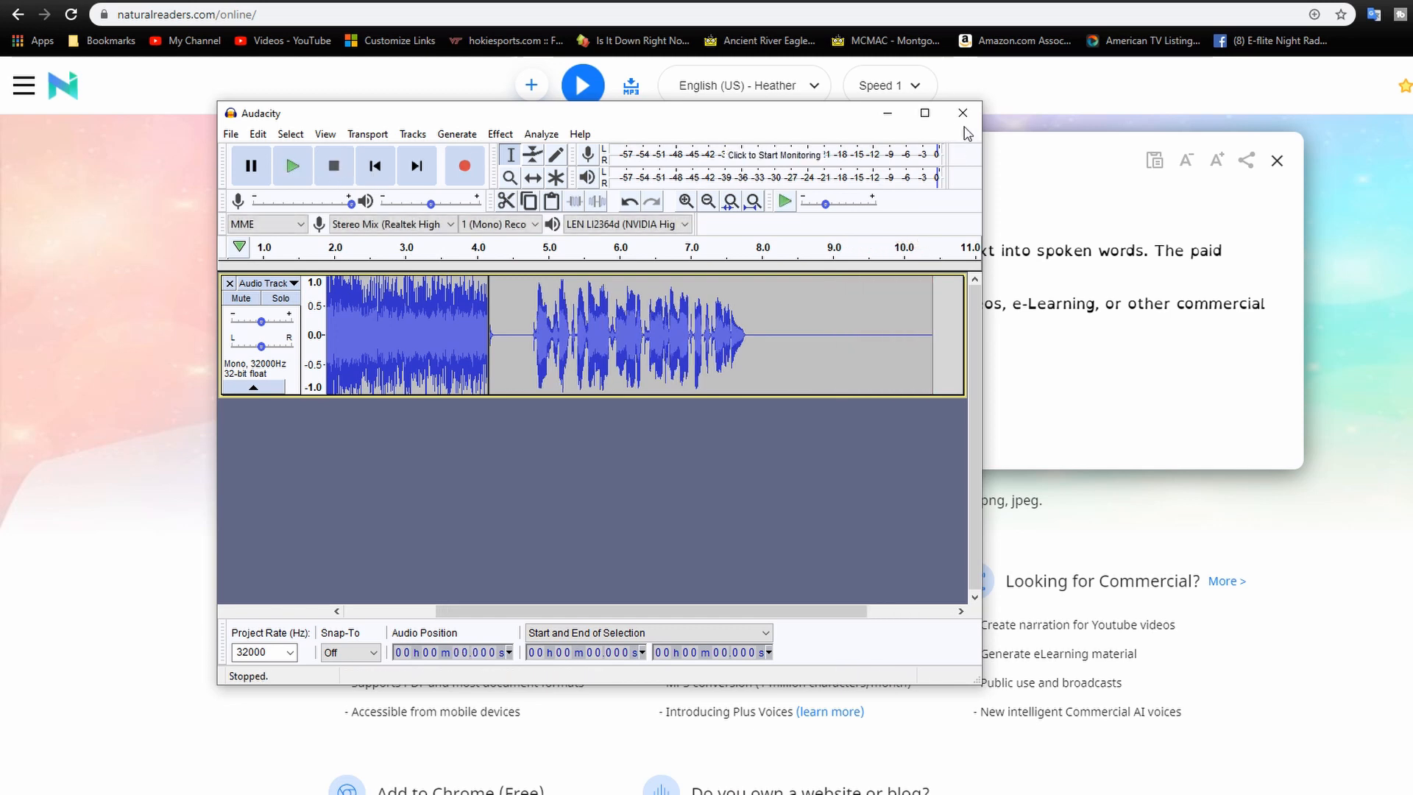
mouse_move(962, 116)
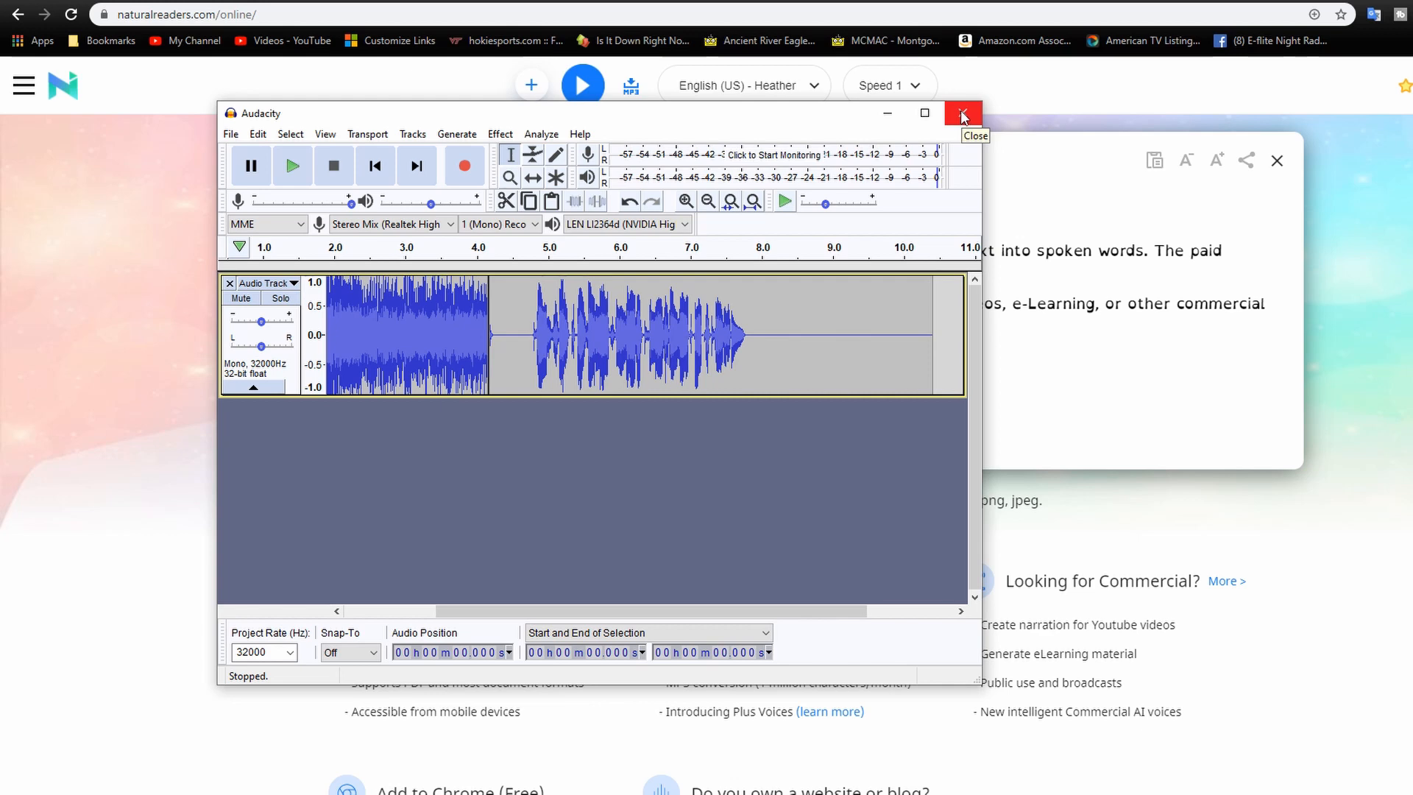
left_click(962, 116)
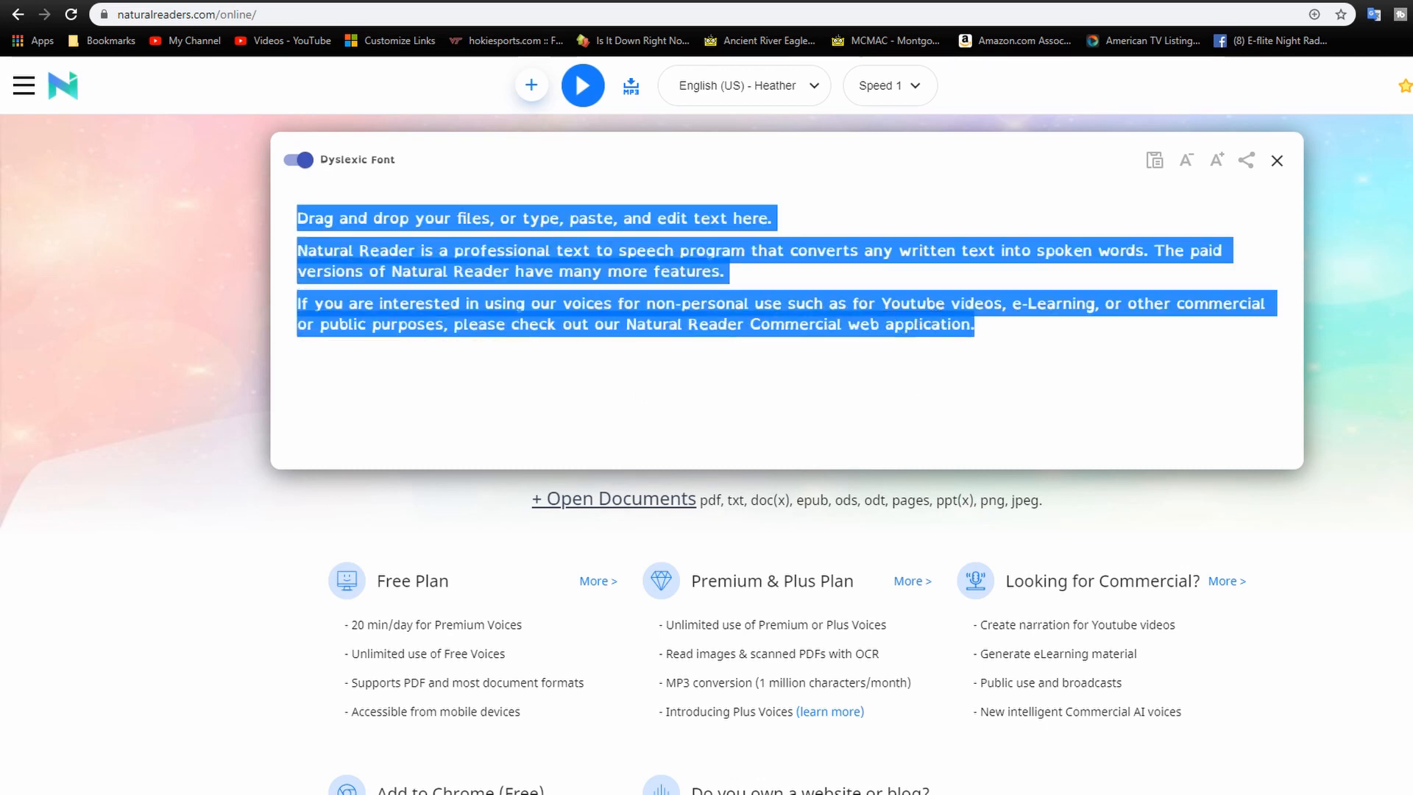
Type 'Circle Mode.' and 'Home Point Set.' into the text box, correcting mistyped letters.
type("Circle Mo")
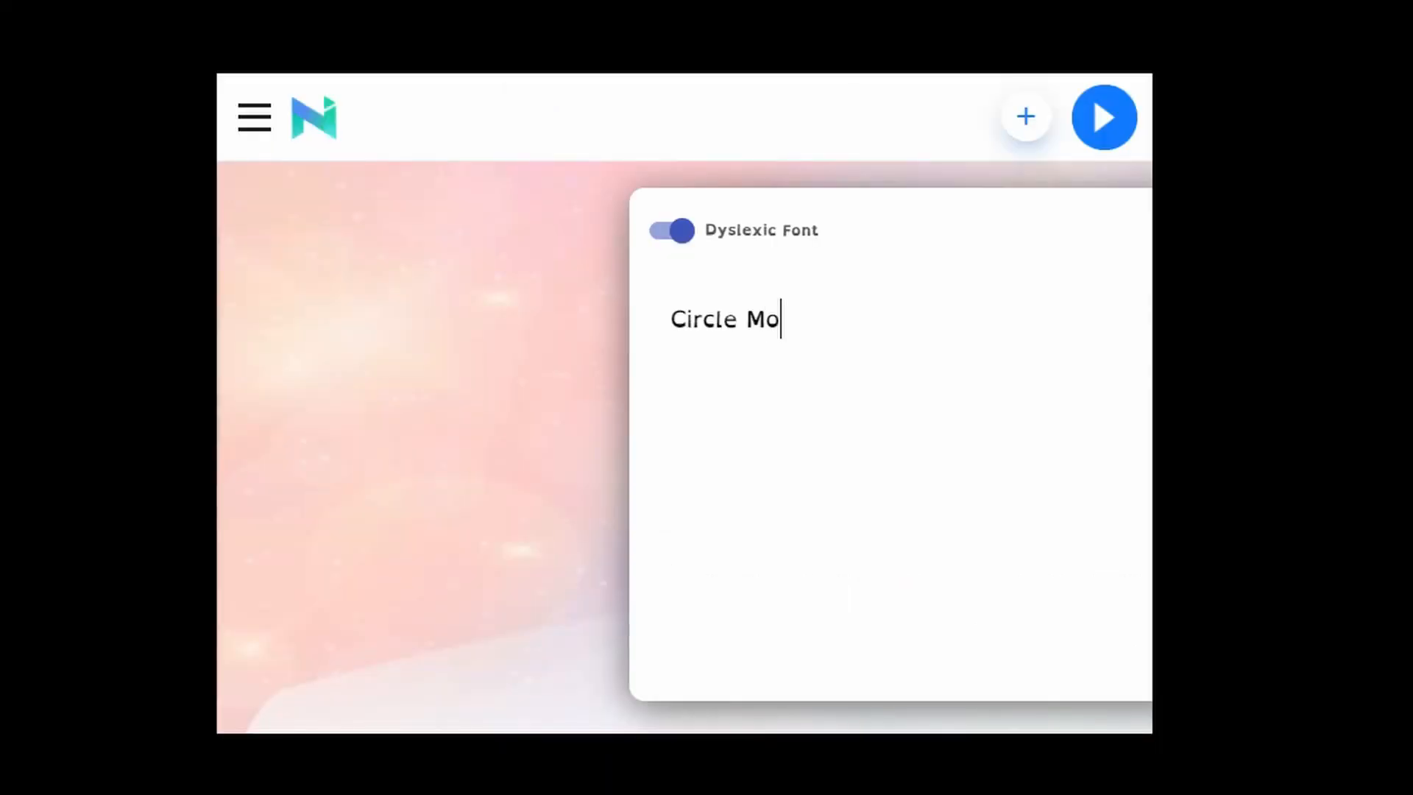
type("de")
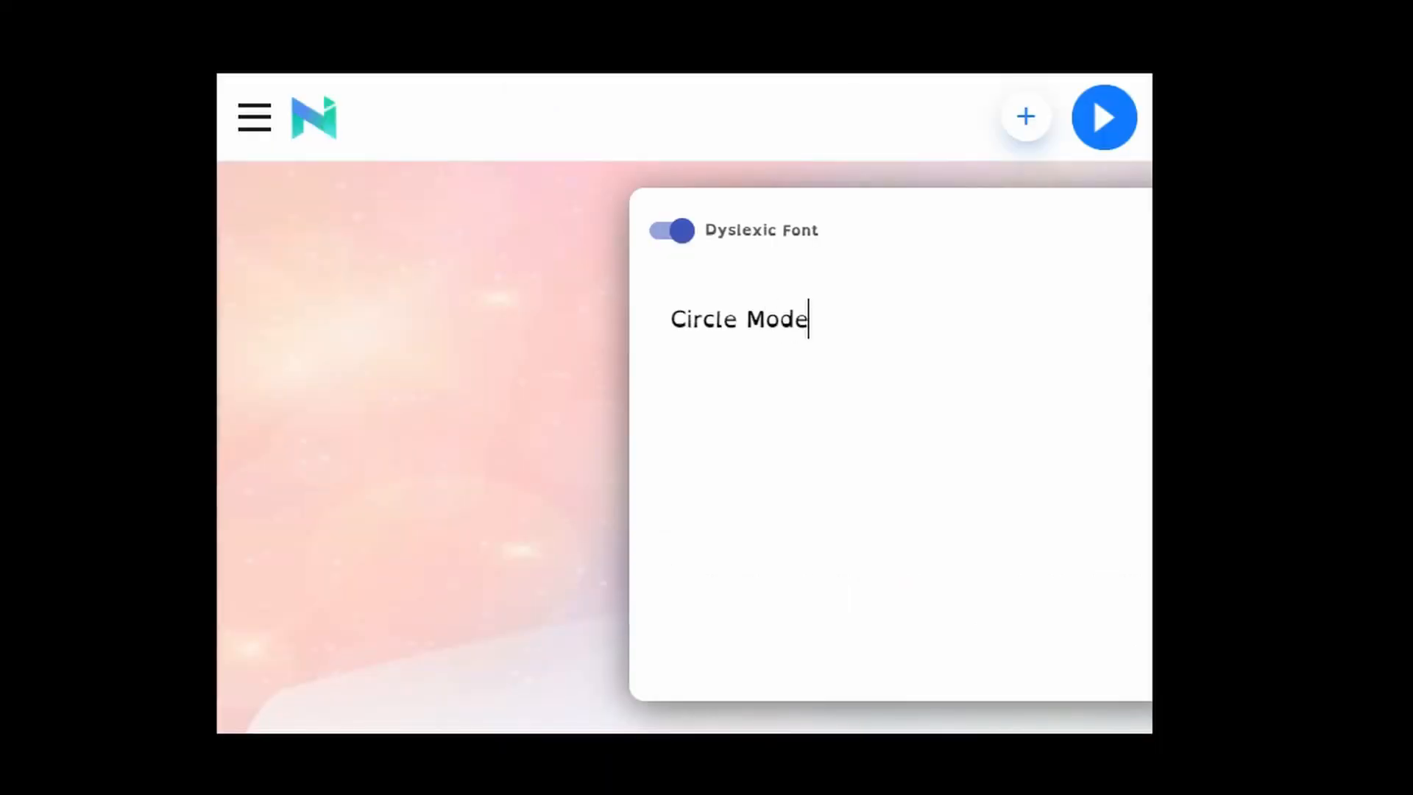
type(".")
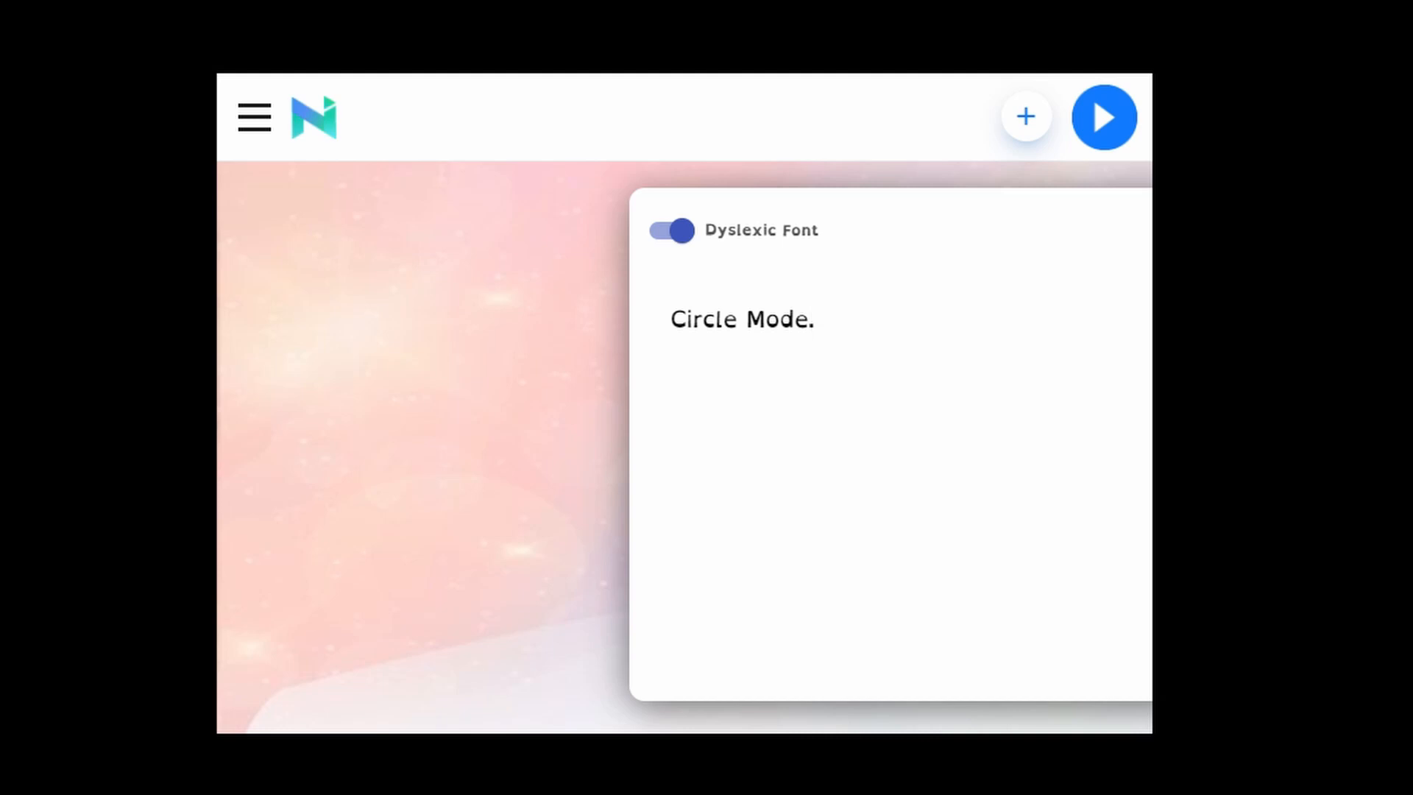
left_click(849, 319)
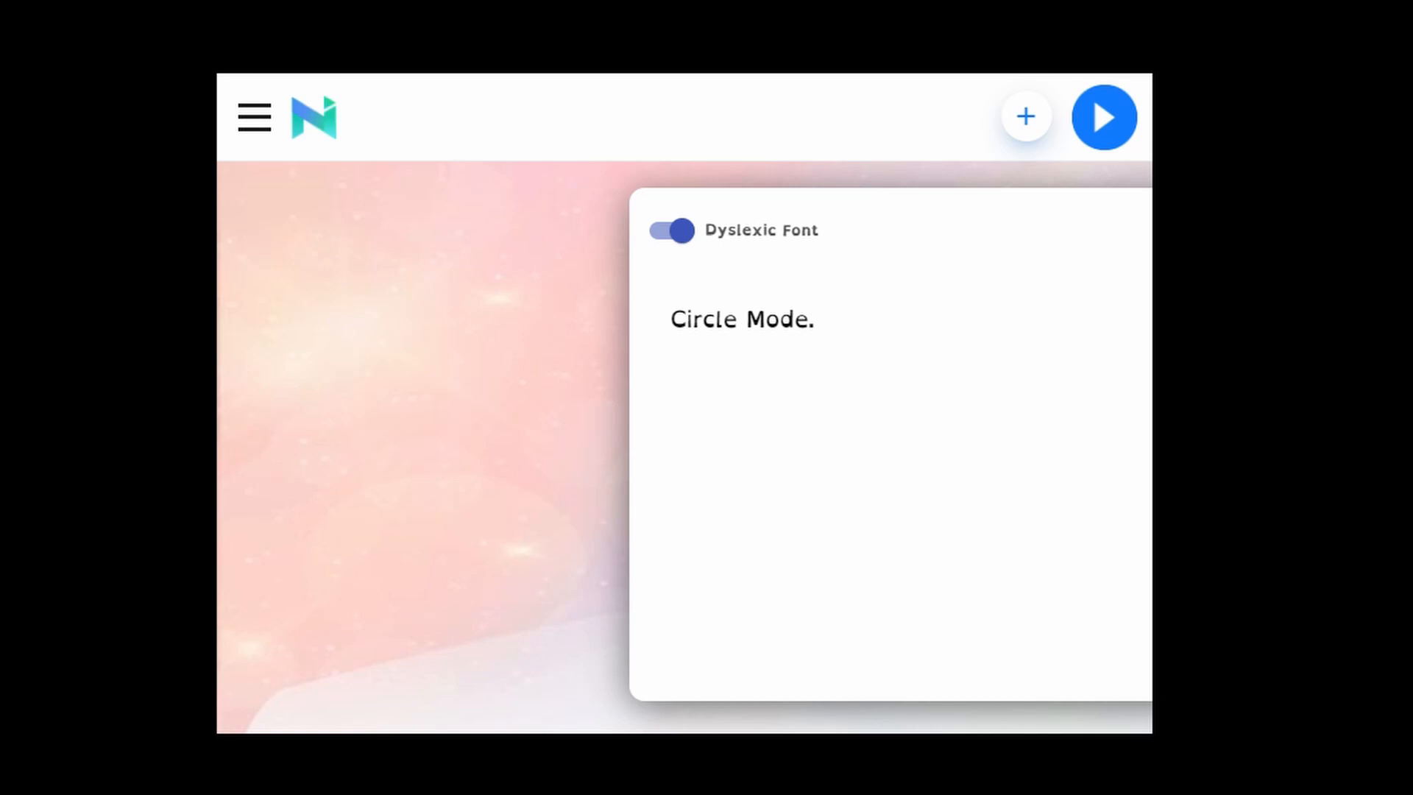
type("Se")
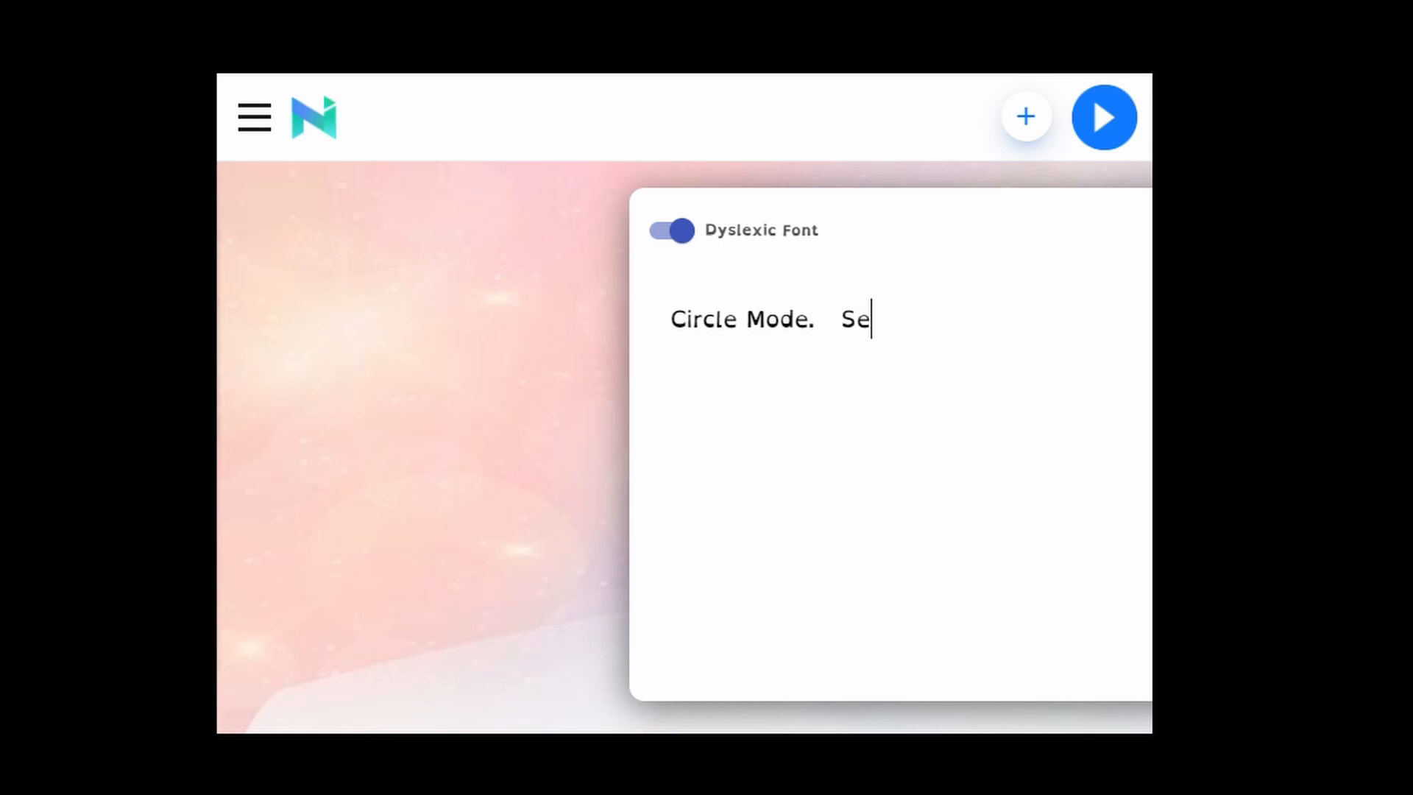
key("Backspace")
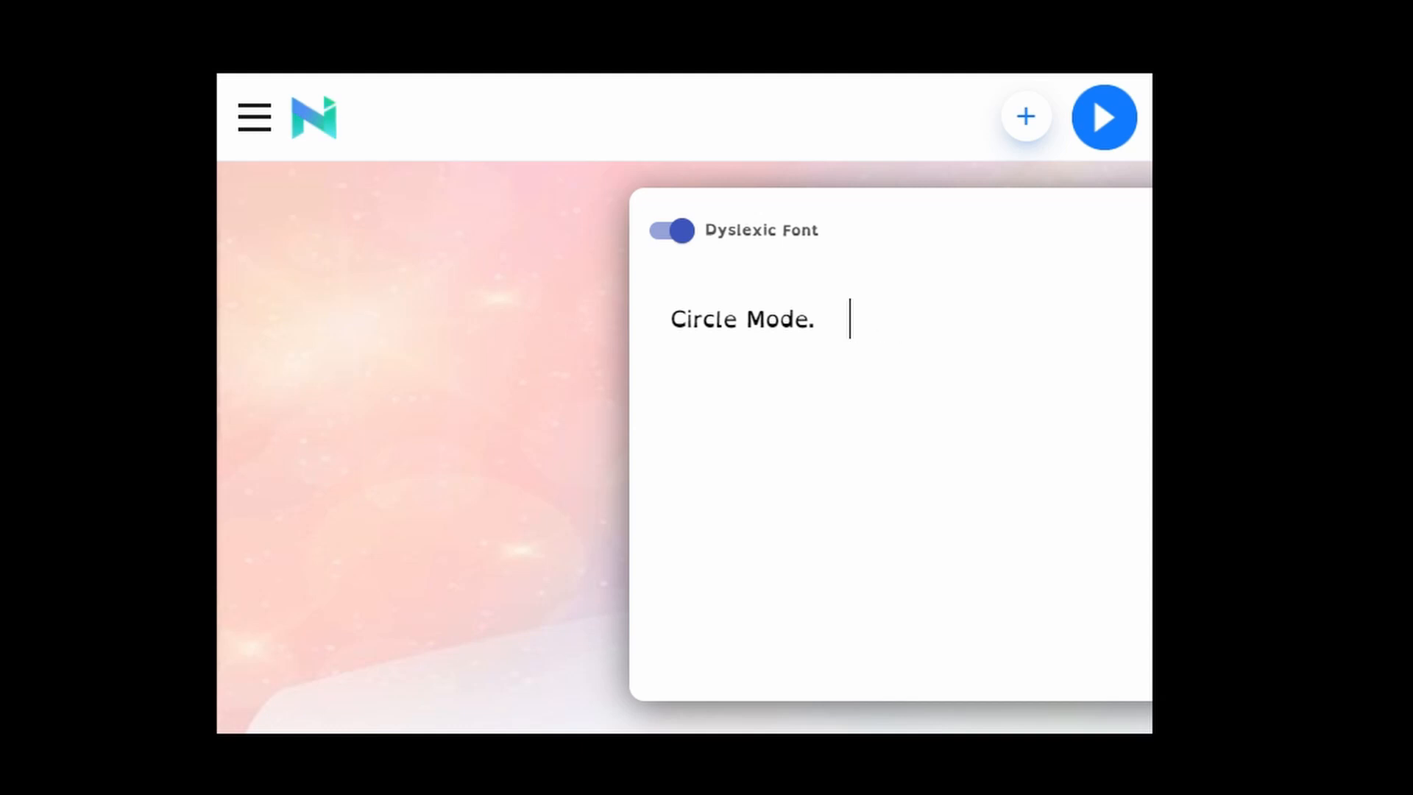
type("Home")
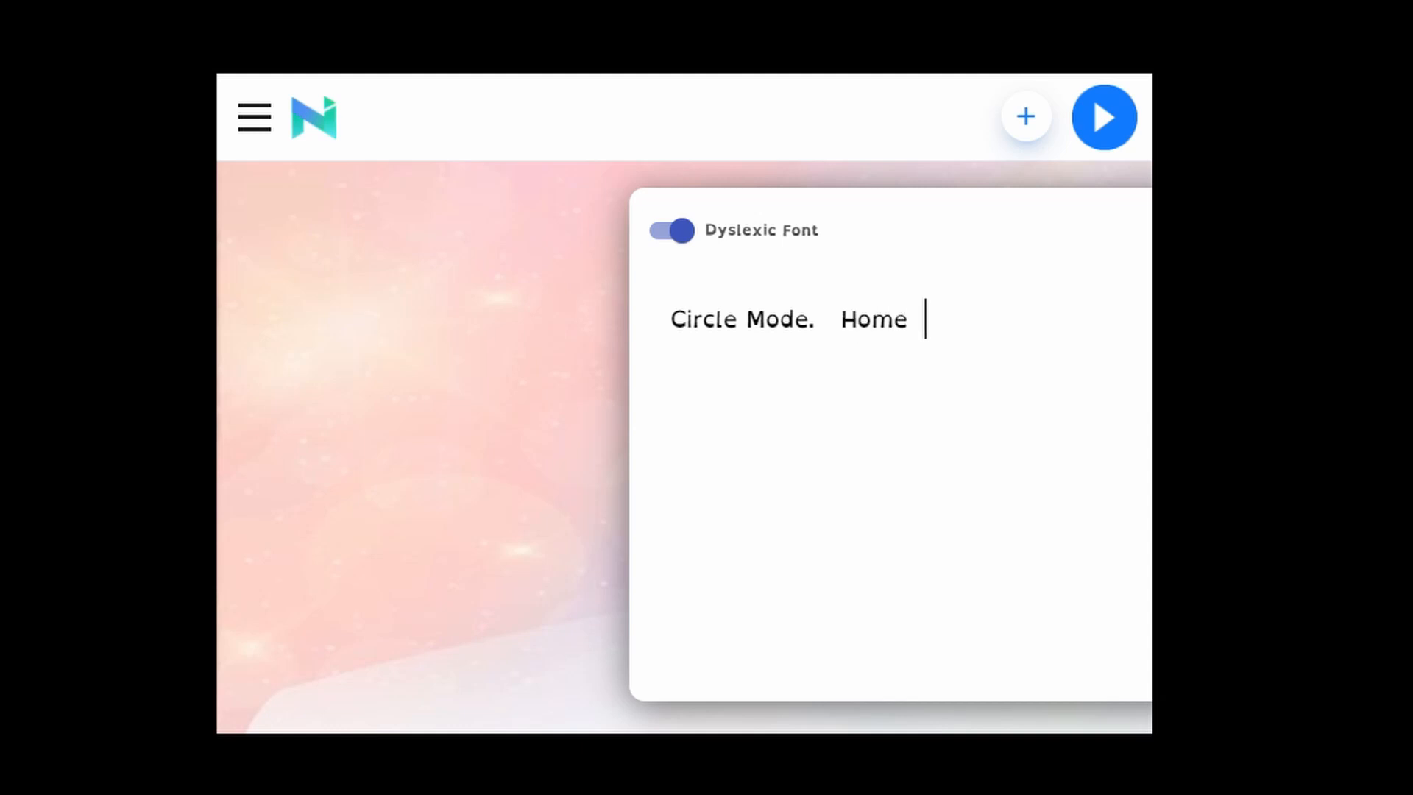
type("Point")
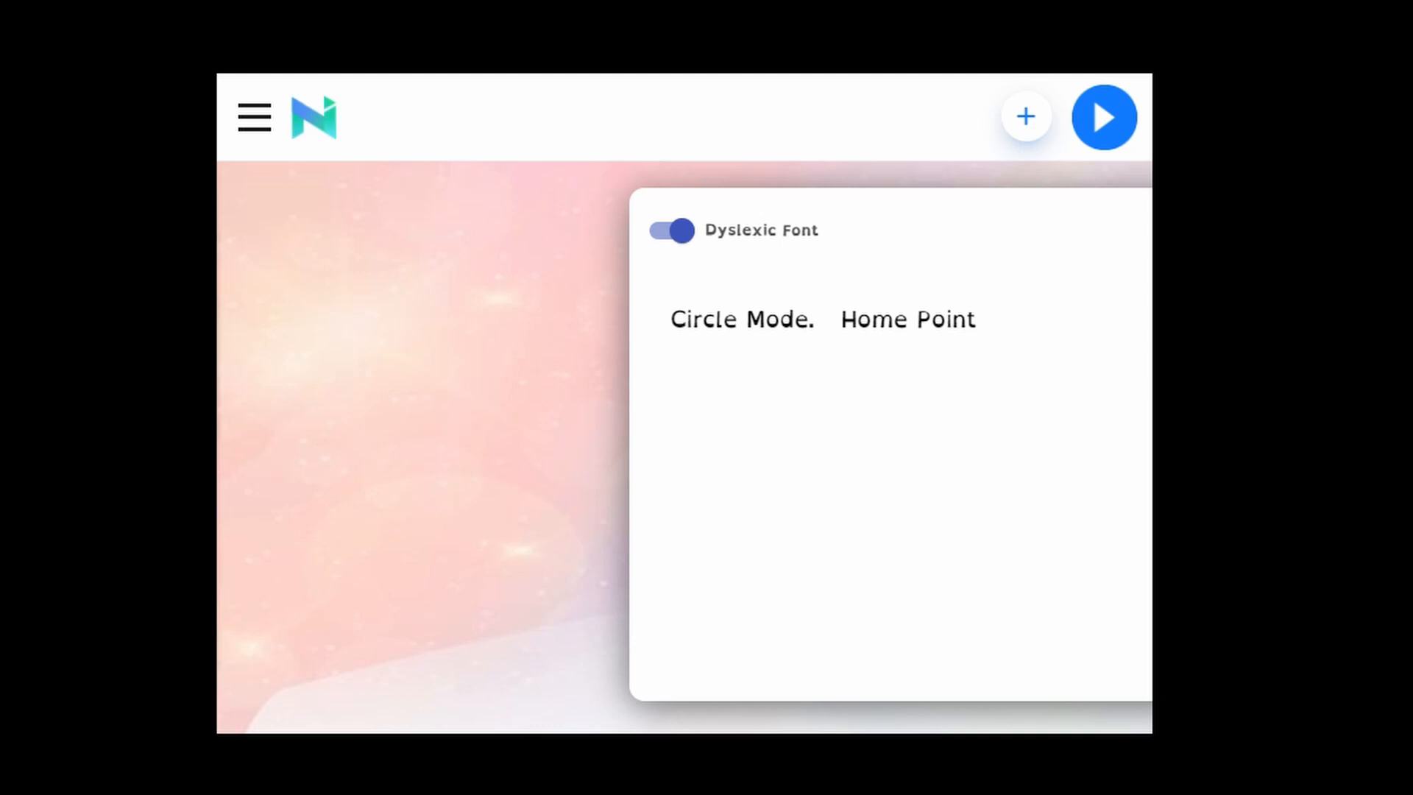
type("Set.")
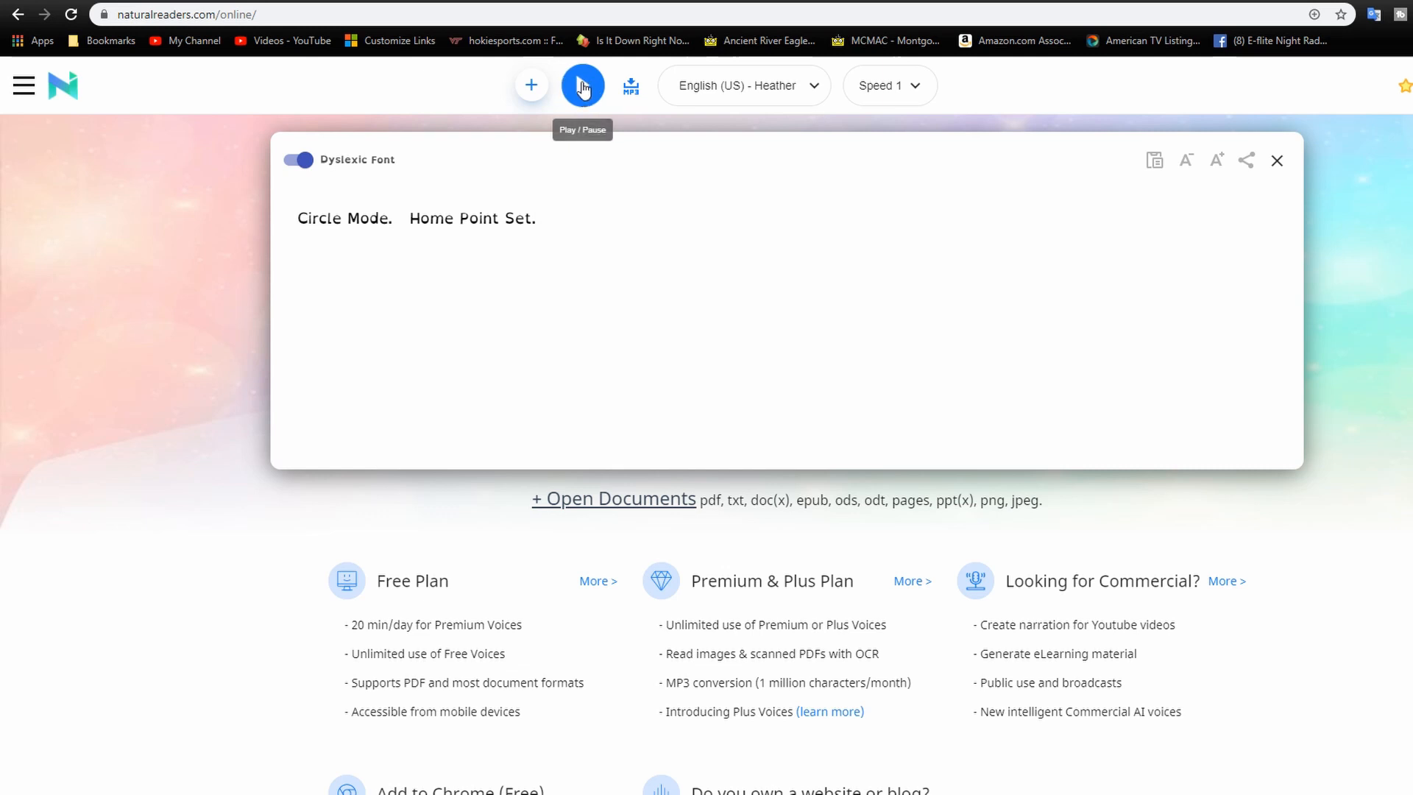
left_click(582, 85)
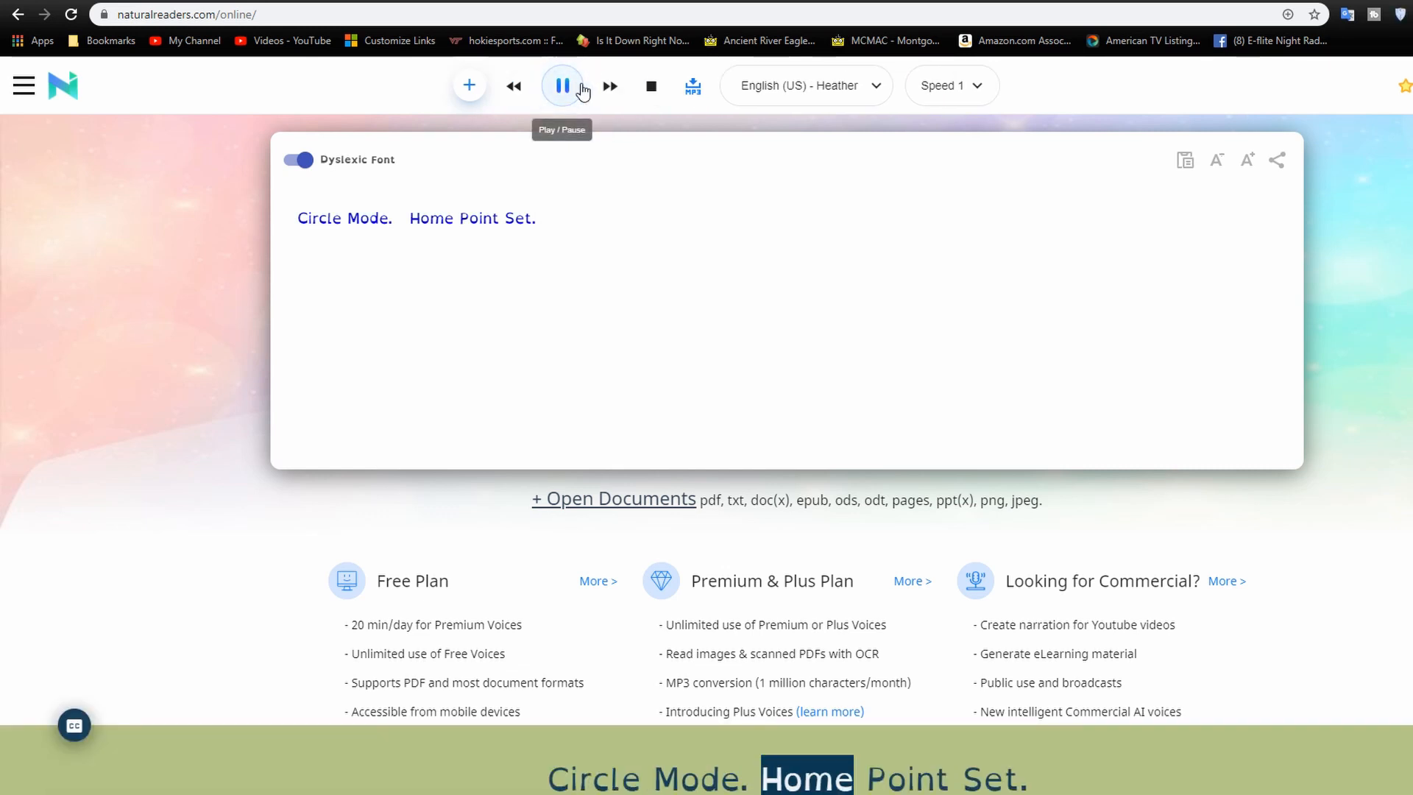
left_click(560, 85)
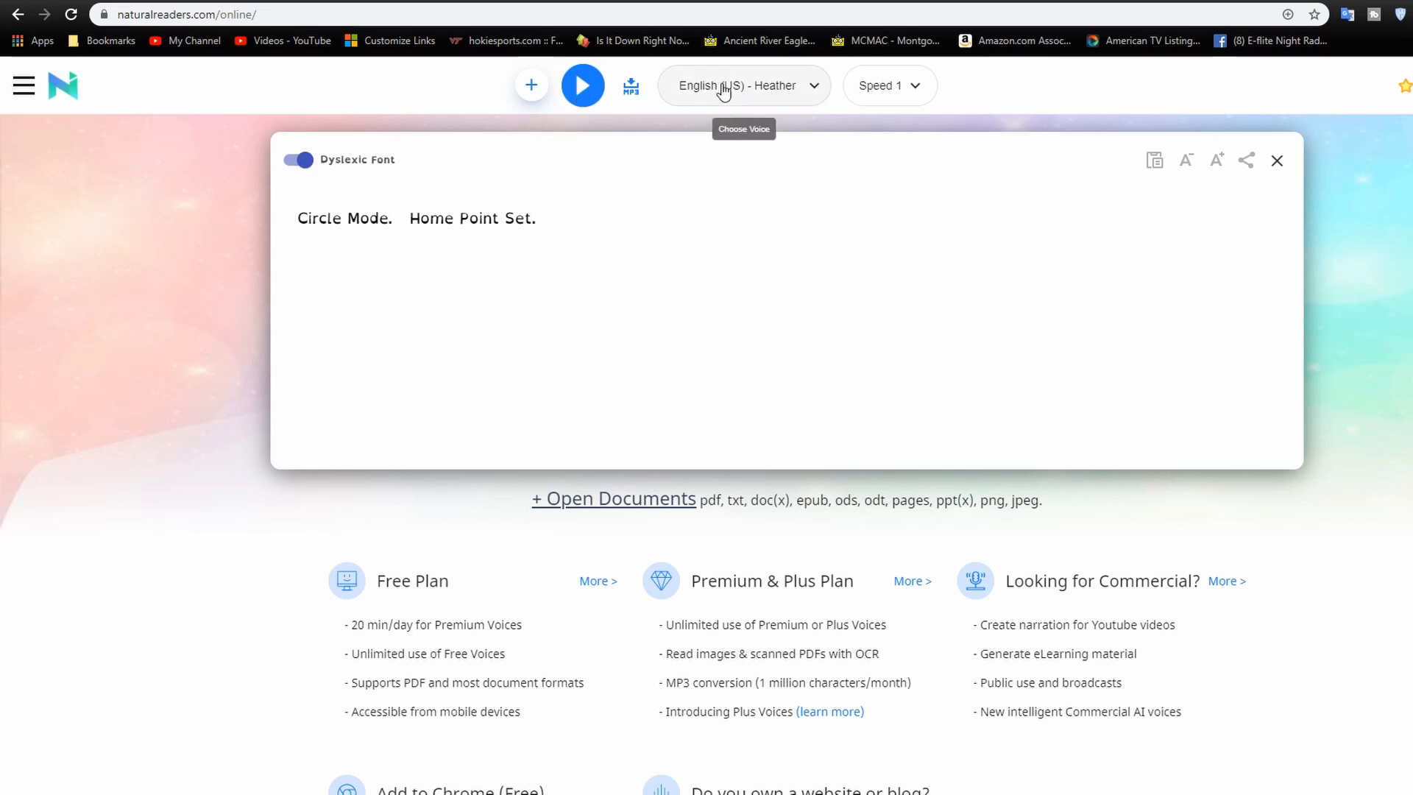
mouse_move(817, 89)
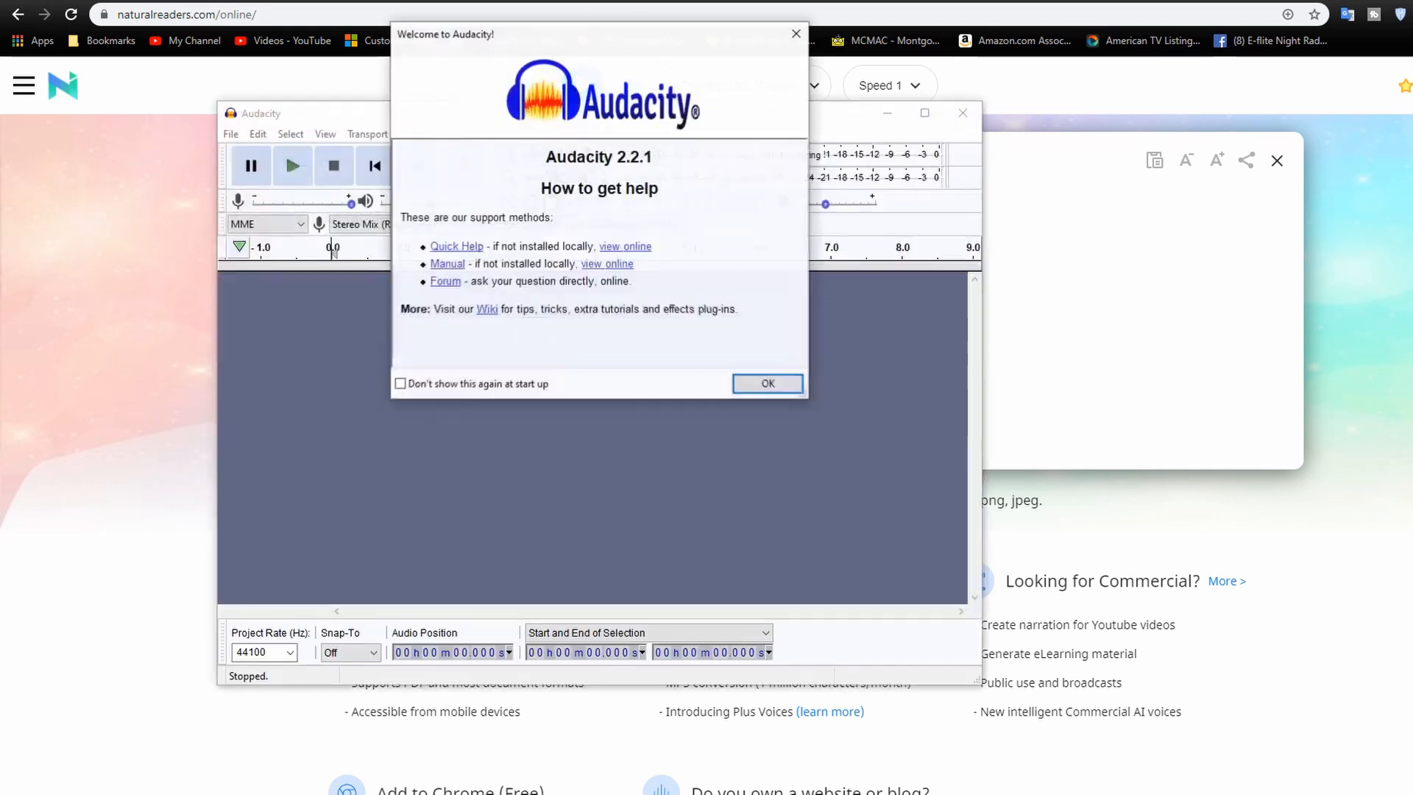
Dismiss the Audacity welcome notice and choose 32000 Hz as the project rate.
left_click(768, 383)
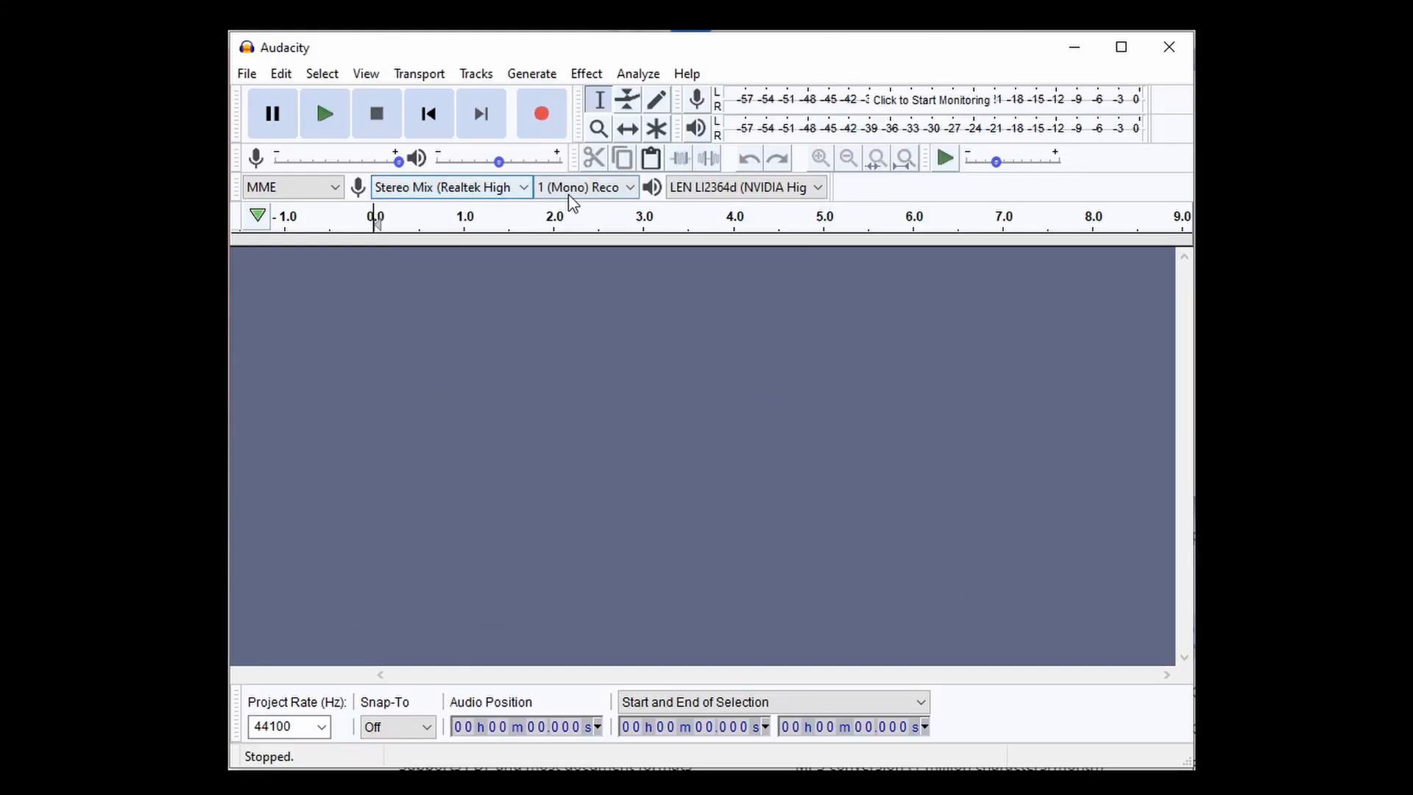
left_click(322, 726)
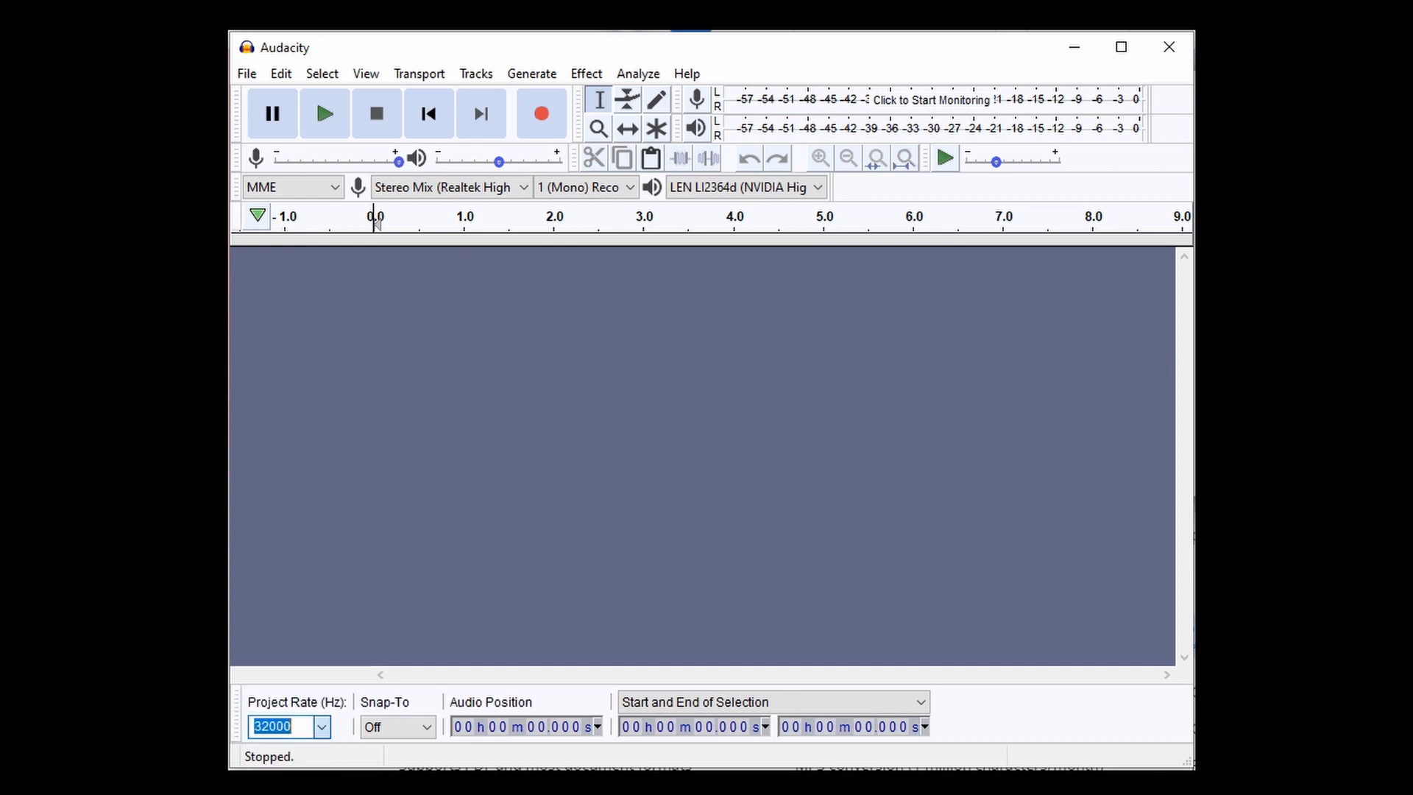
mouse_move(486, 372)
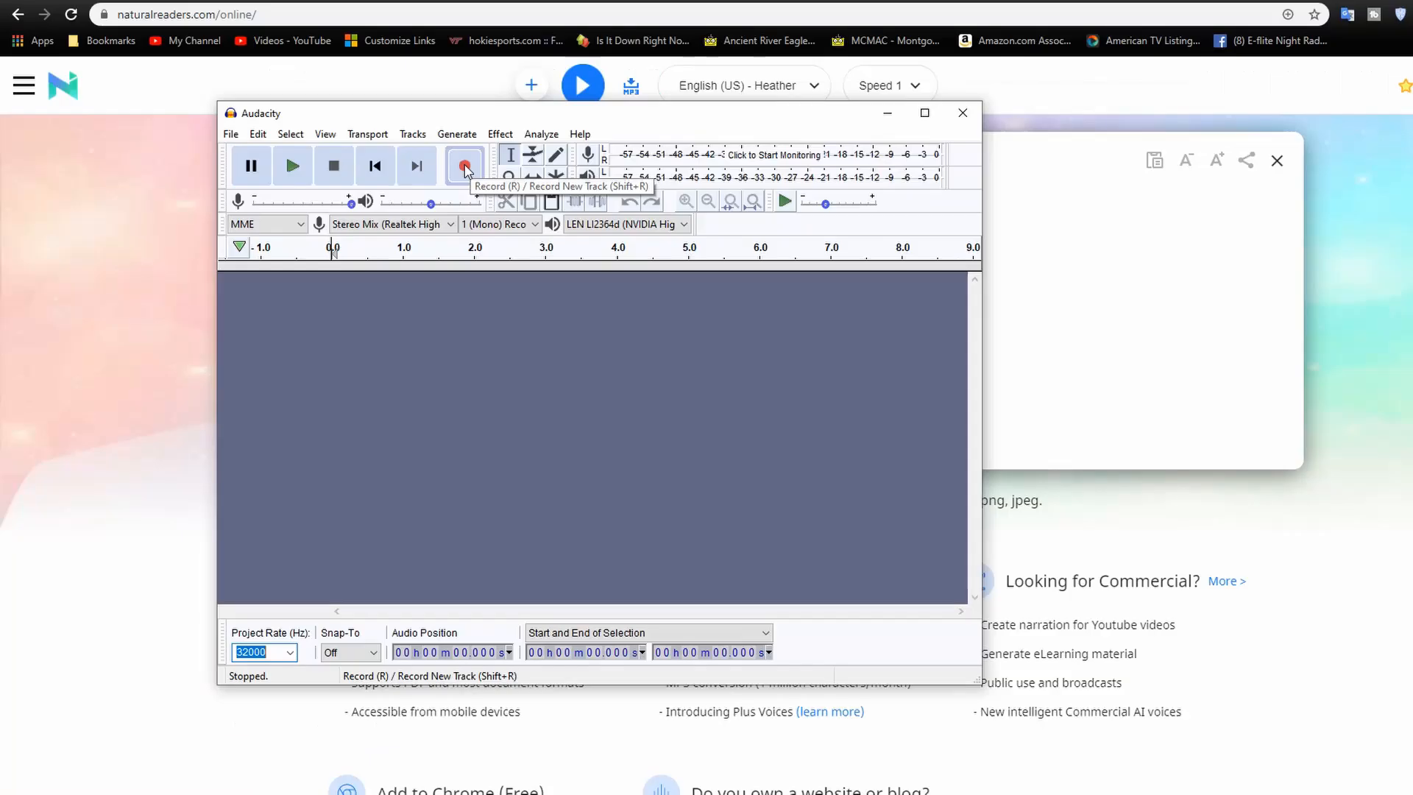
Record Natural Reader speaking 'Circle Mode. Home Point Set.' into Audacity, then stop recording.
left_click(963, 113)
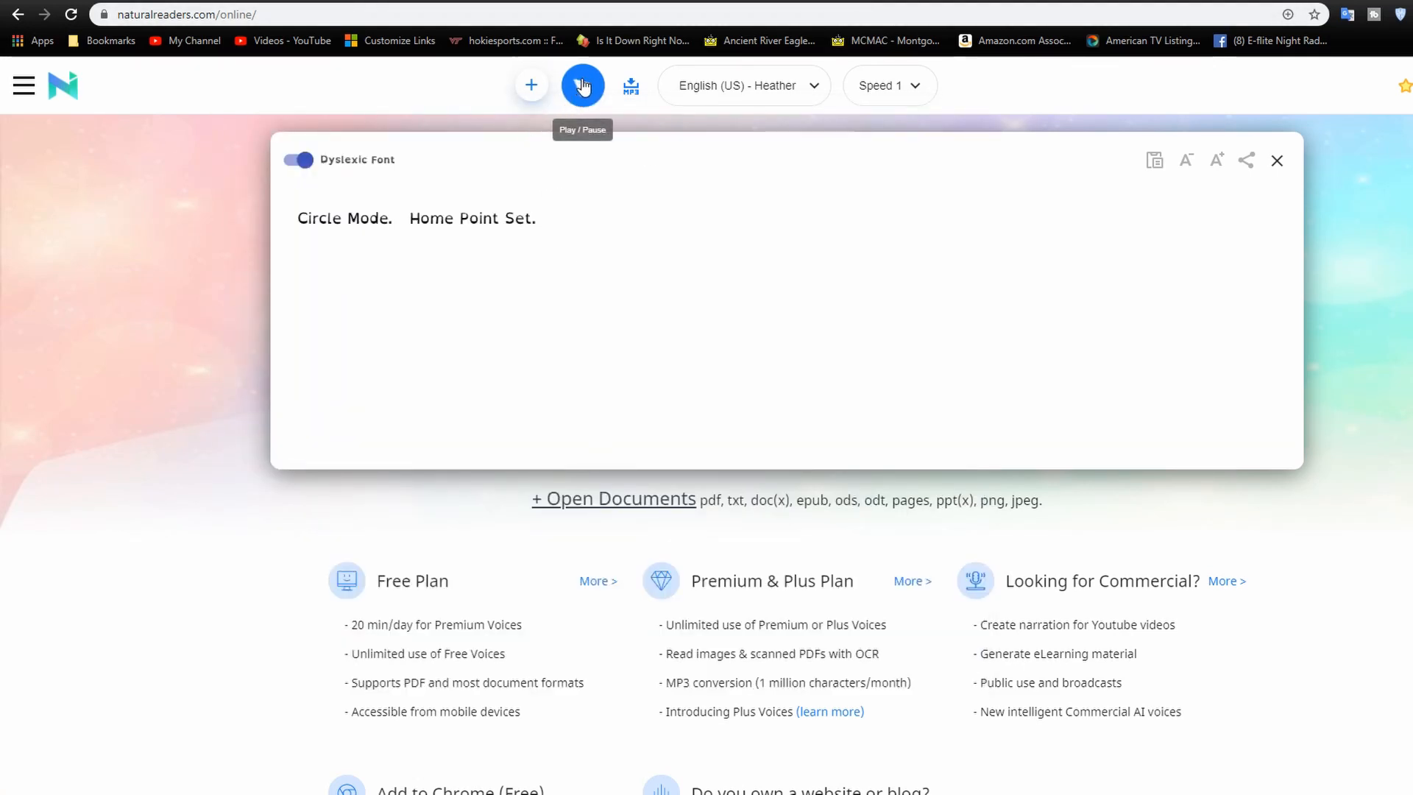
left_click(582, 84)
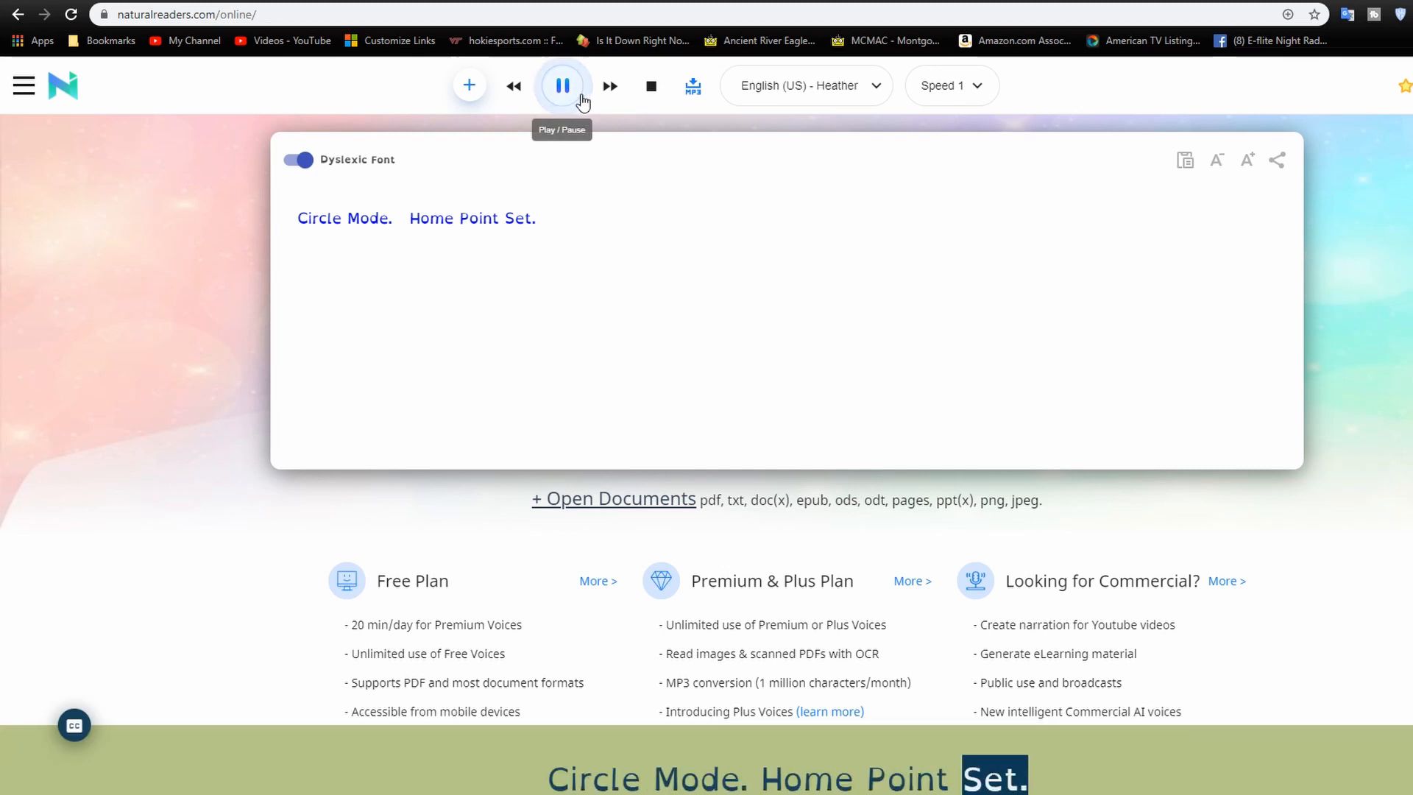
left_click(561, 85)
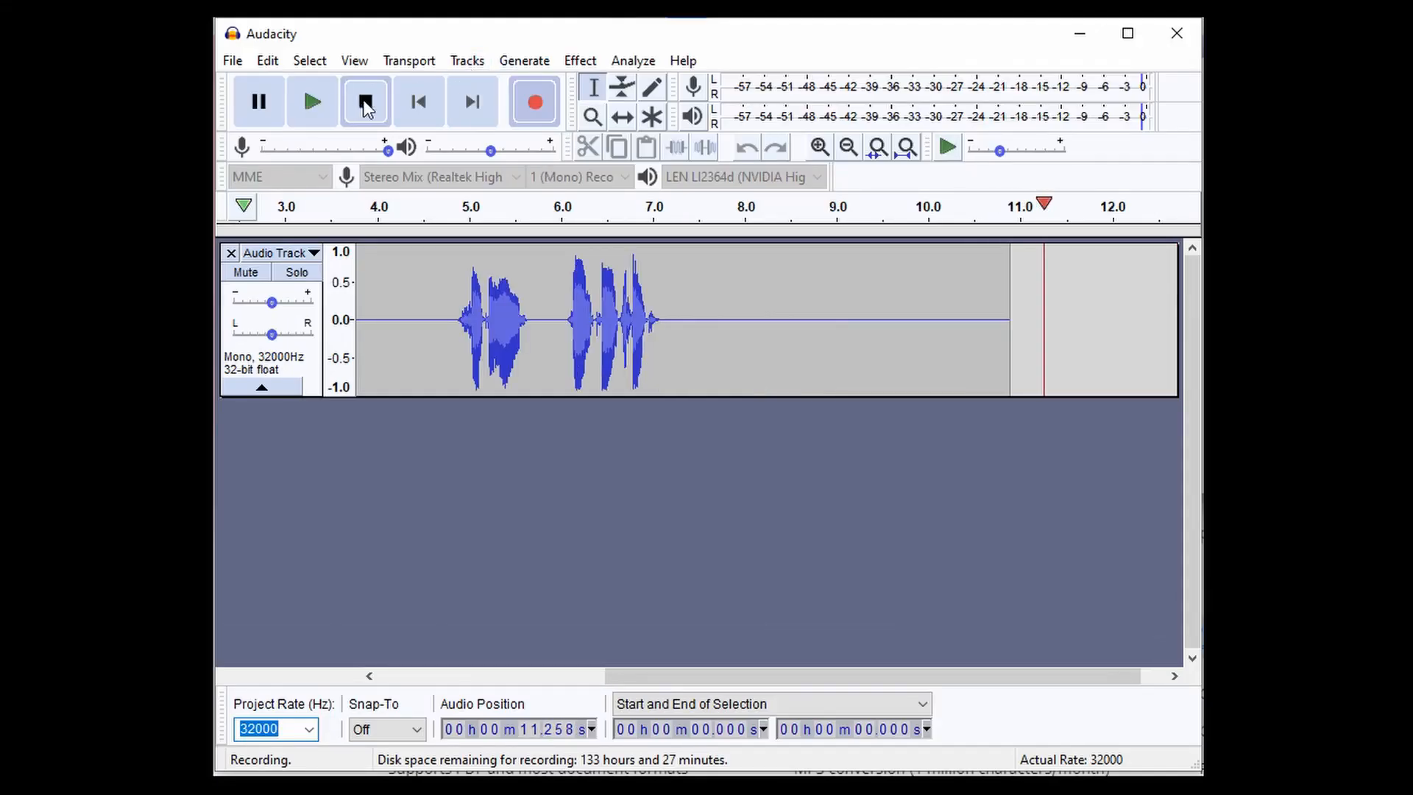
left_click(365, 101)
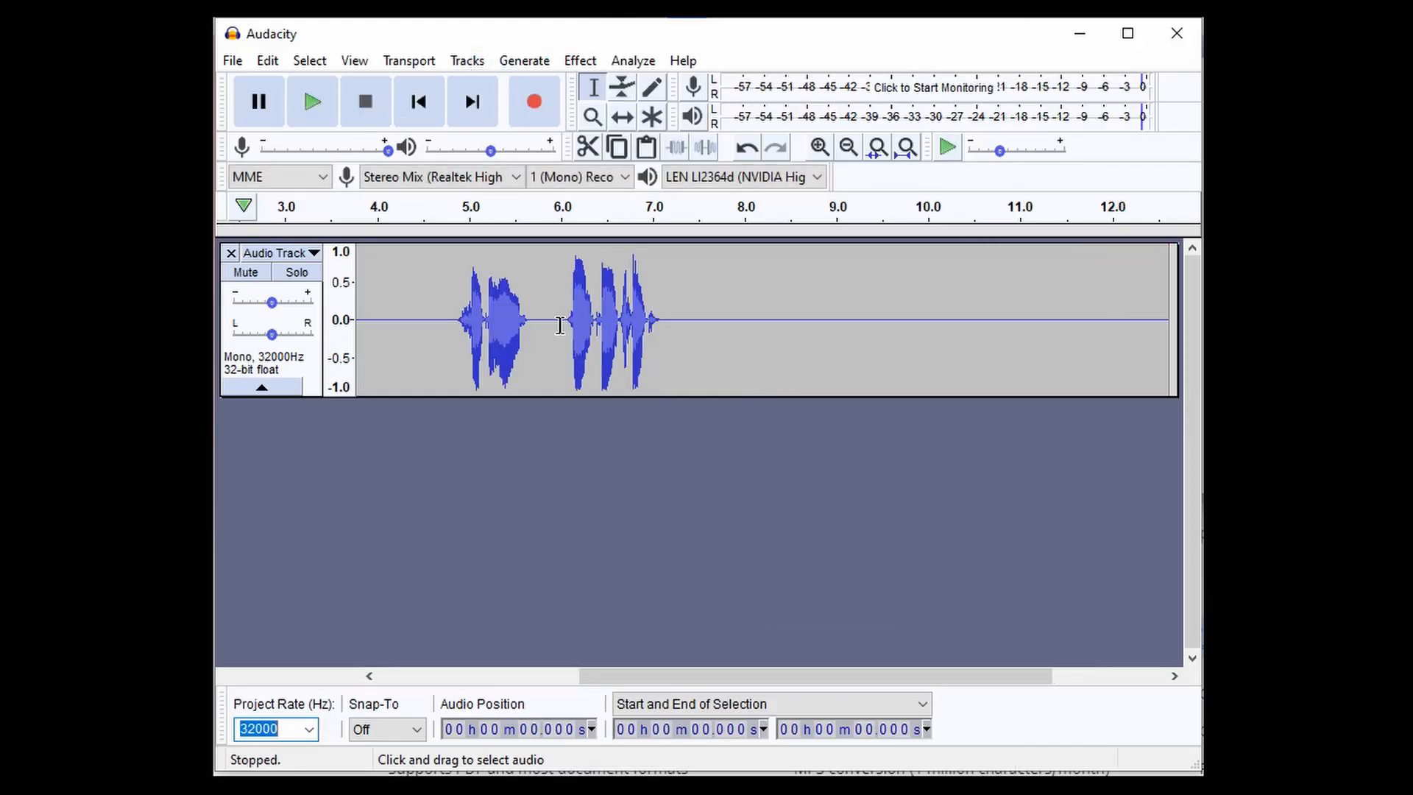
mouse_move(692, 336)
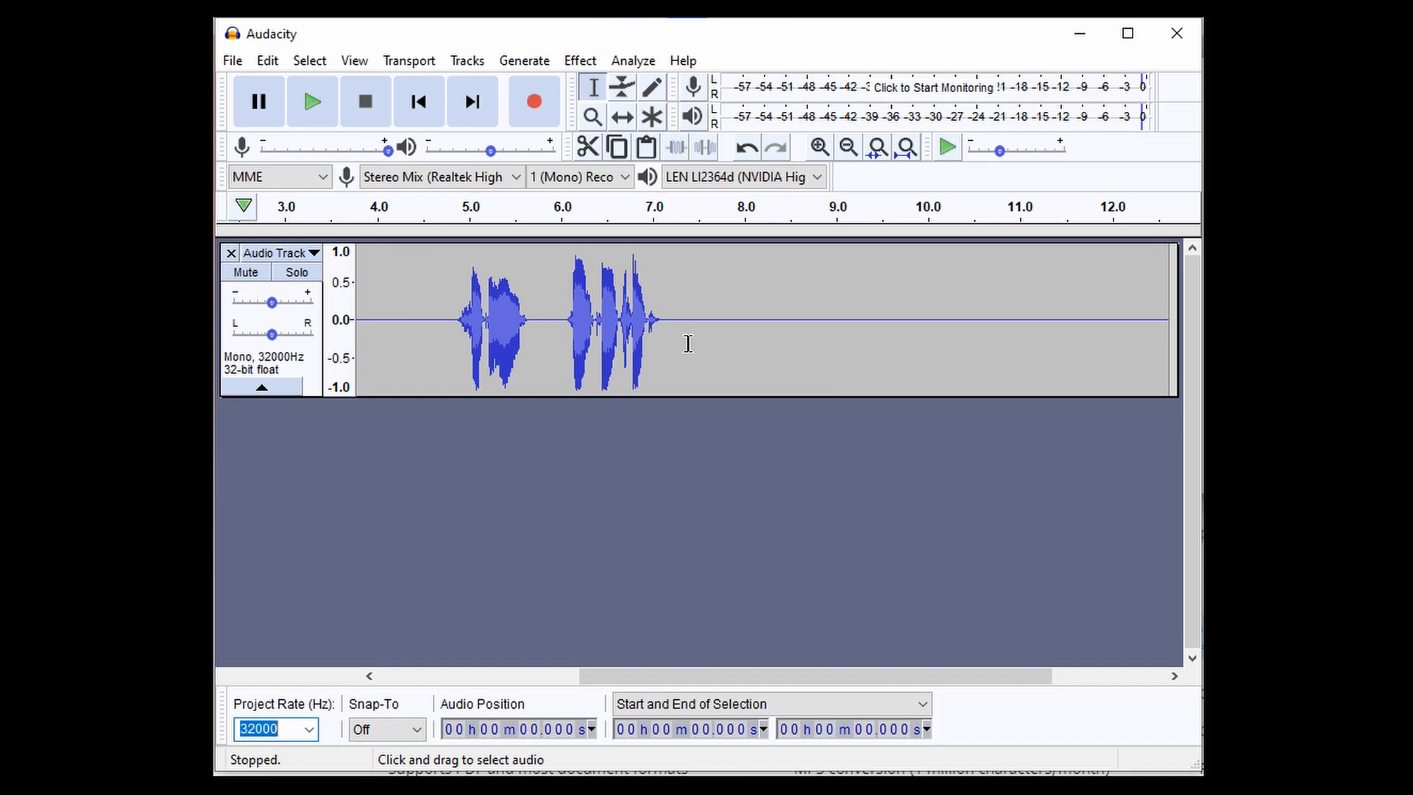
mouse_move(677, 345)
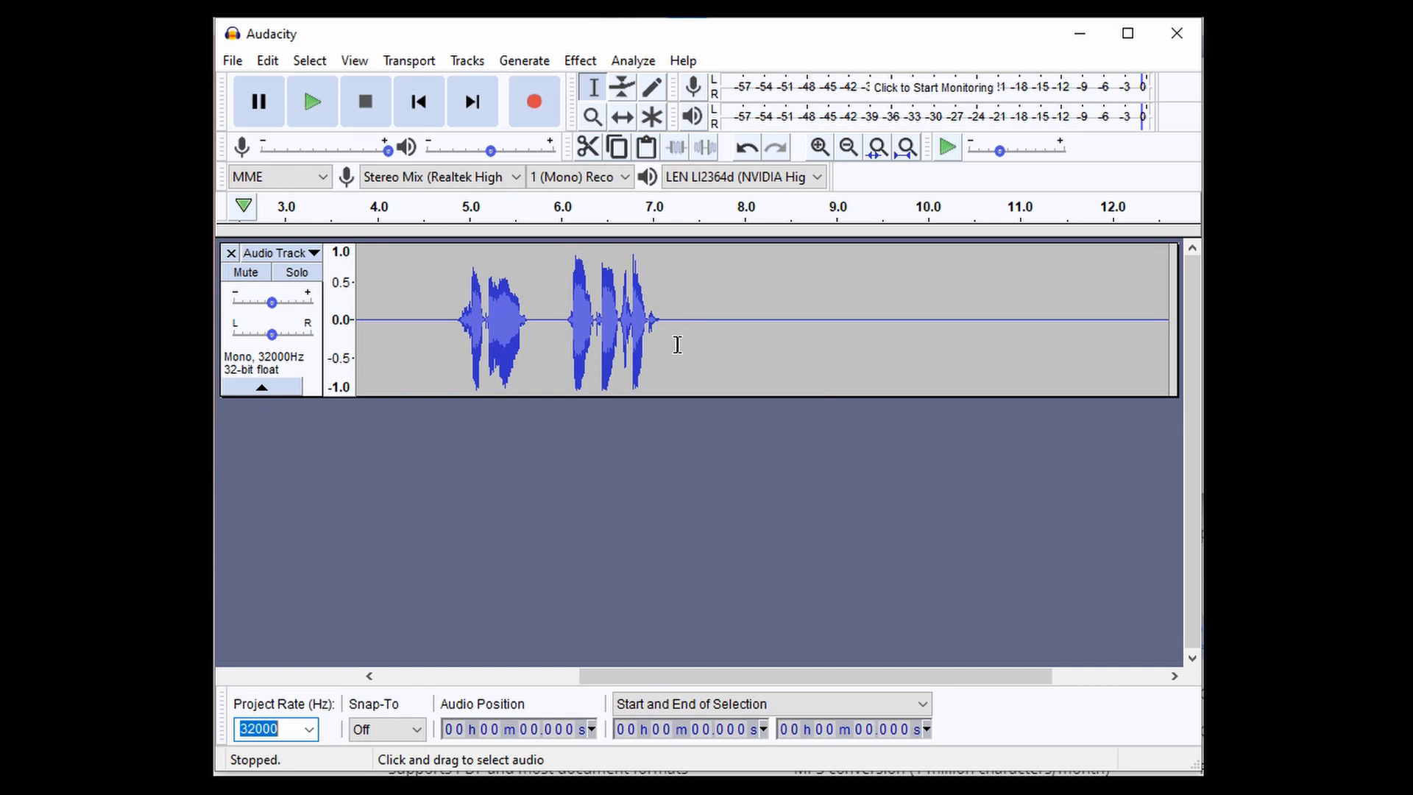
mouse_move(450, 320)
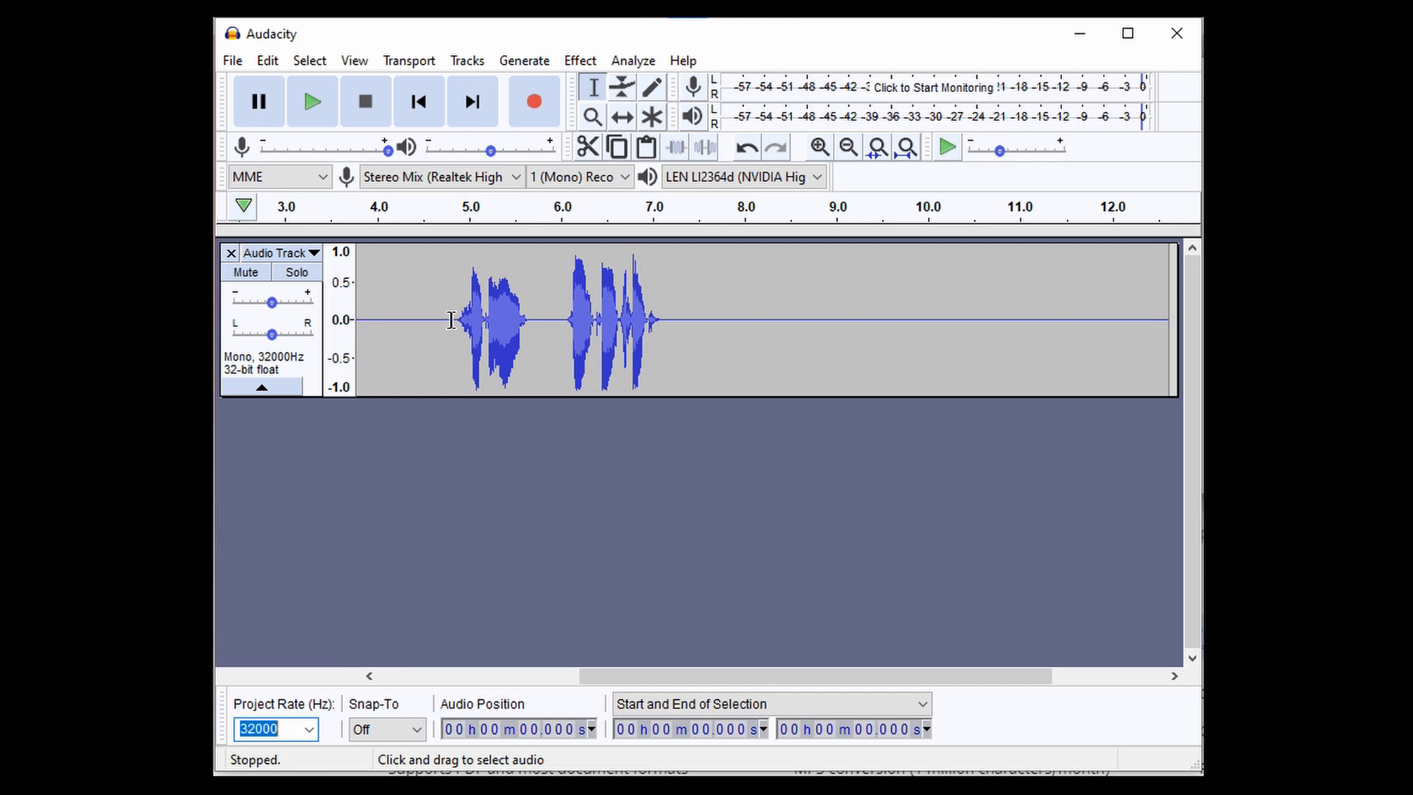
Select the first phrase and set up Export Selected Audio as CircMod.wav in SOUNDS.
left_click_drag(454, 318, 522, 319)
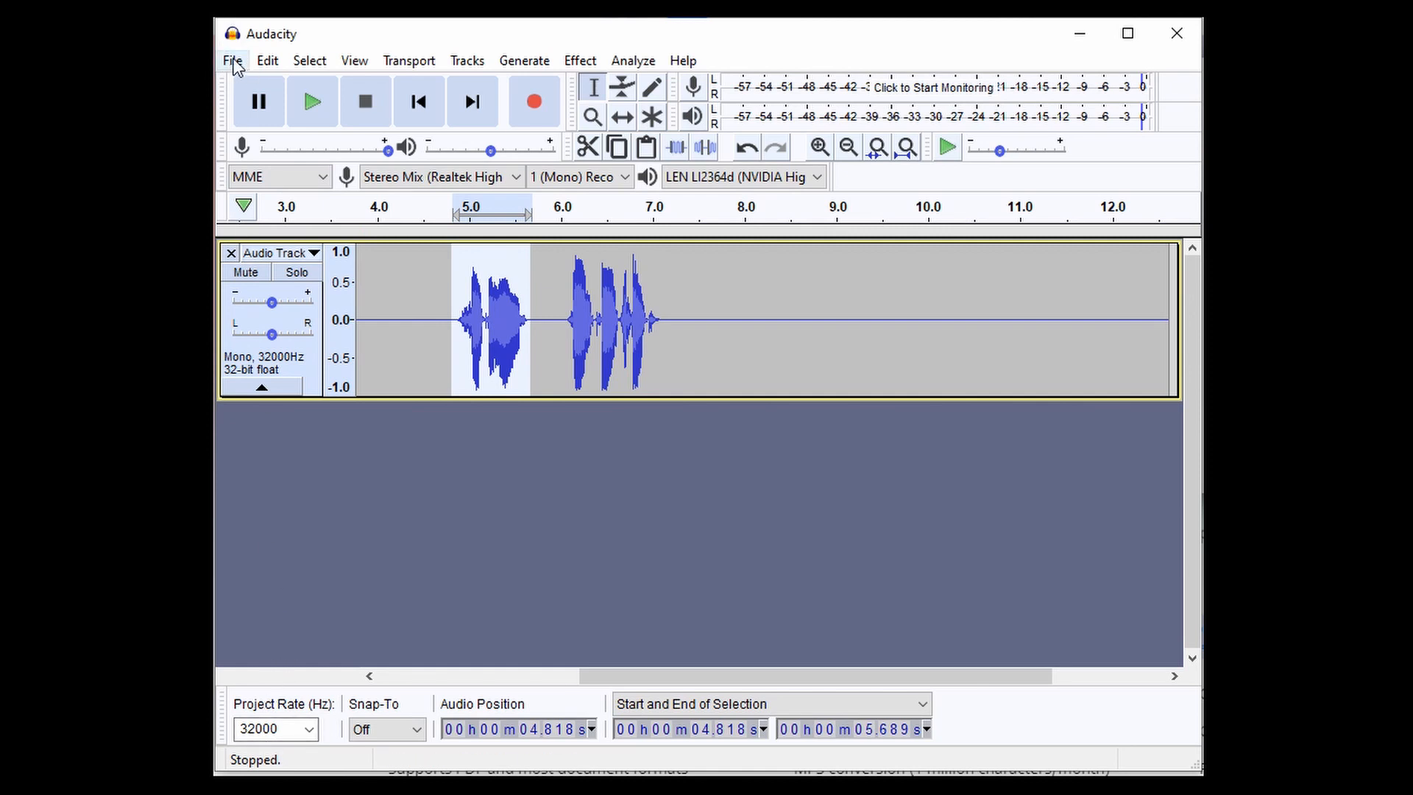
left_click(234, 60)
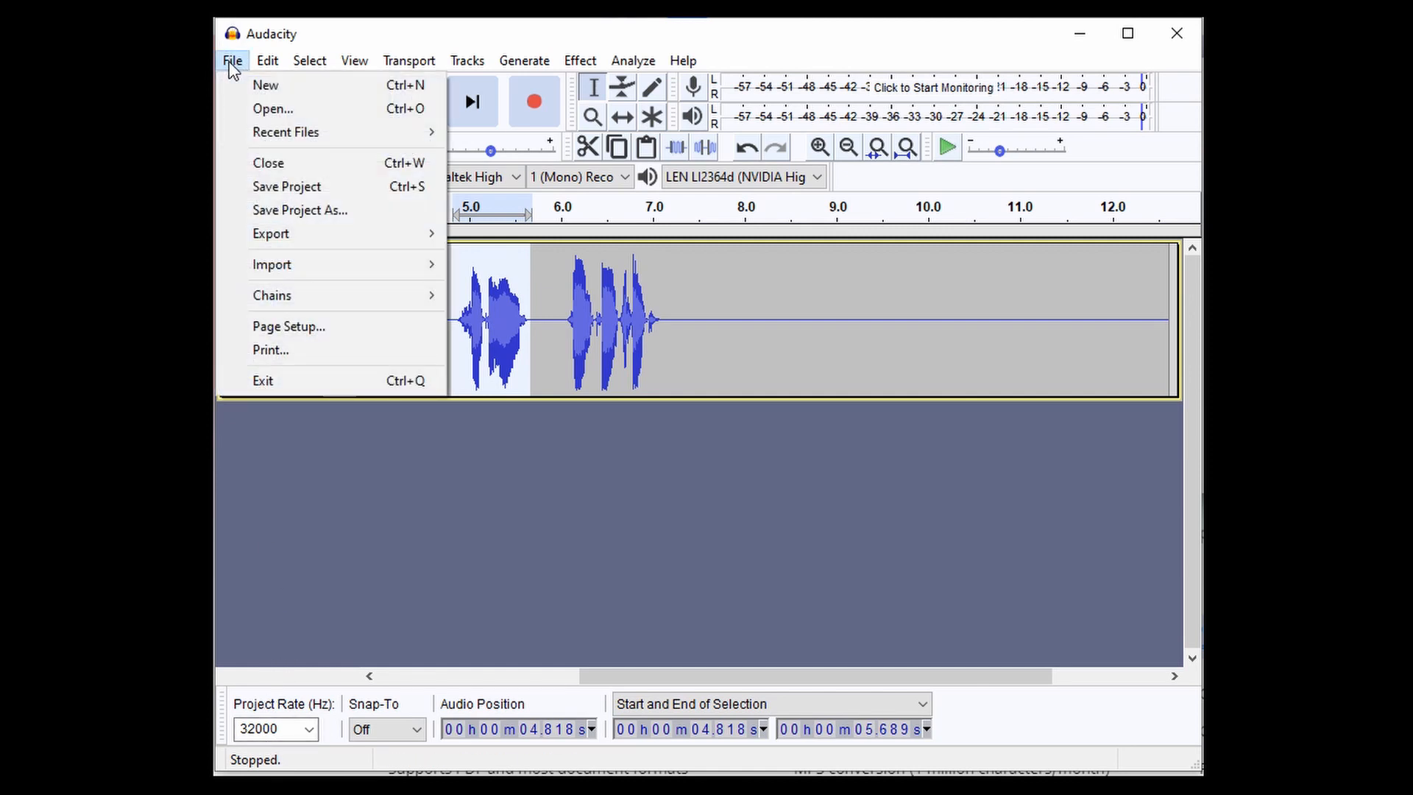
mouse_move(289, 240)
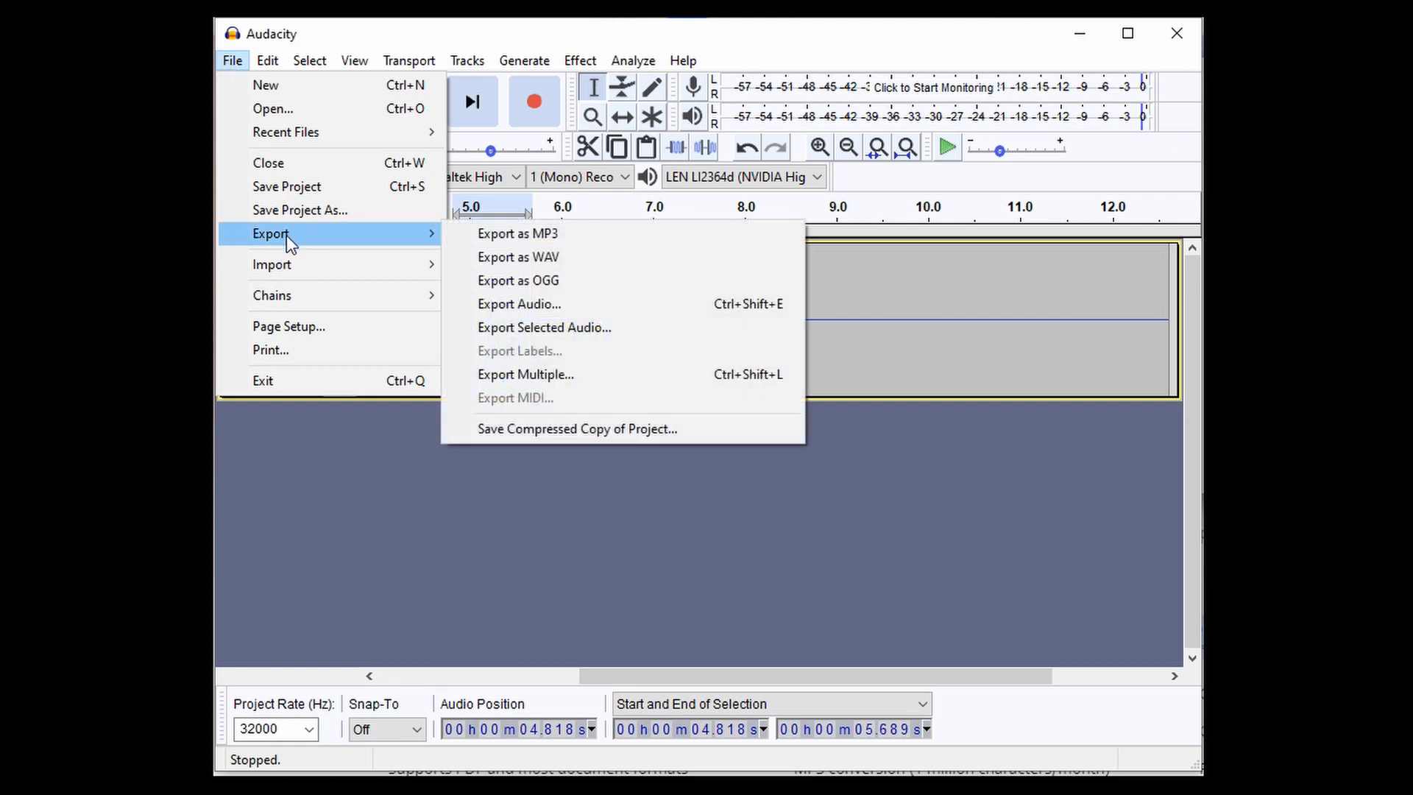
mouse_move(552, 335)
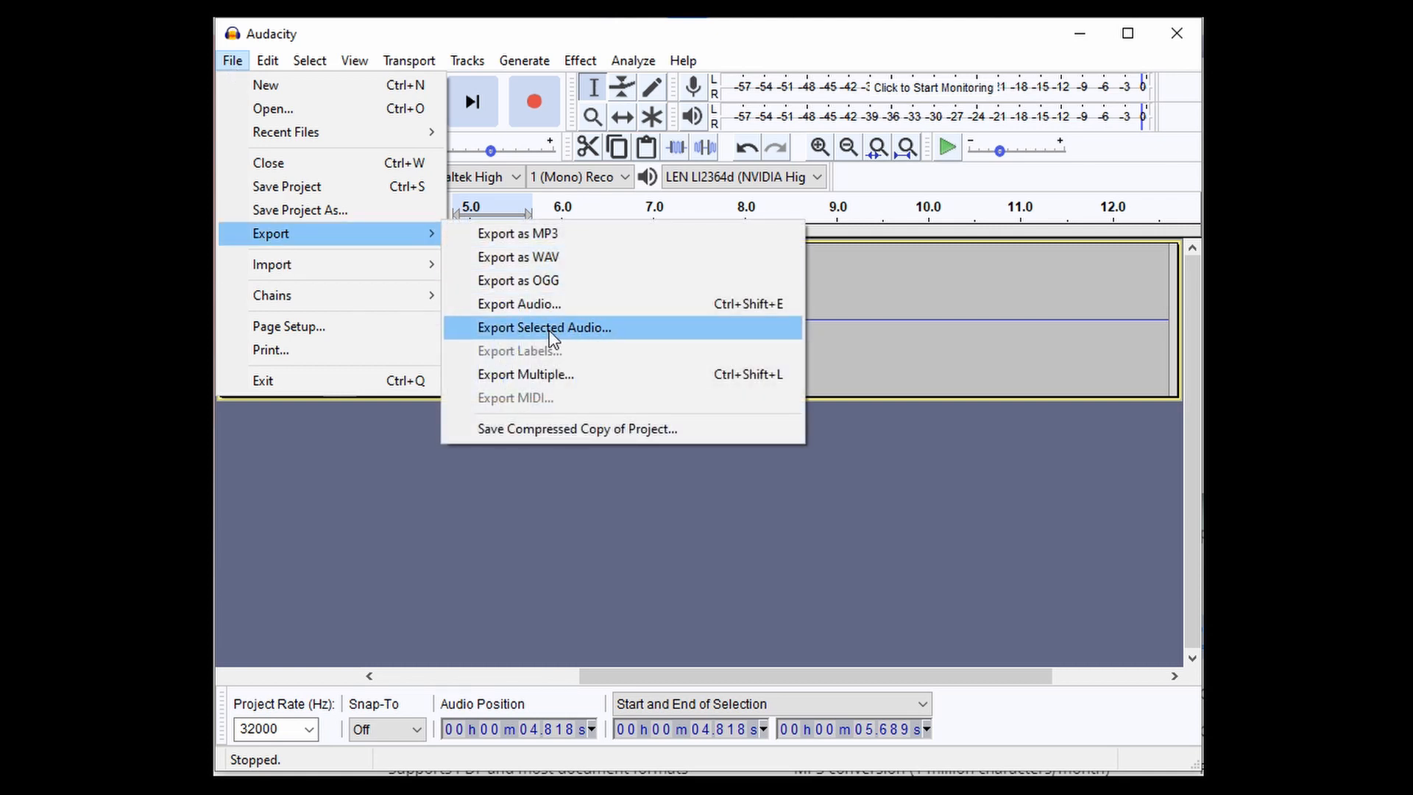
left_click(544, 327)
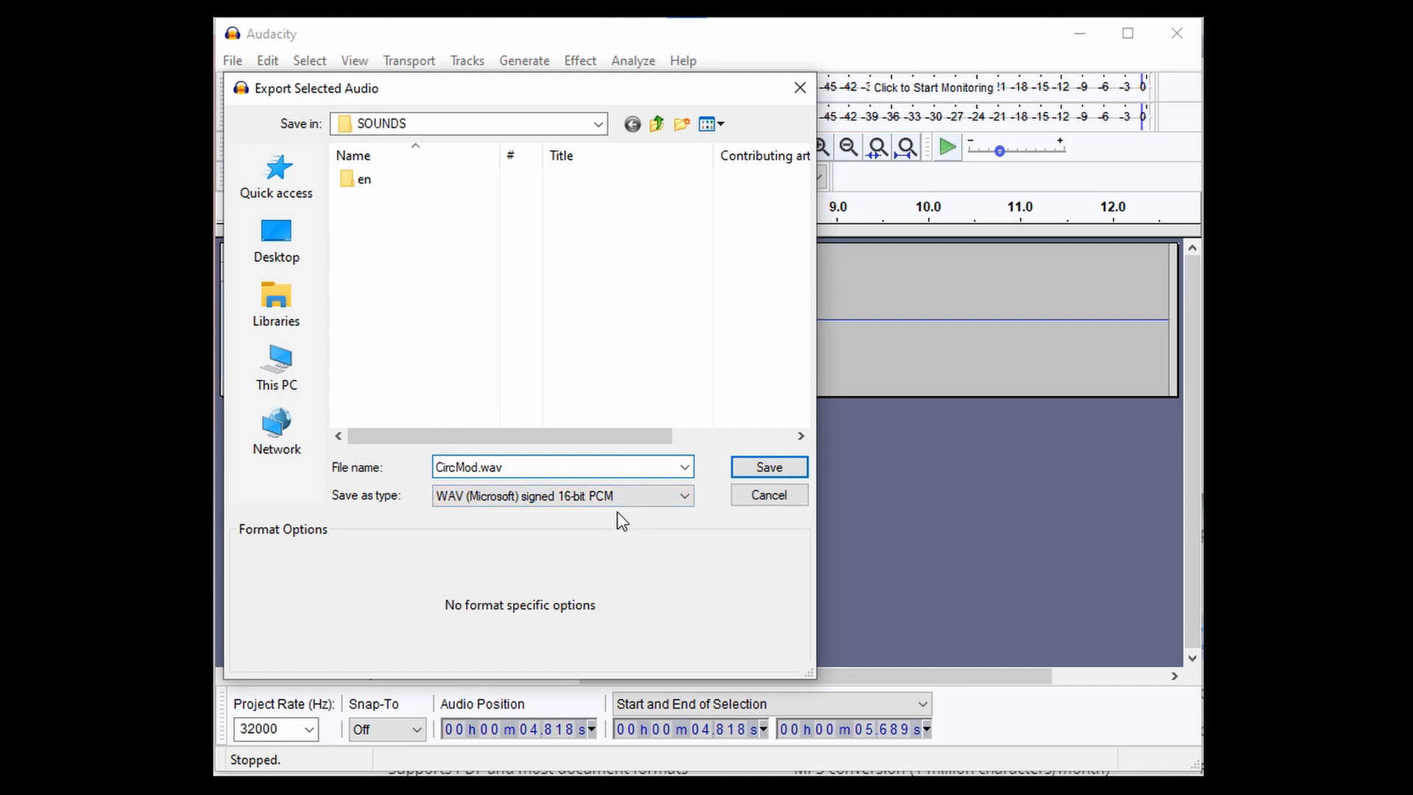
left_click(483, 466)
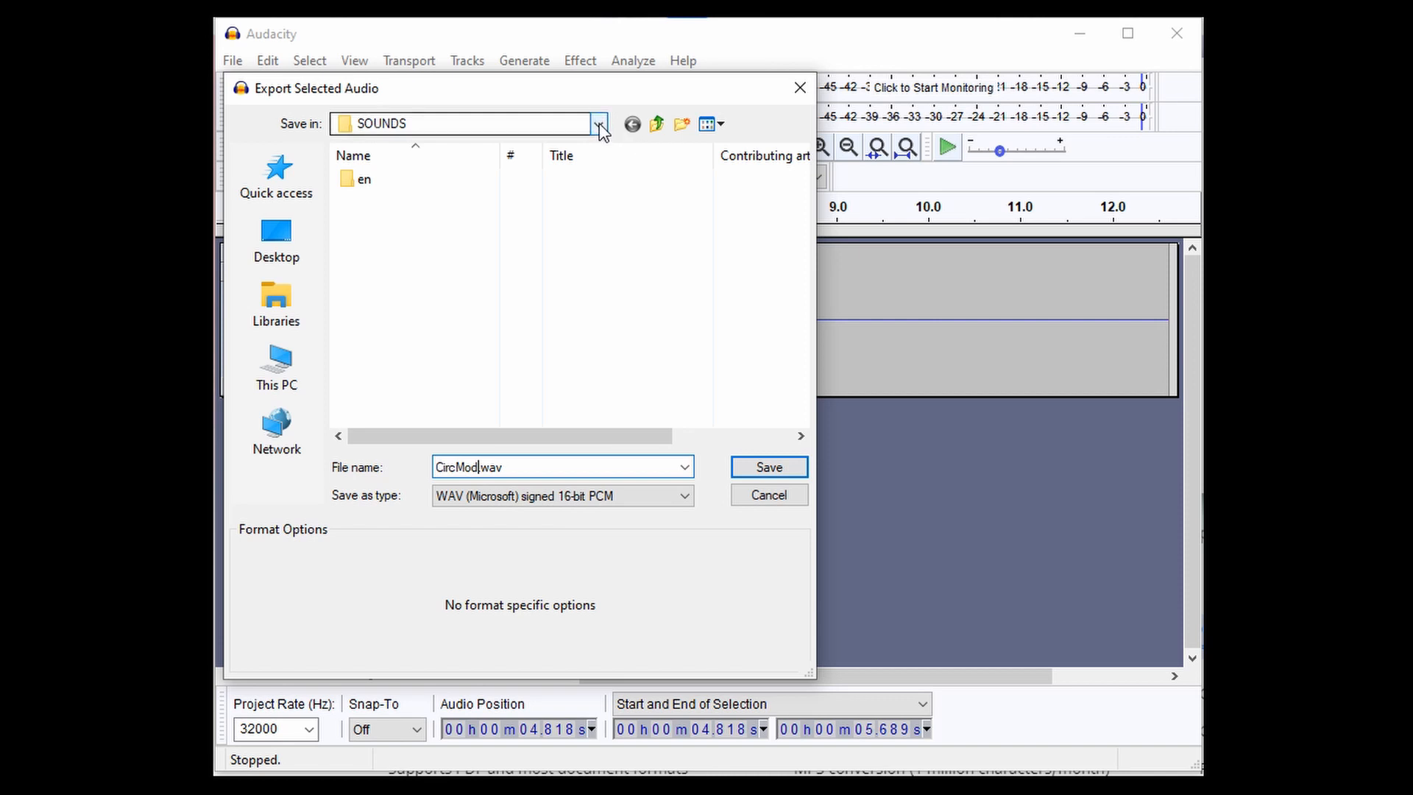
left_click(599, 122)
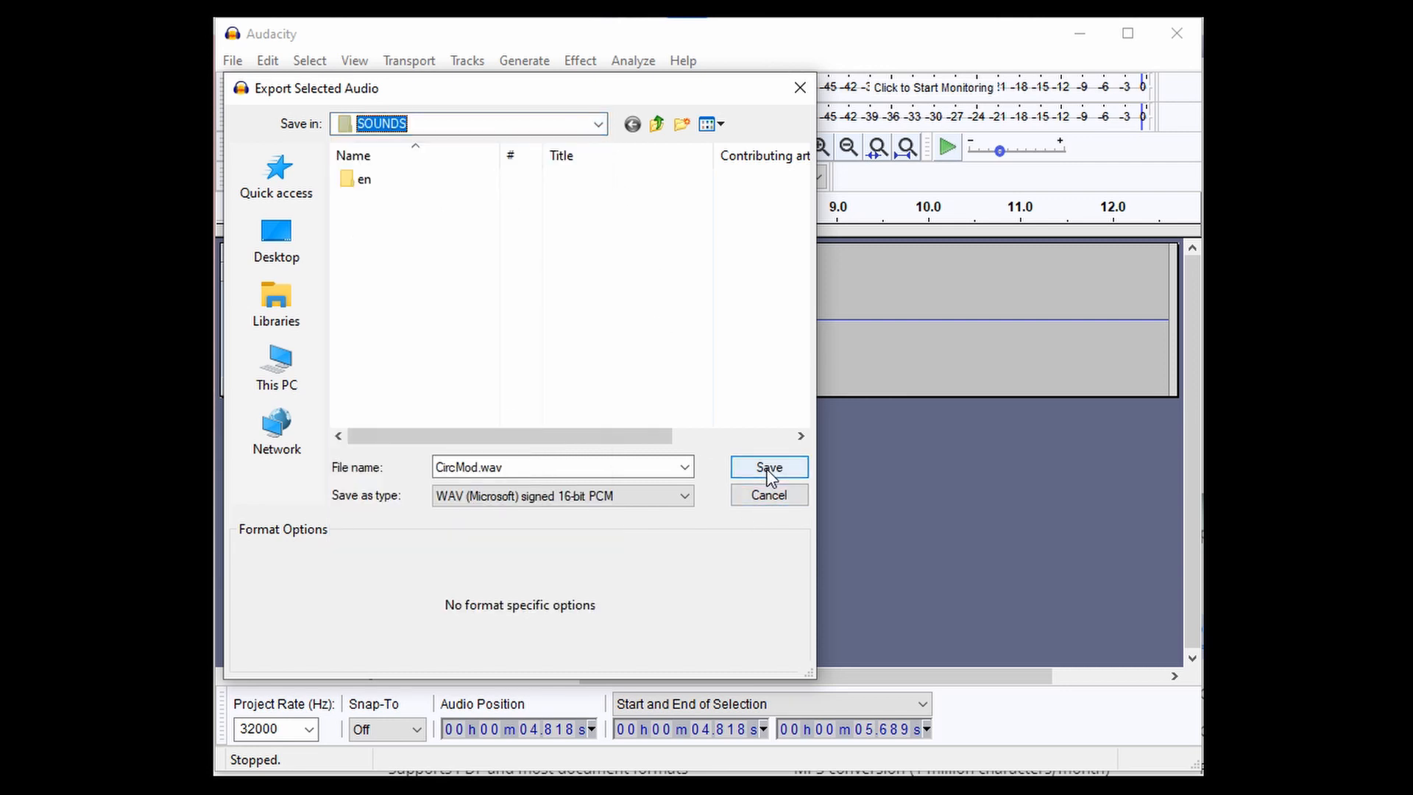
Save CircMod.wav and accept the empty metadata tags.
left_click(769, 467)
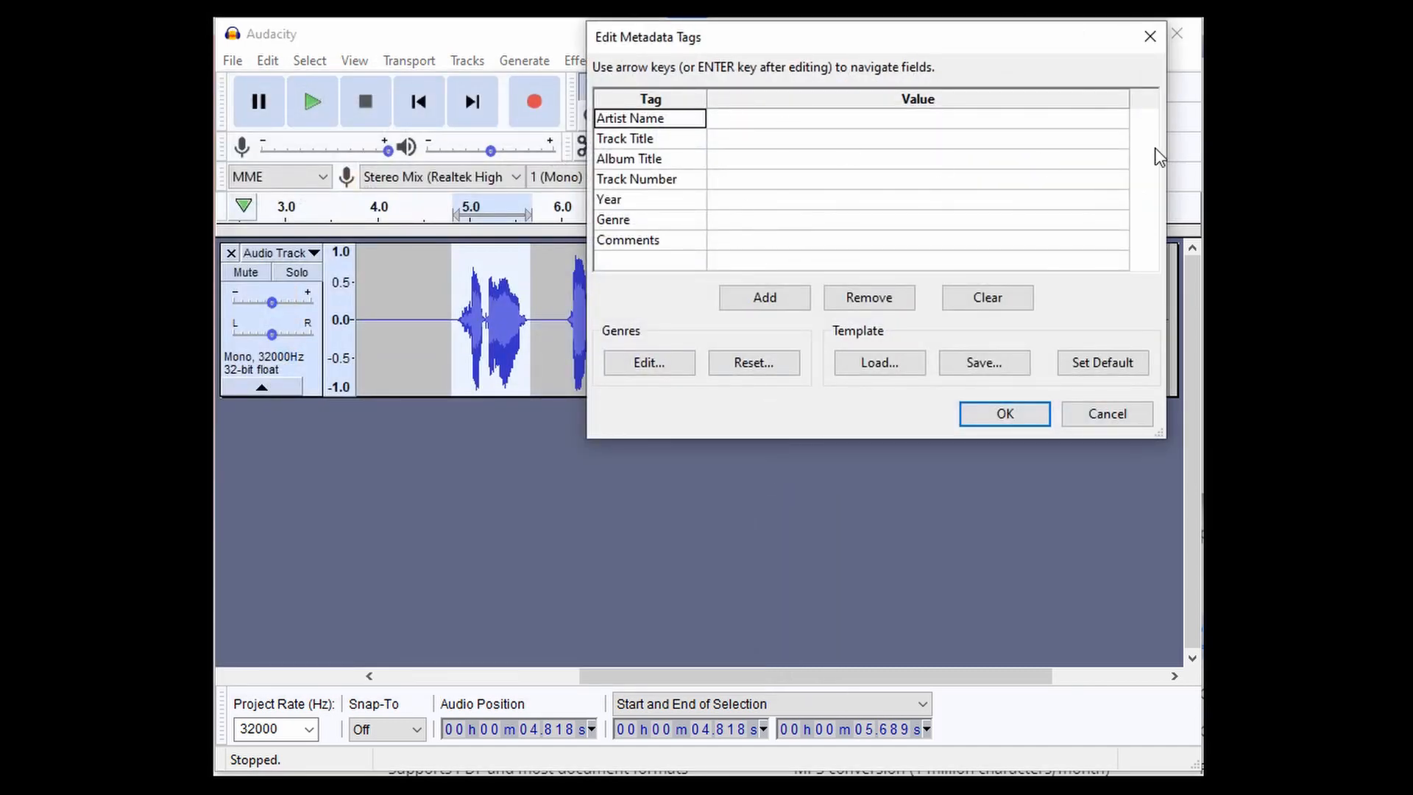
mouse_move(973, 289)
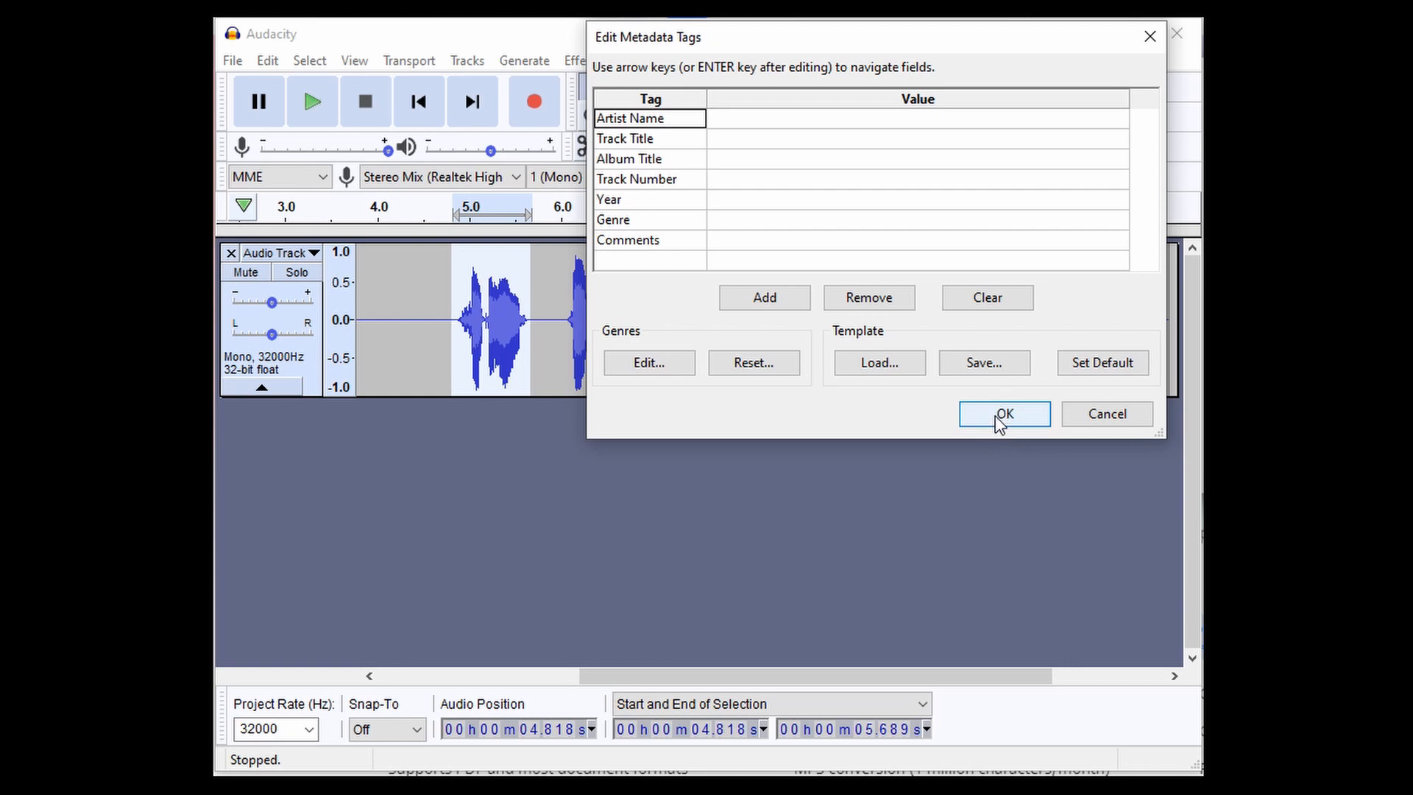
left_click(1004, 414)
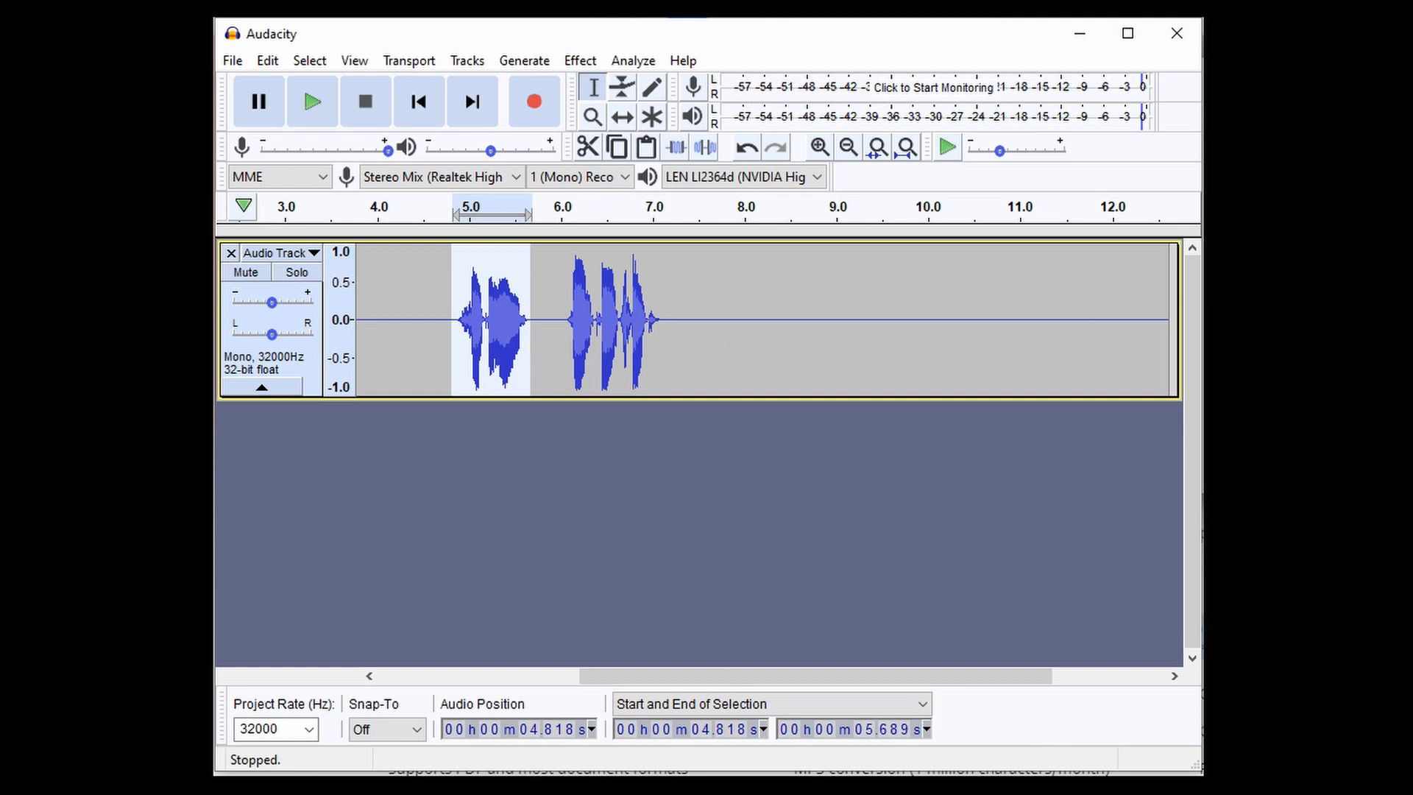
mouse_move(568, 317)
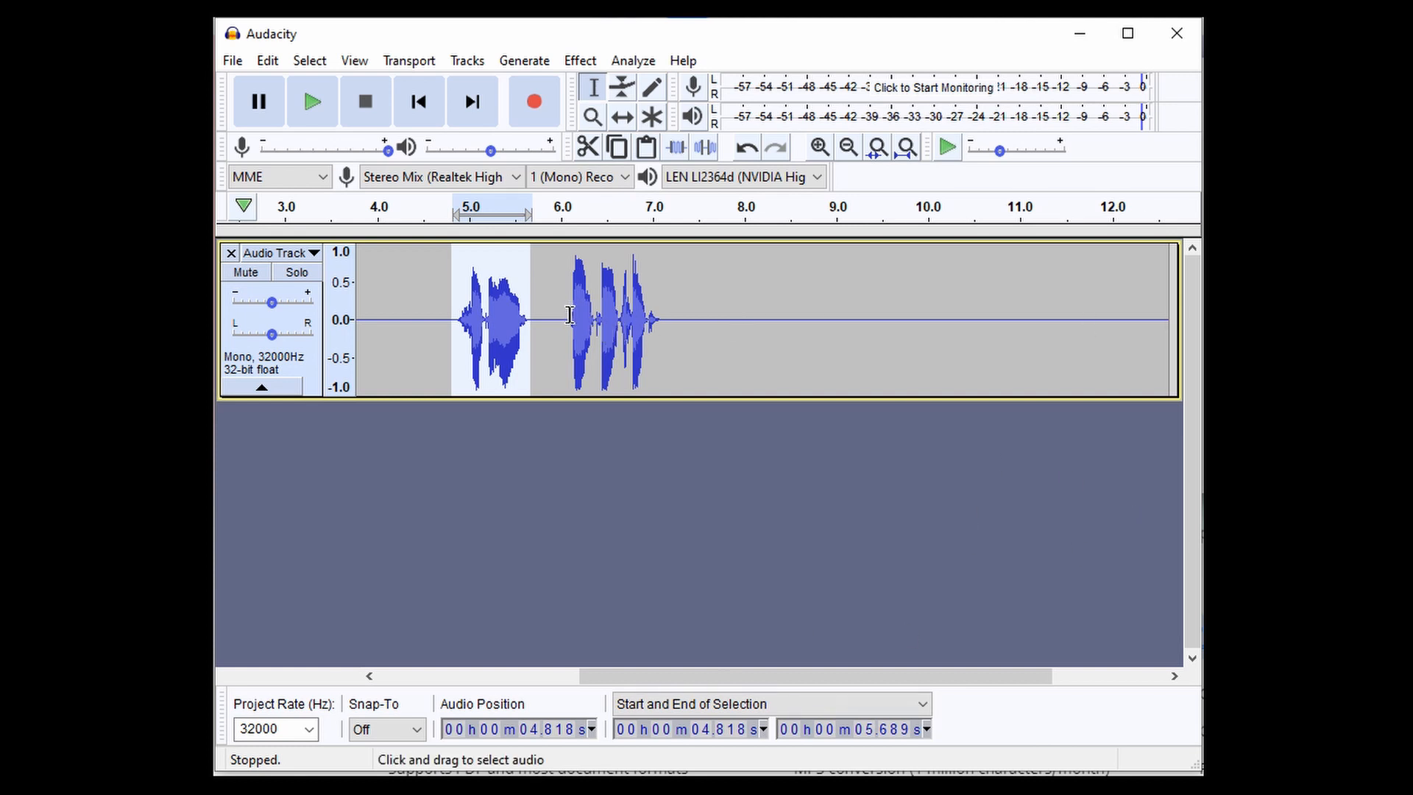
Select the second phrase and export it as HomPnt.wav, accepting empty metadata tags.
left_click_drag(535, 320, 671, 320)
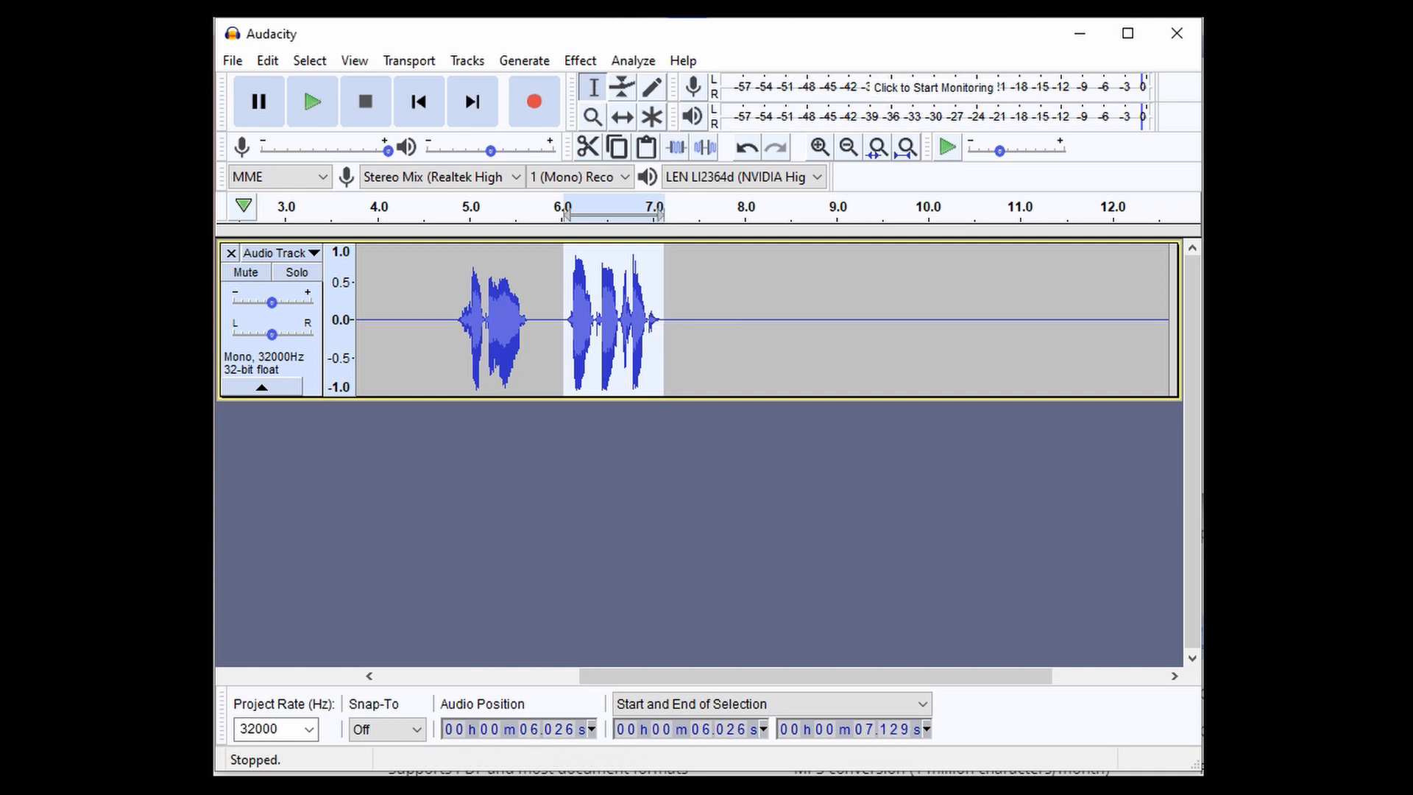
left_click(232, 60)
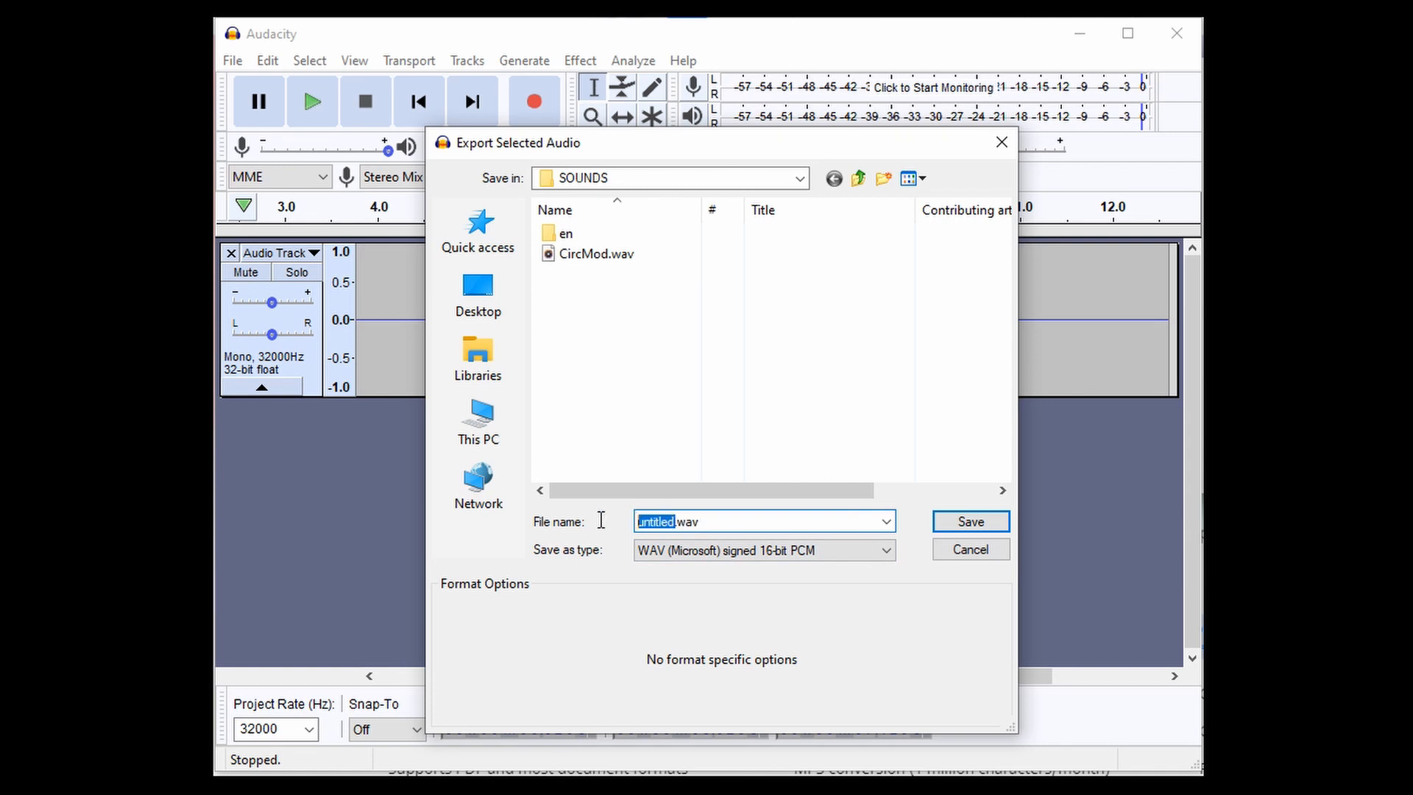
mouse_move(608, 527)
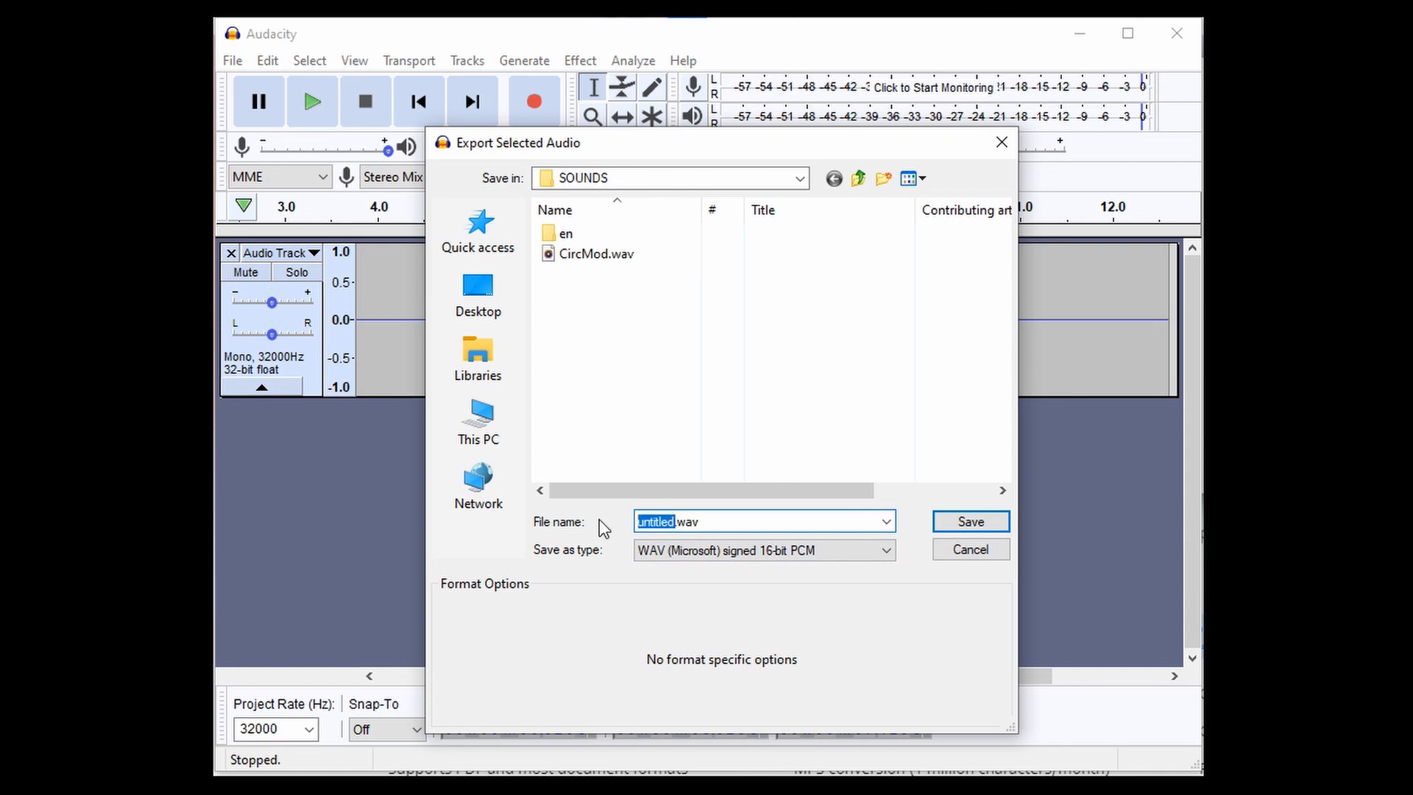
type("Home")
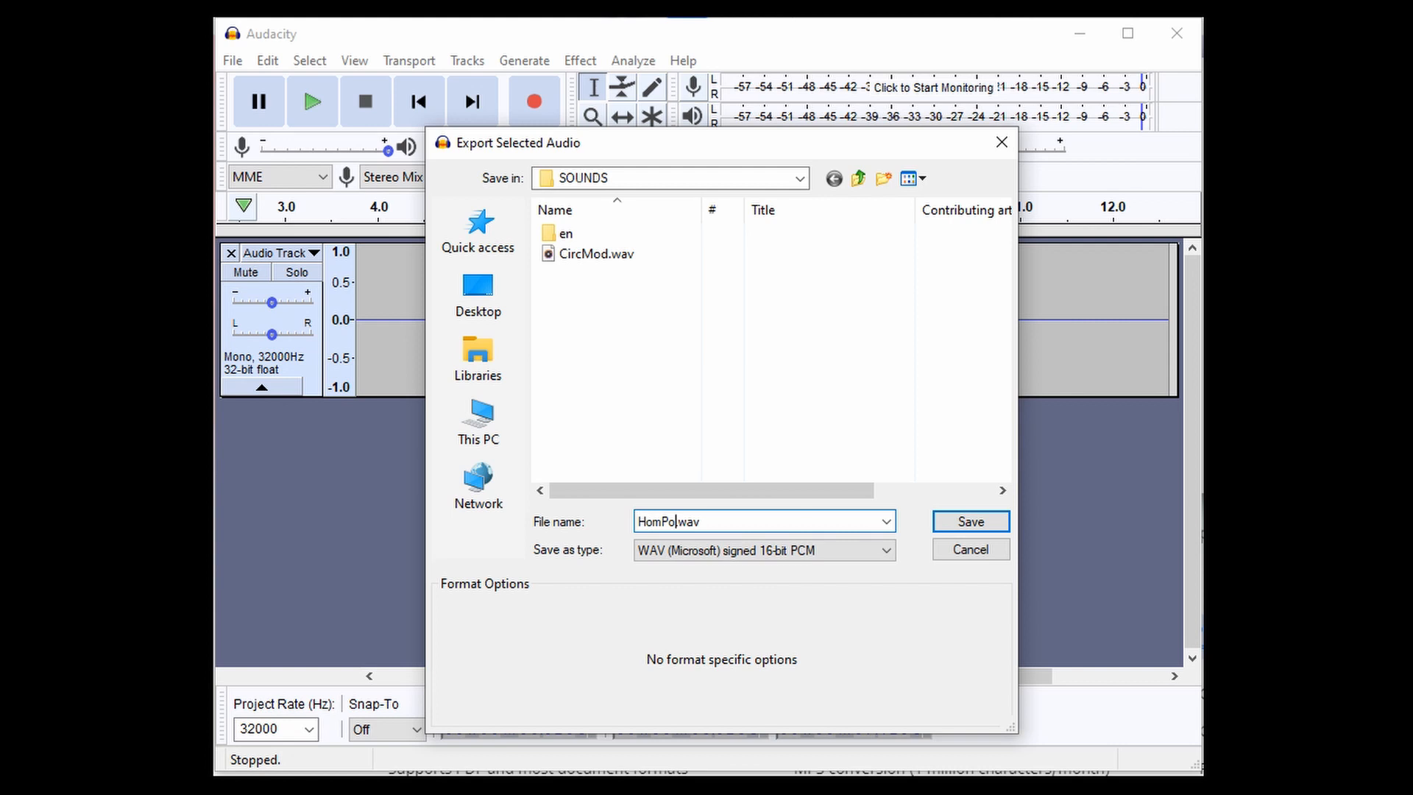
key("Backspace")
type("nt")
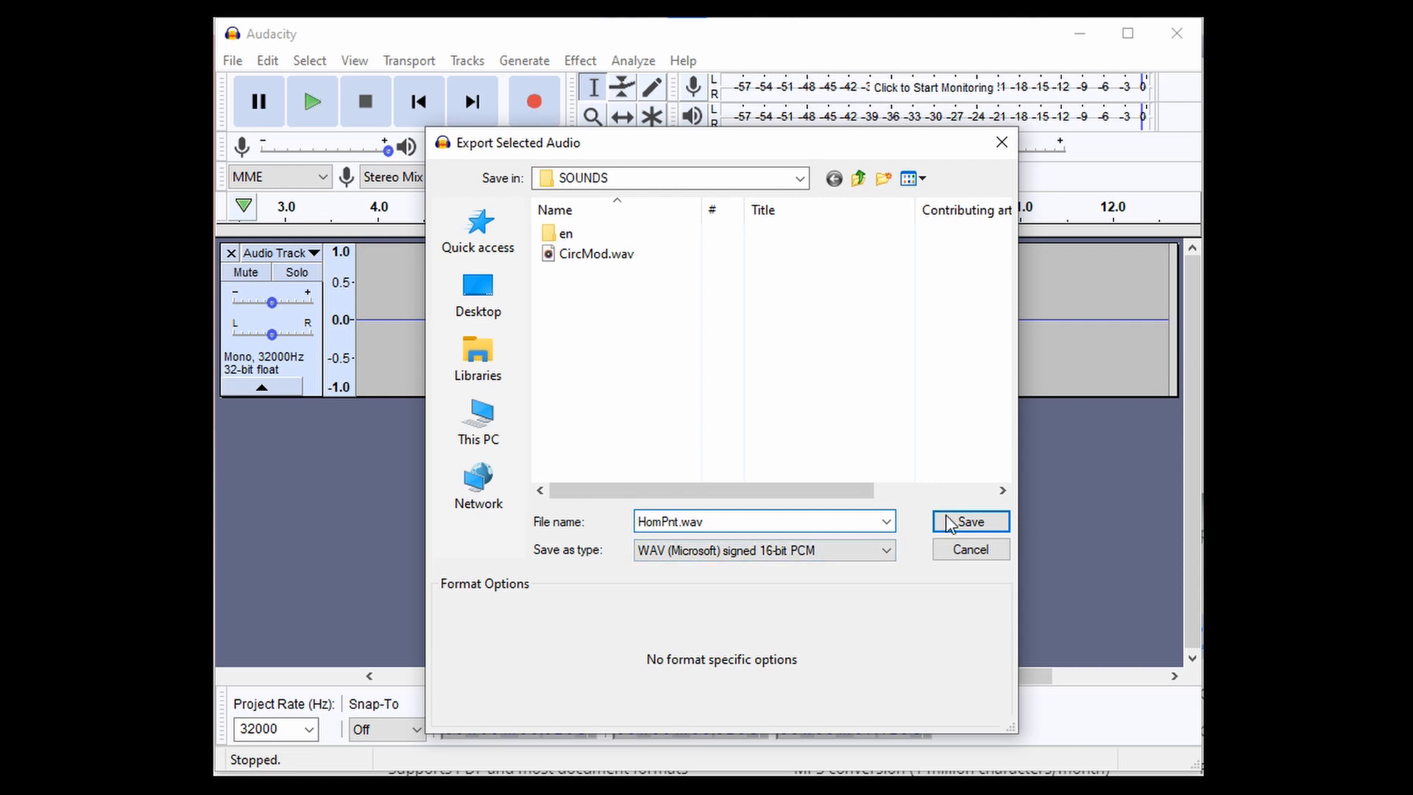
left_click(970, 522)
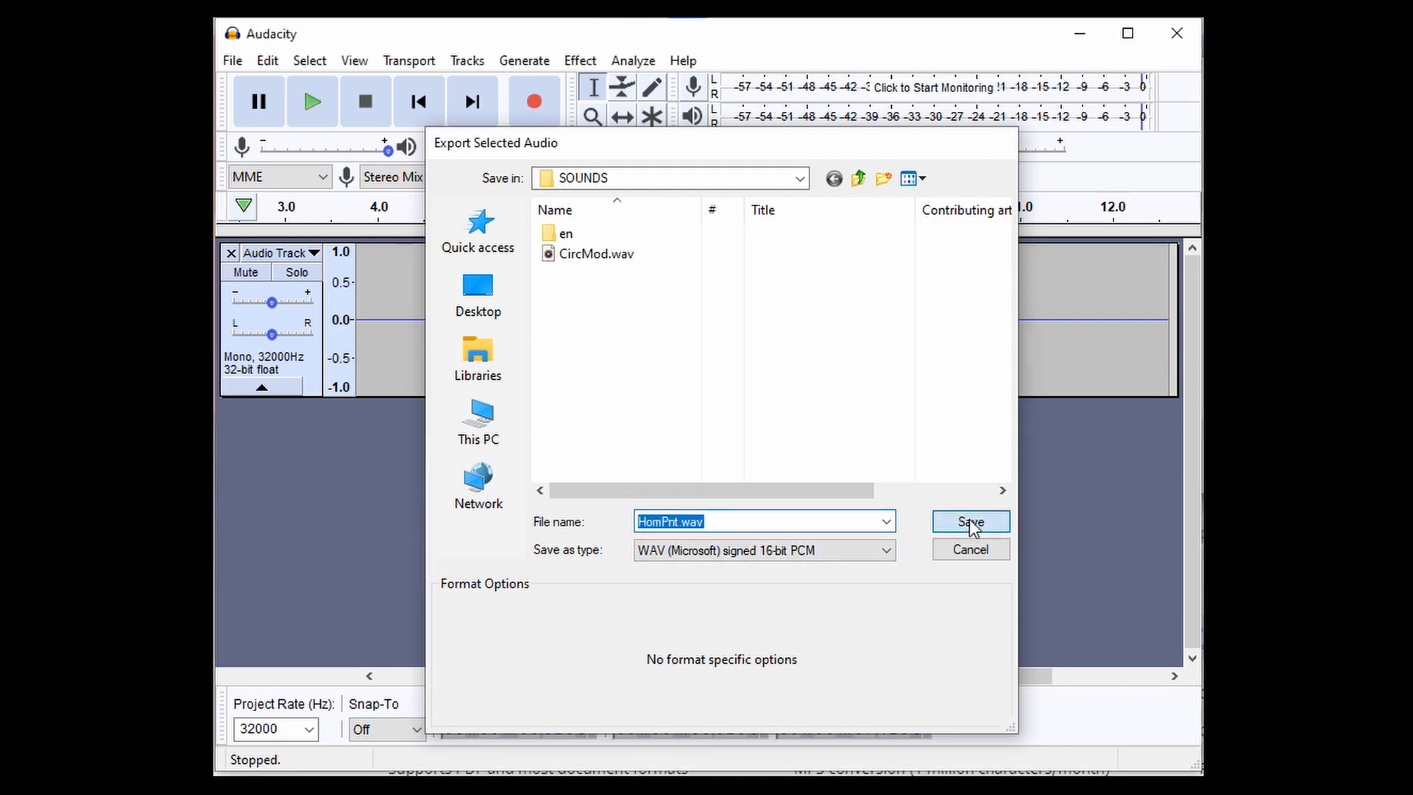
left_click(970, 521)
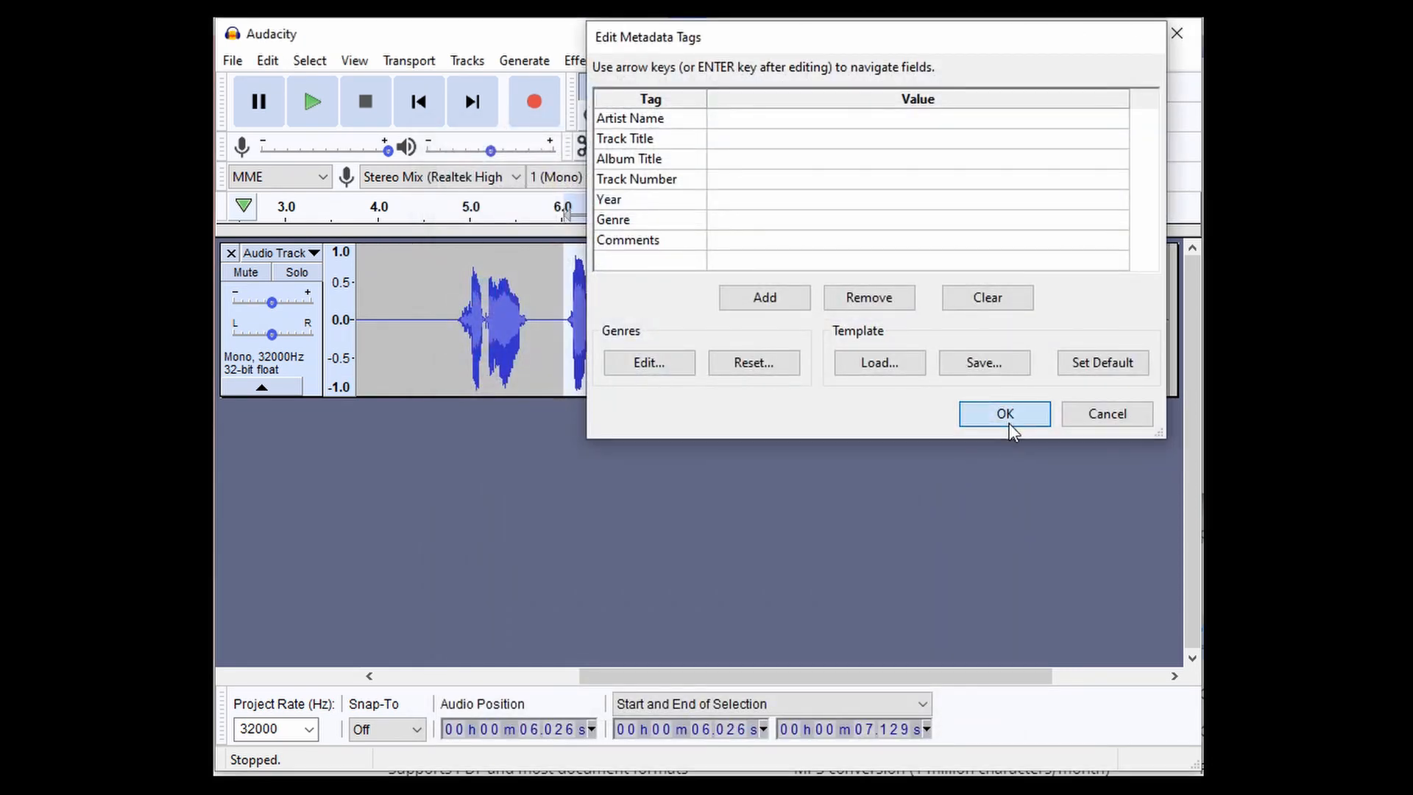
left_click(1004, 414)
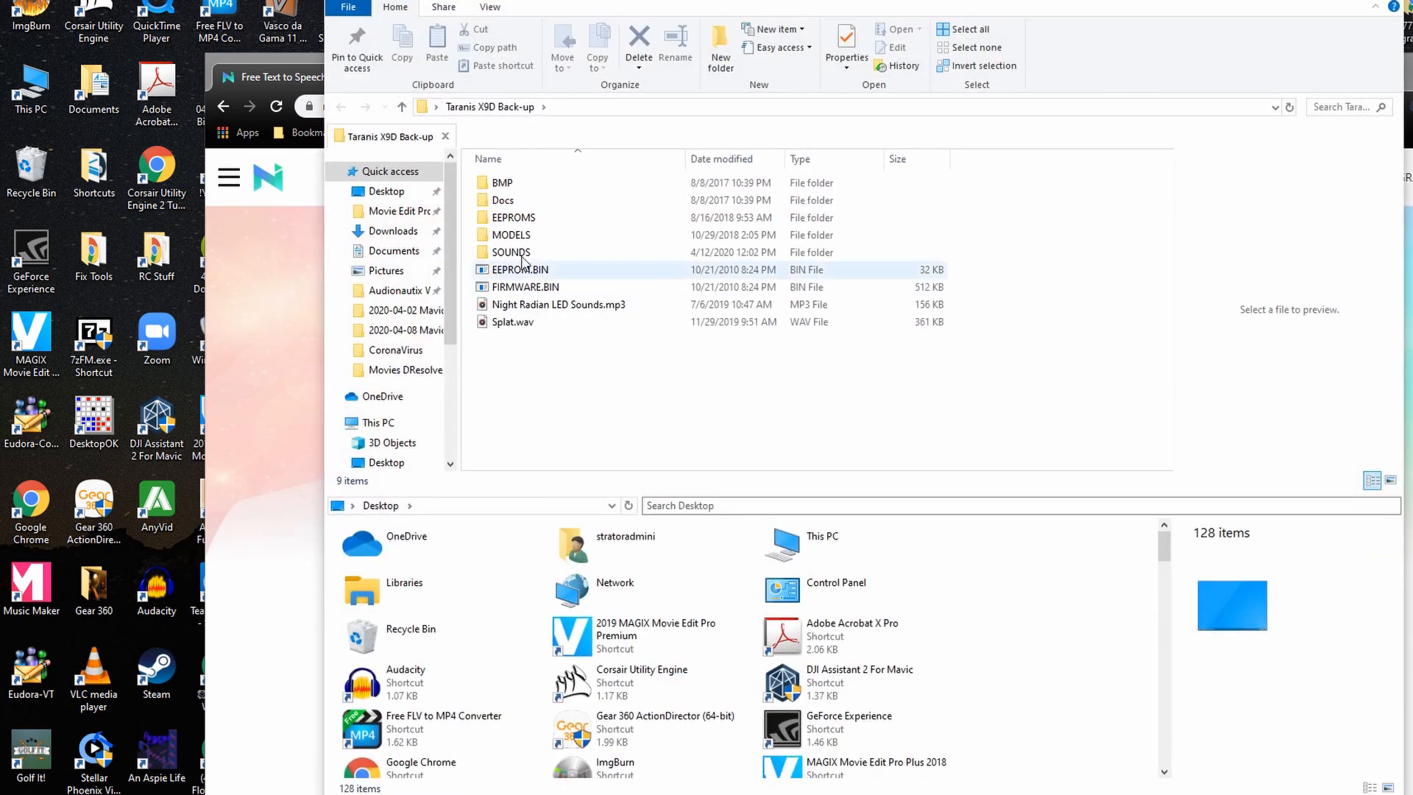
Open the SOUNDS folder and select CircMod.wav beside HomPnt.wav to verify the exports.
double_click(509, 251)
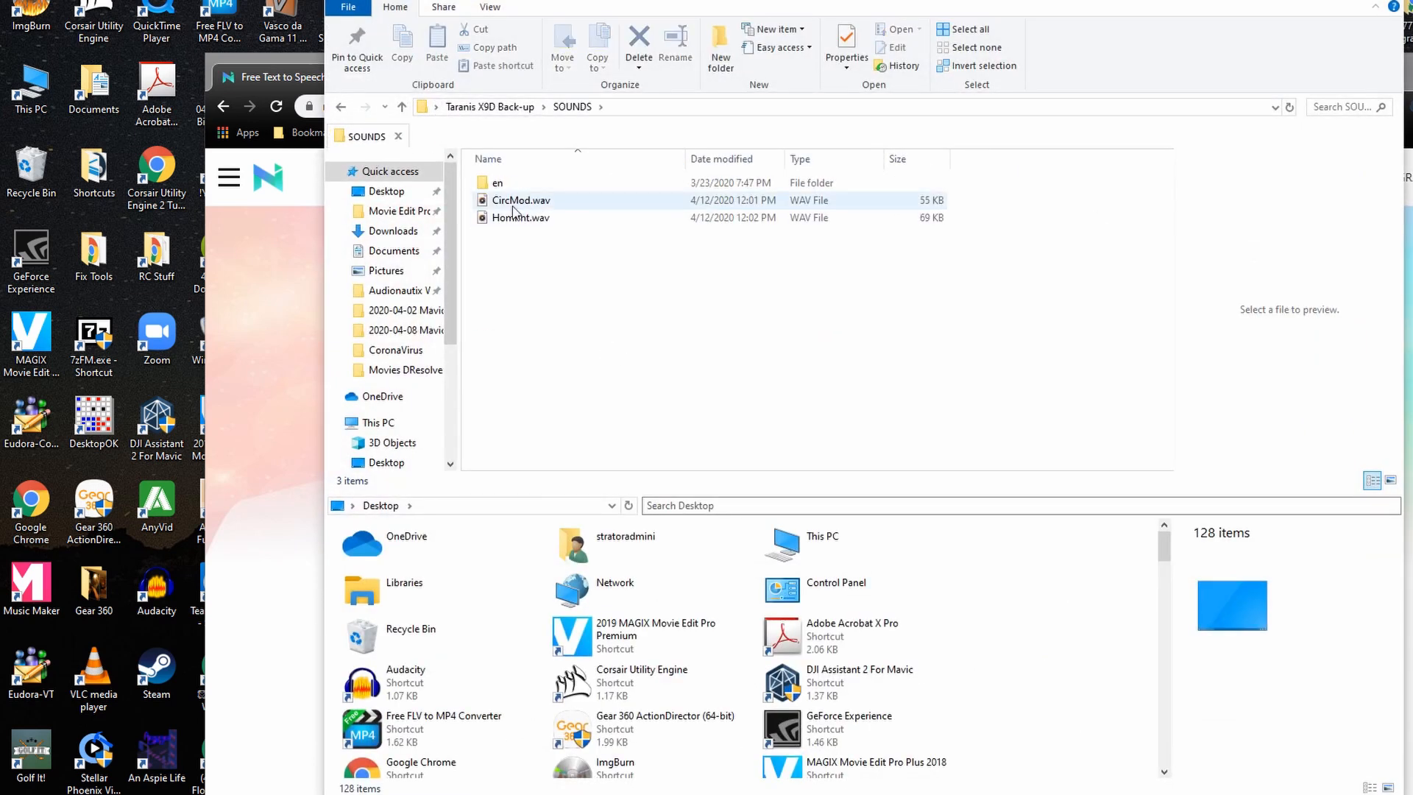
left_click(521, 200)
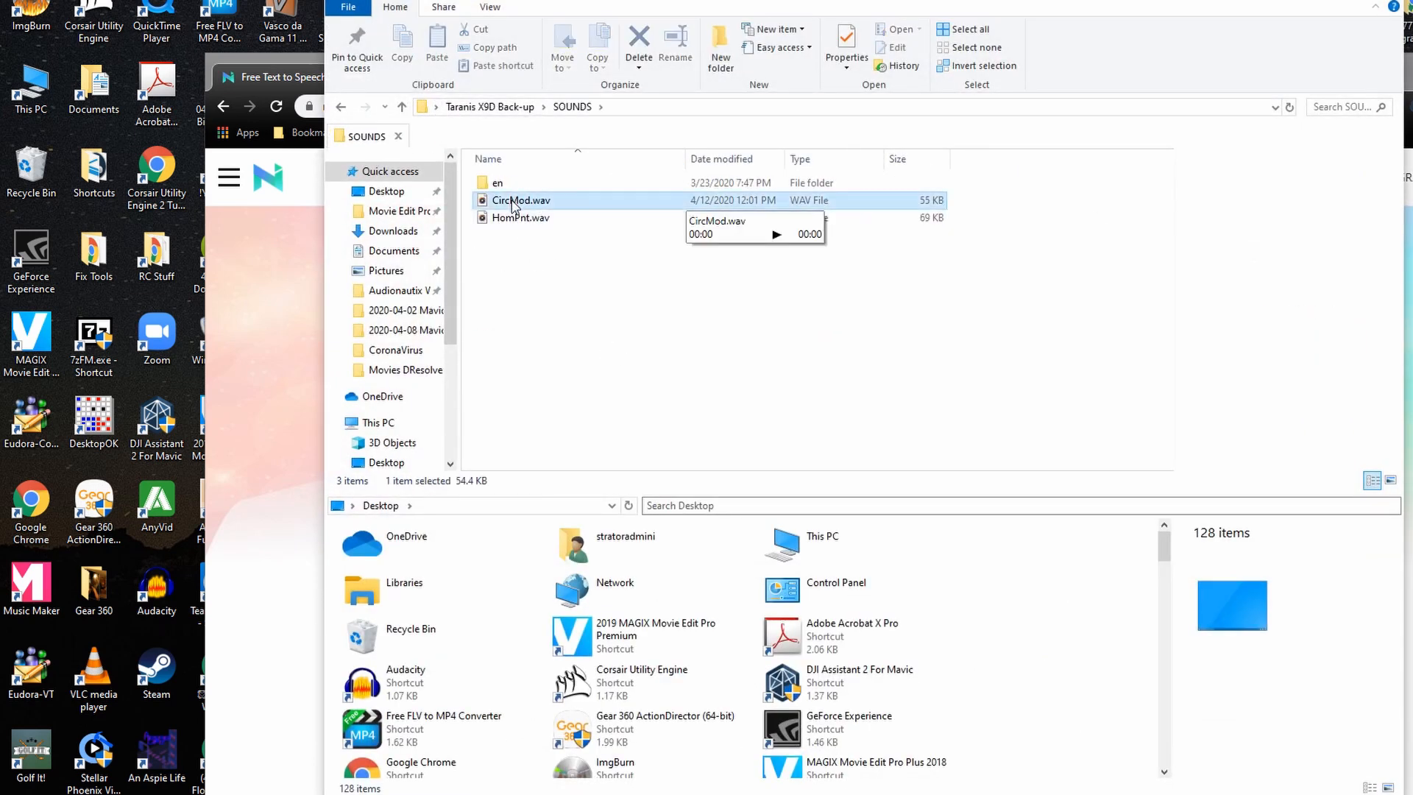
mouse_move(865, 322)
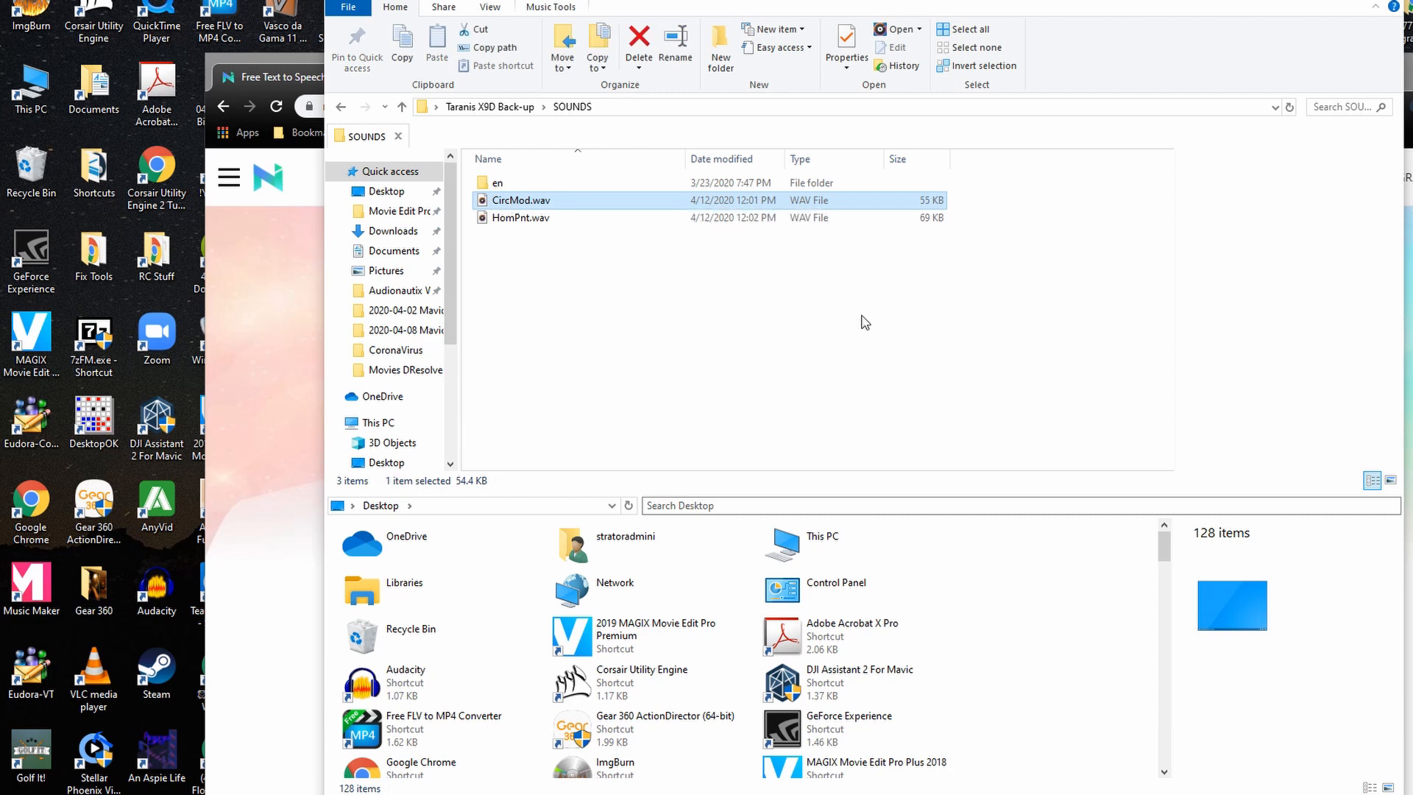